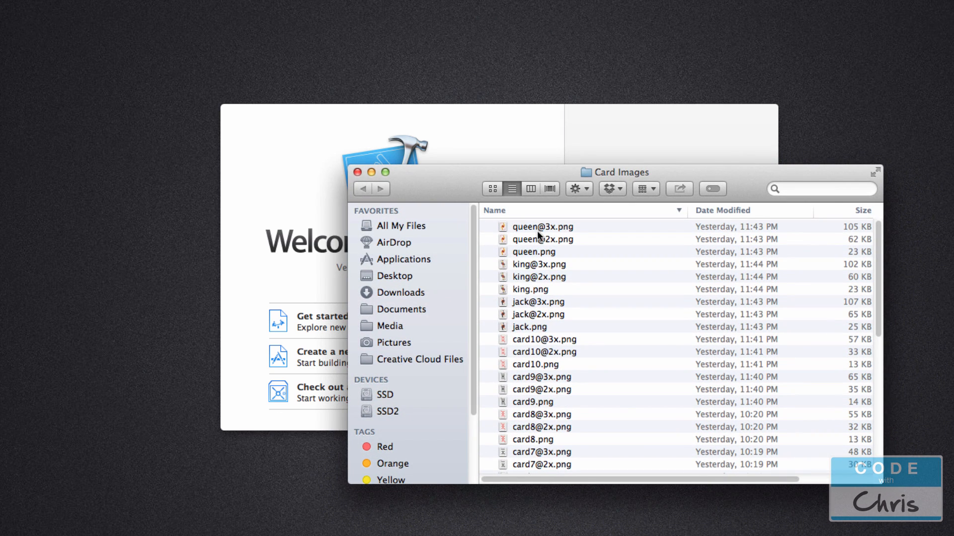
Open the queen@2x and king@3x card images in Preview and move the king@3x preview aside
click(542, 239)
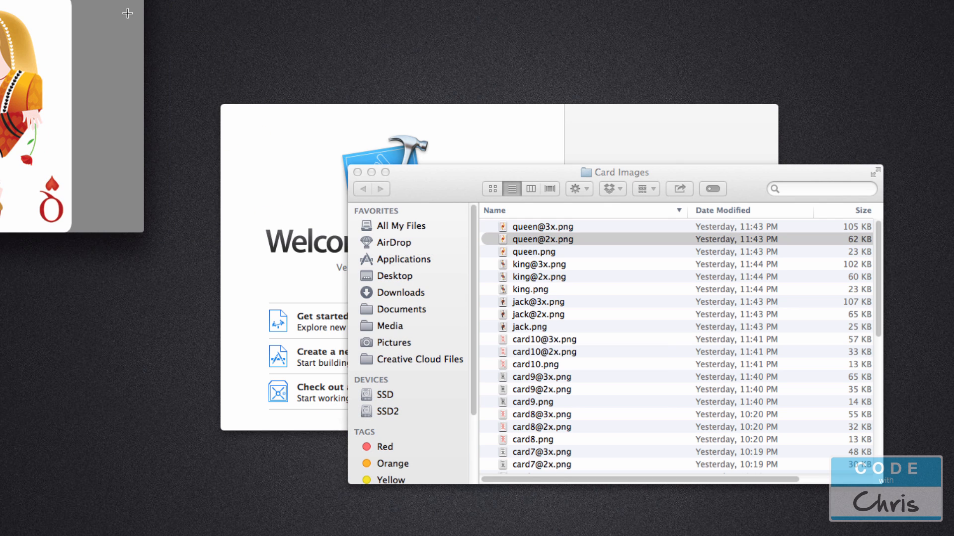
double_click(544, 239)
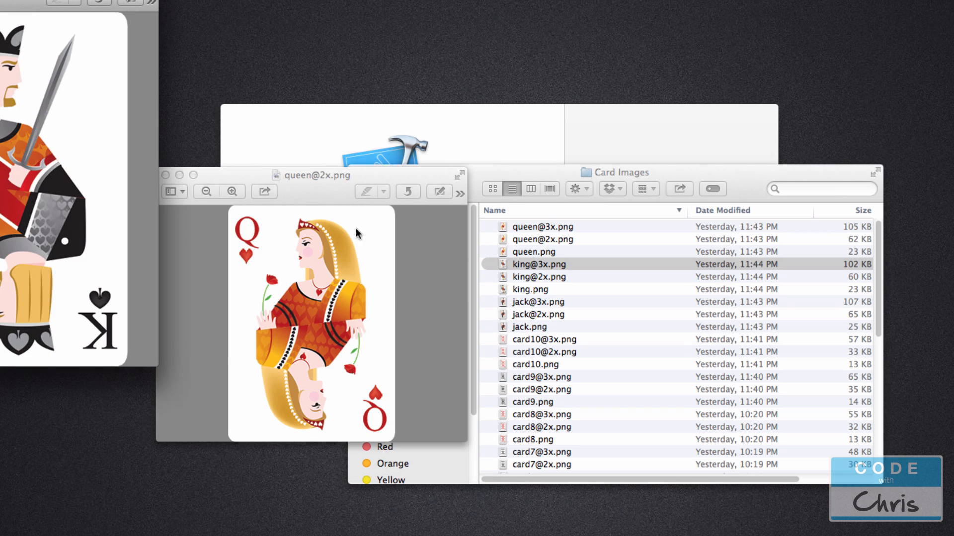
double_click(539, 263)
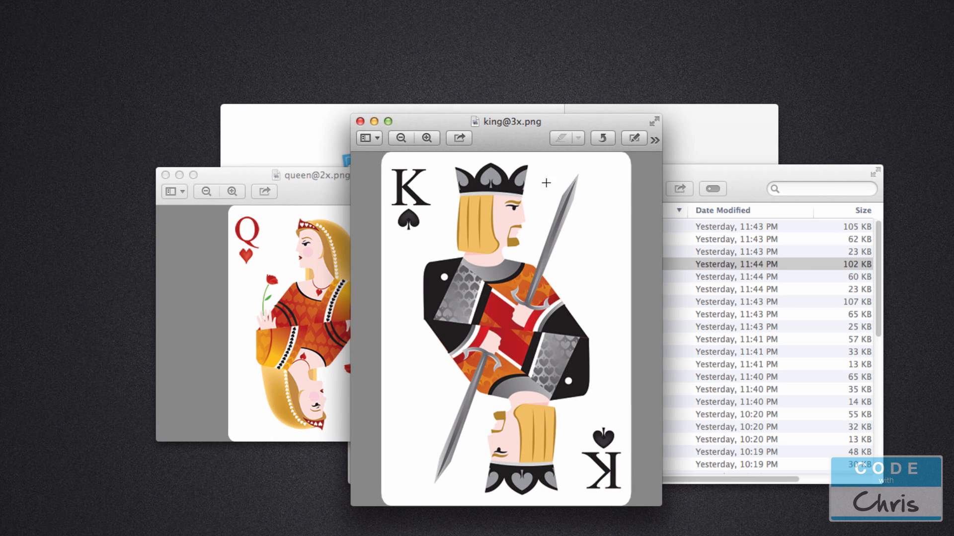
mouse_move(591, 326)
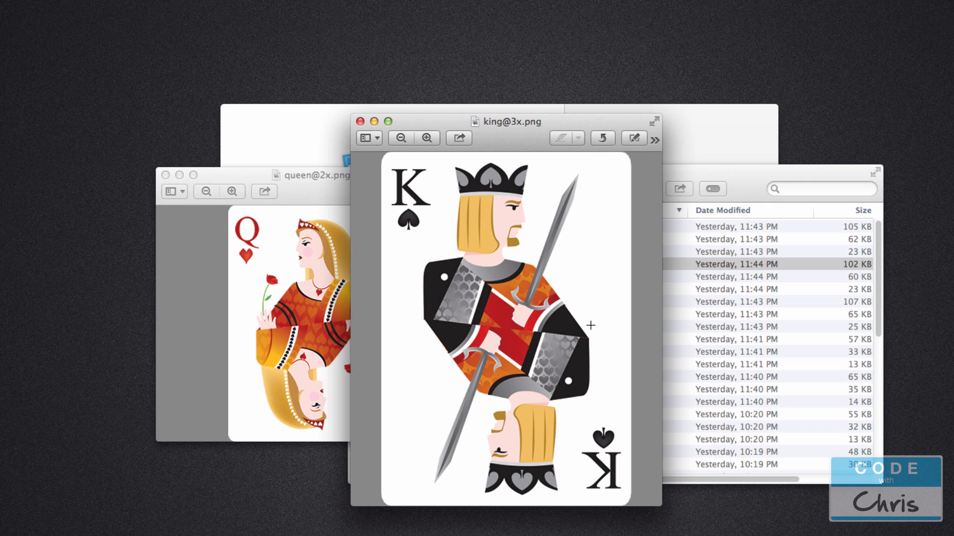
mouse_move(528, 323)
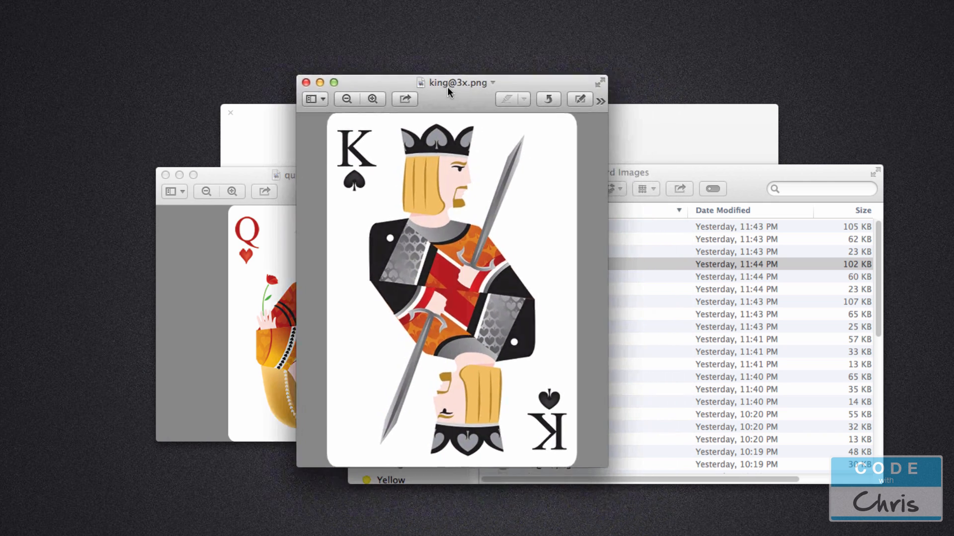
drag(456, 83, 444, 57)
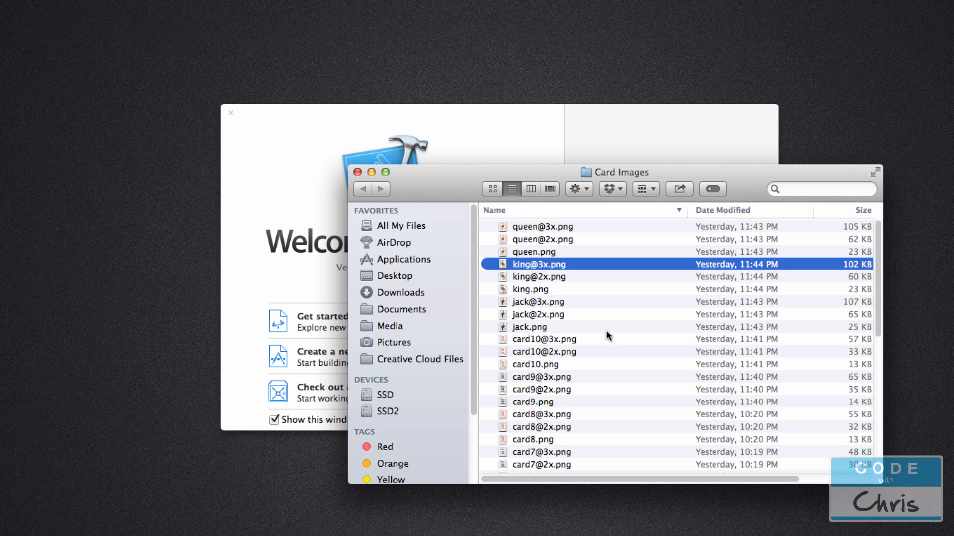
scroll(down, 3)
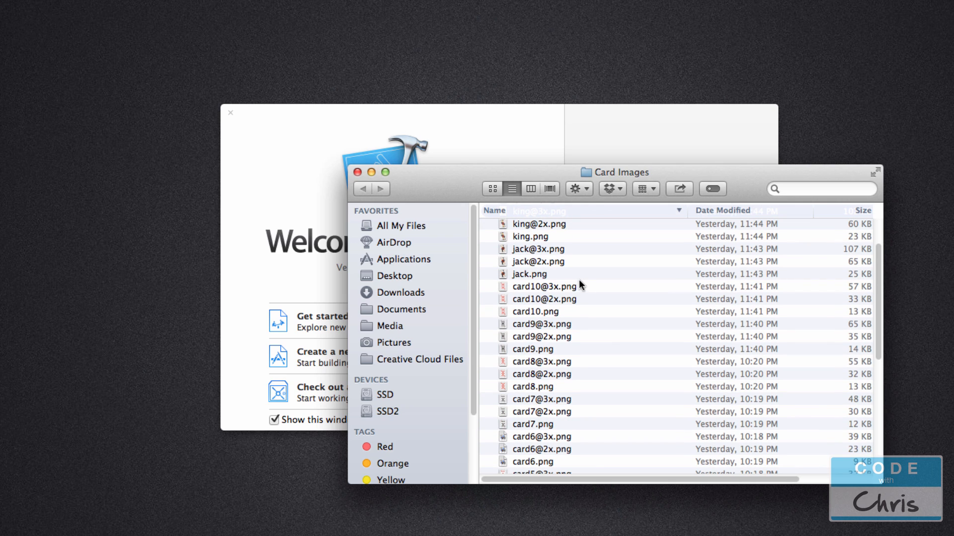
scroll(down, 3)
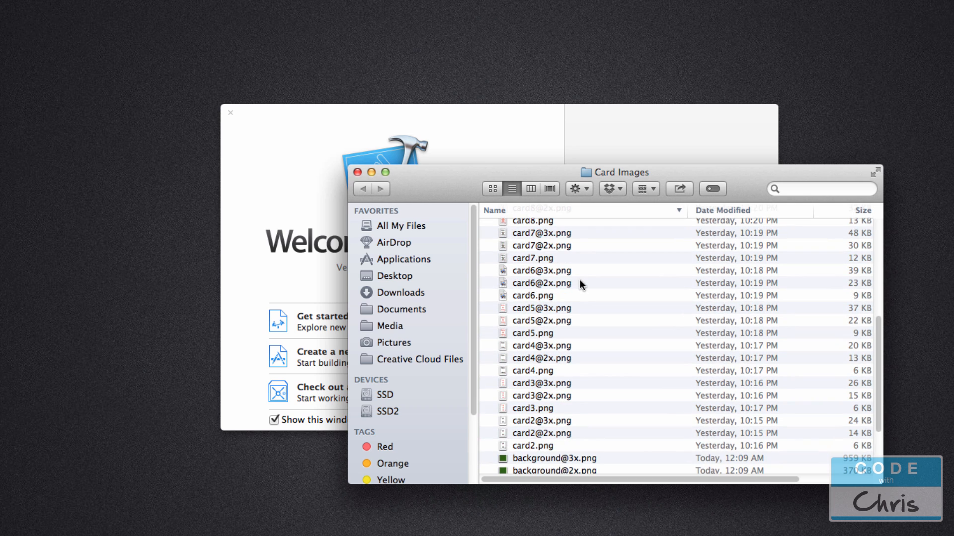
mouse_move(578, 306)
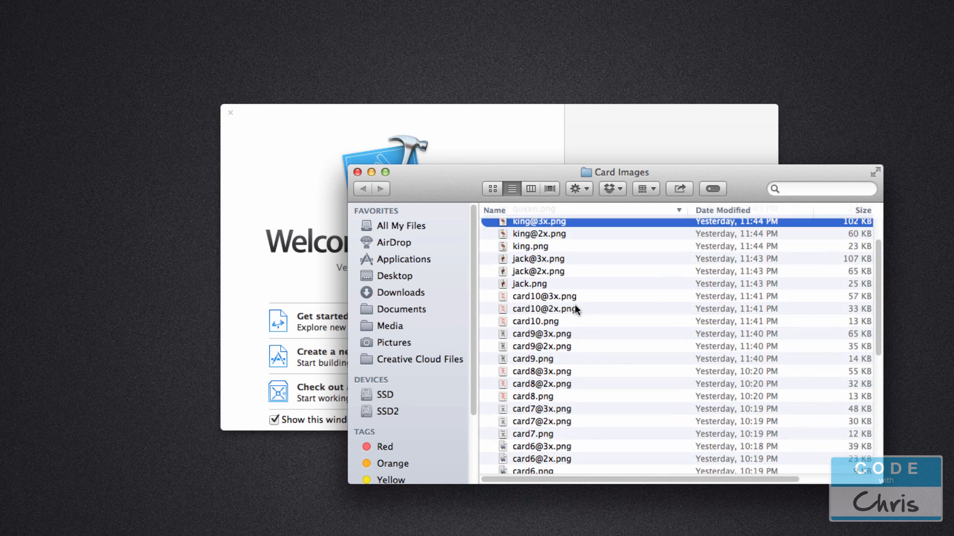
scroll(down, 3)
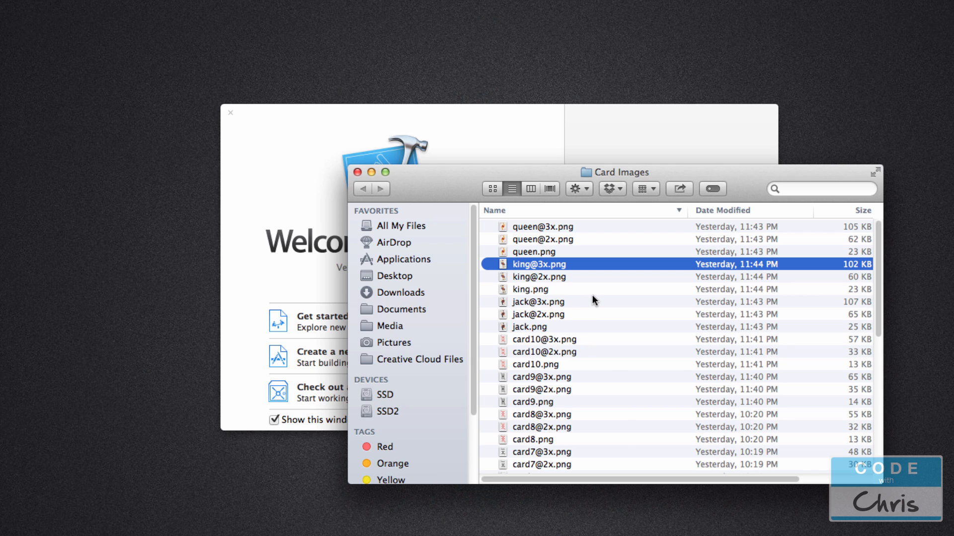
mouse_move(578, 332)
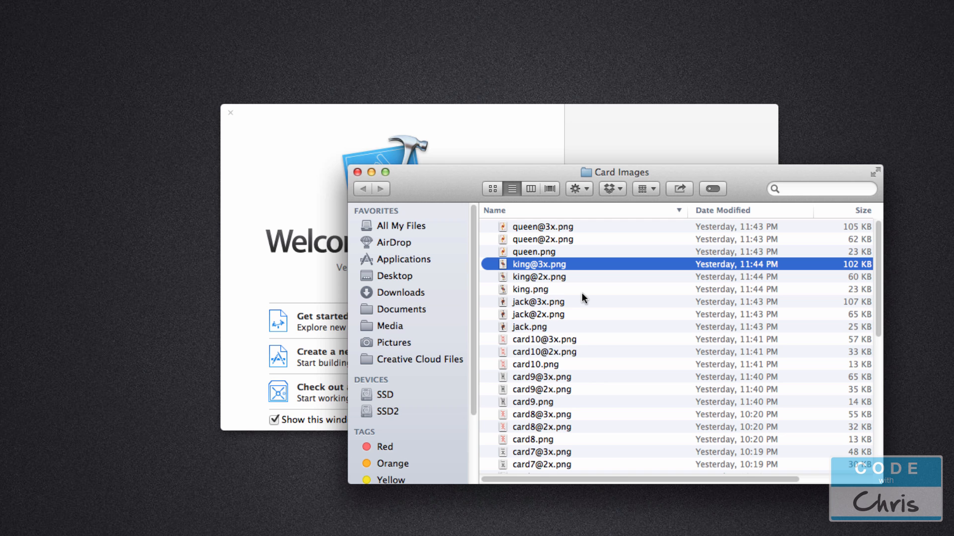
mouse_move(568, 278)
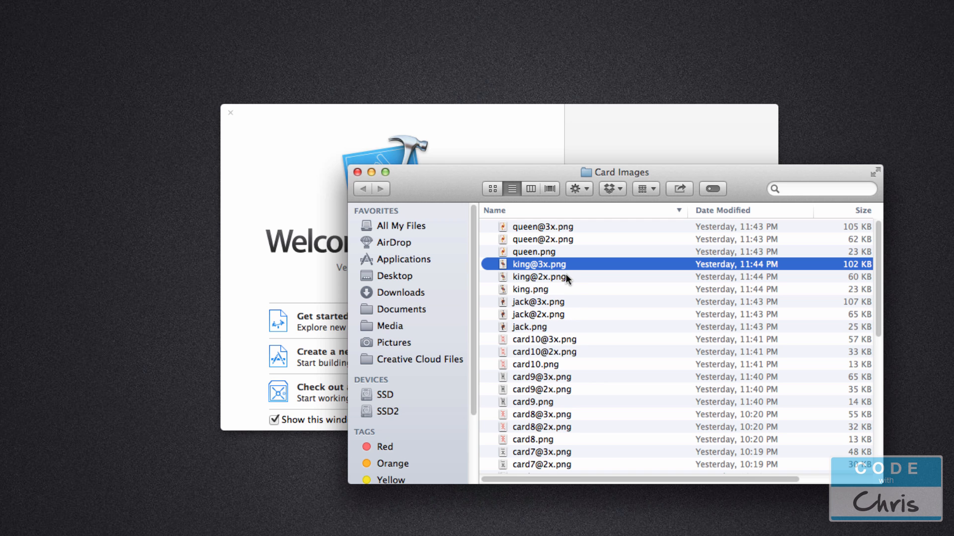
click(530, 289)
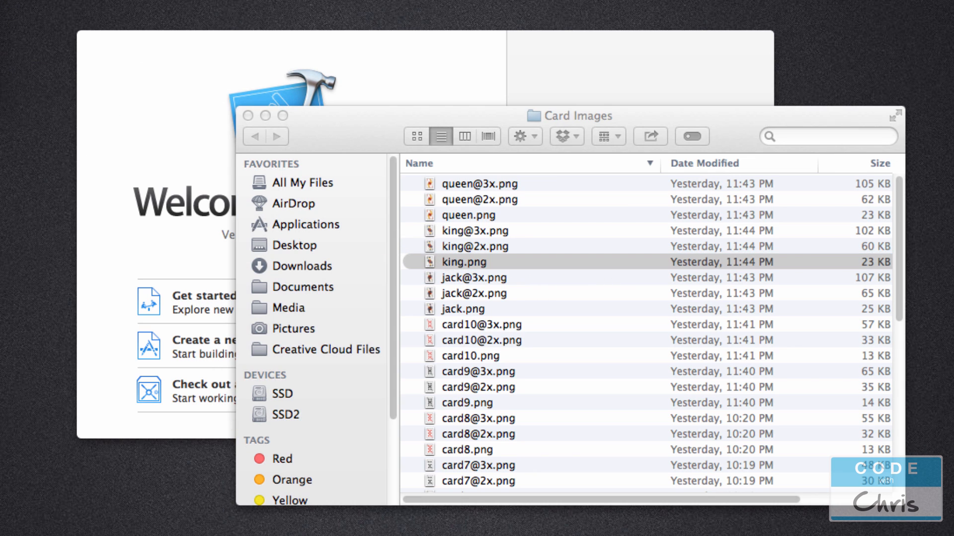
double_click(463, 261)
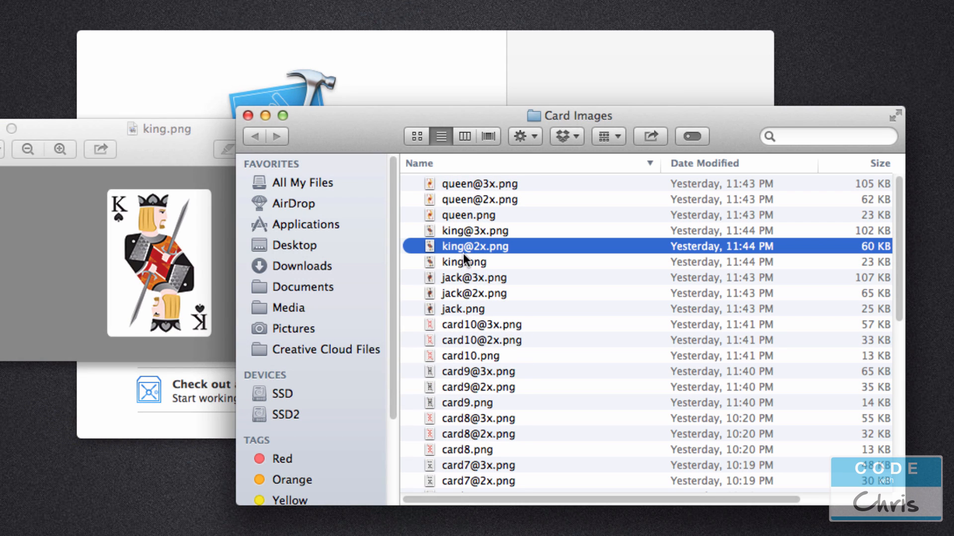
mouse_move(481, 256)
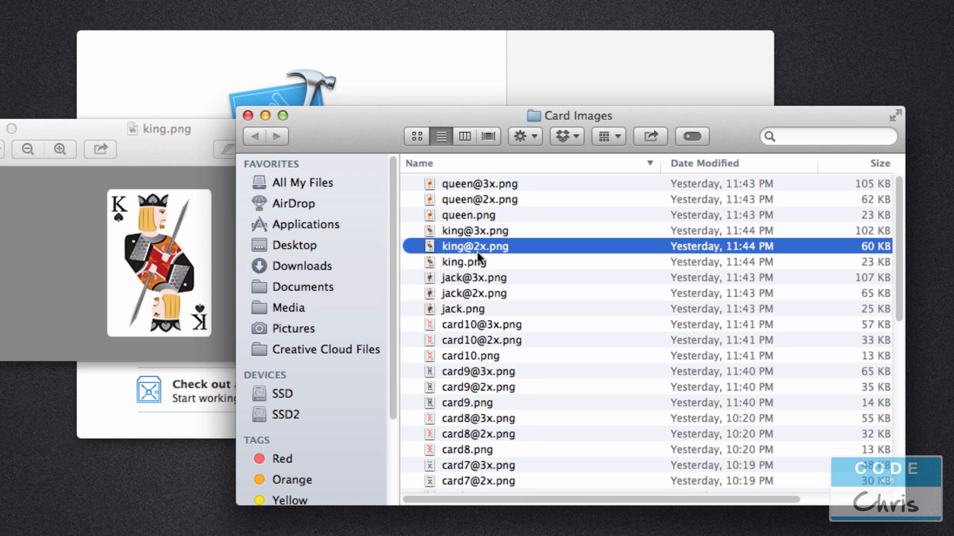
click(476, 230)
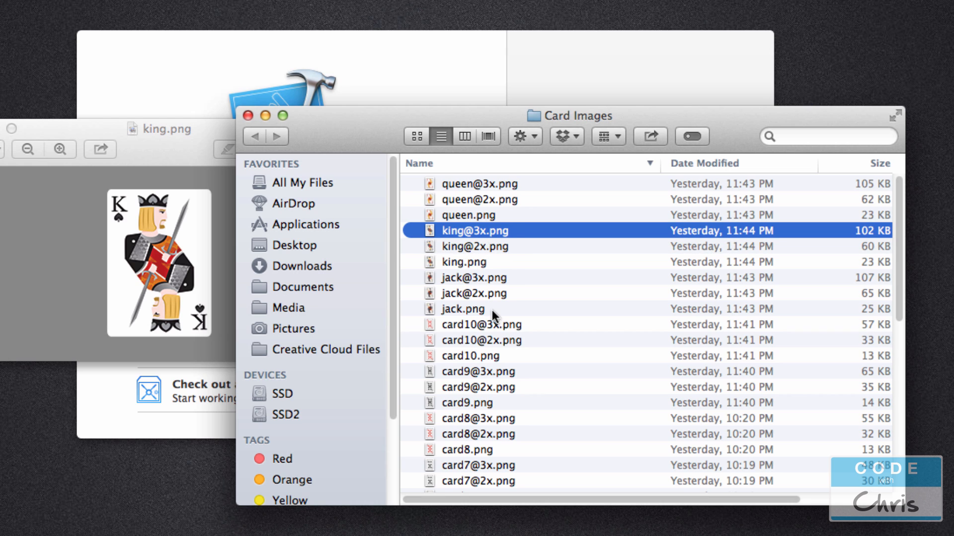
click(475, 246)
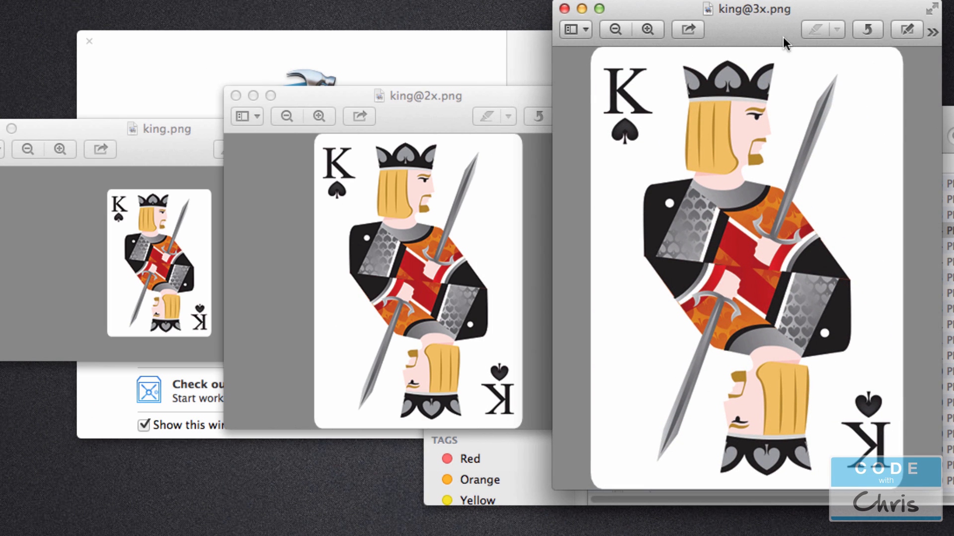
mouse_move(766, 38)
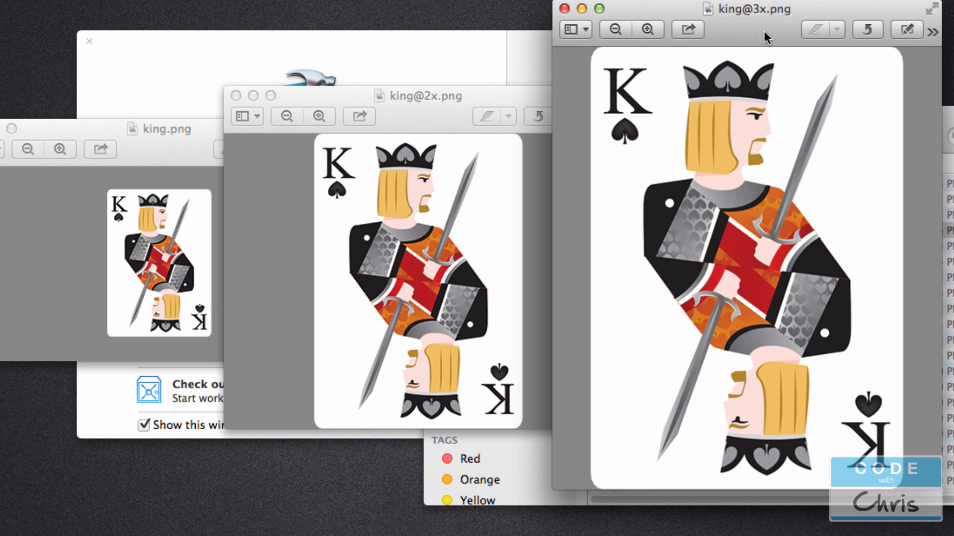
click(160, 265)
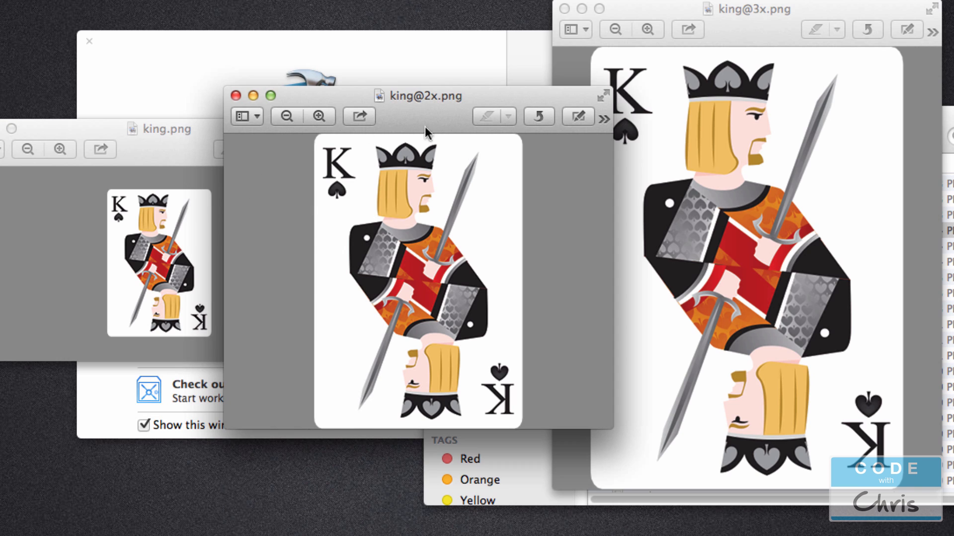
mouse_move(637, 132)
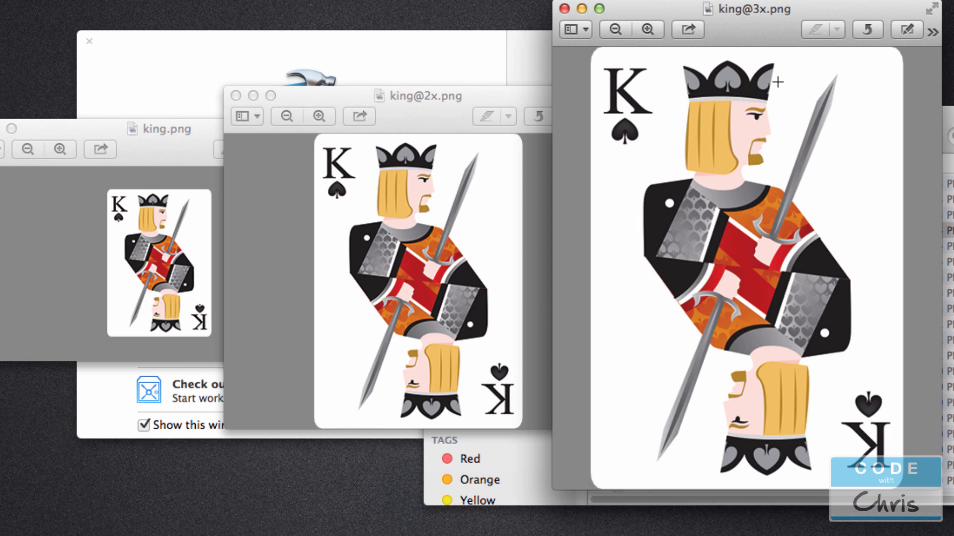
mouse_move(191, 355)
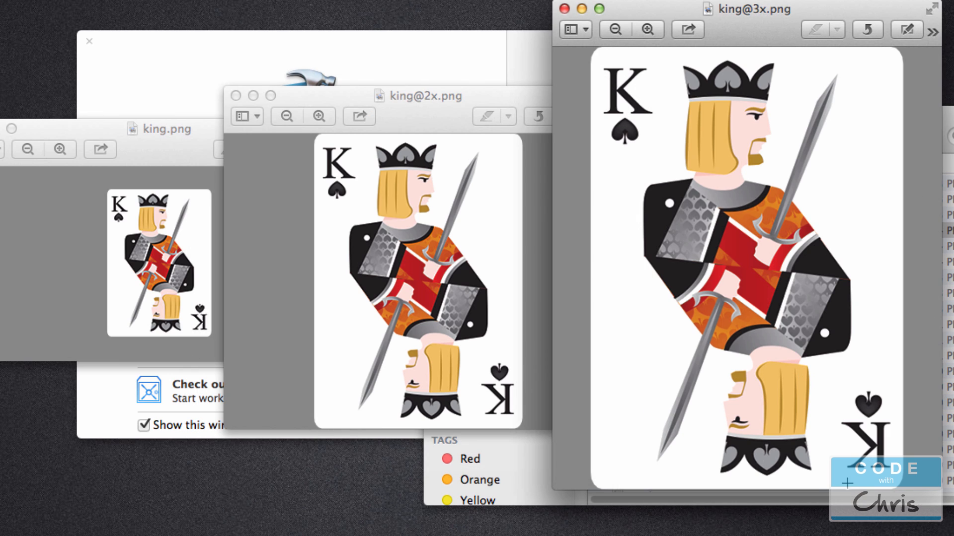
mouse_move(744, 37)
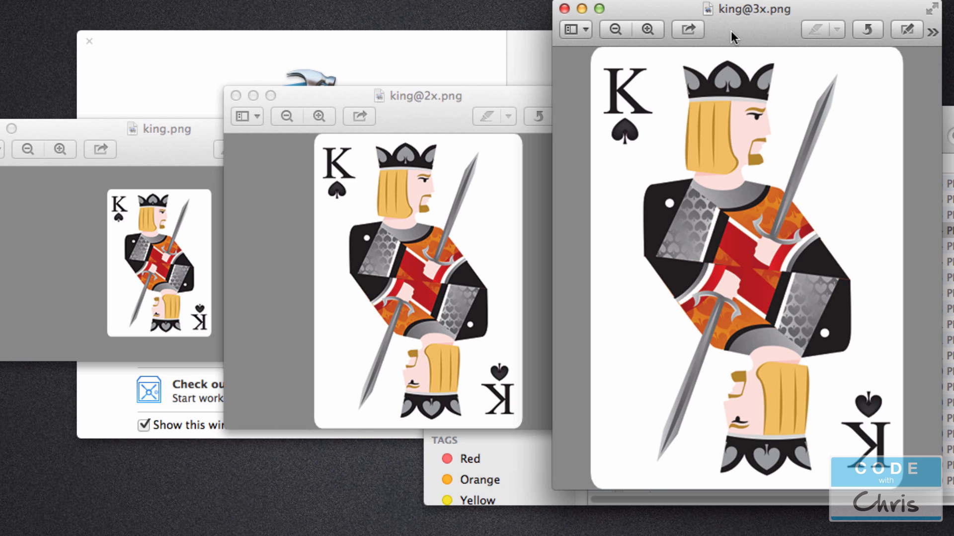
mouse_move(249, 255)
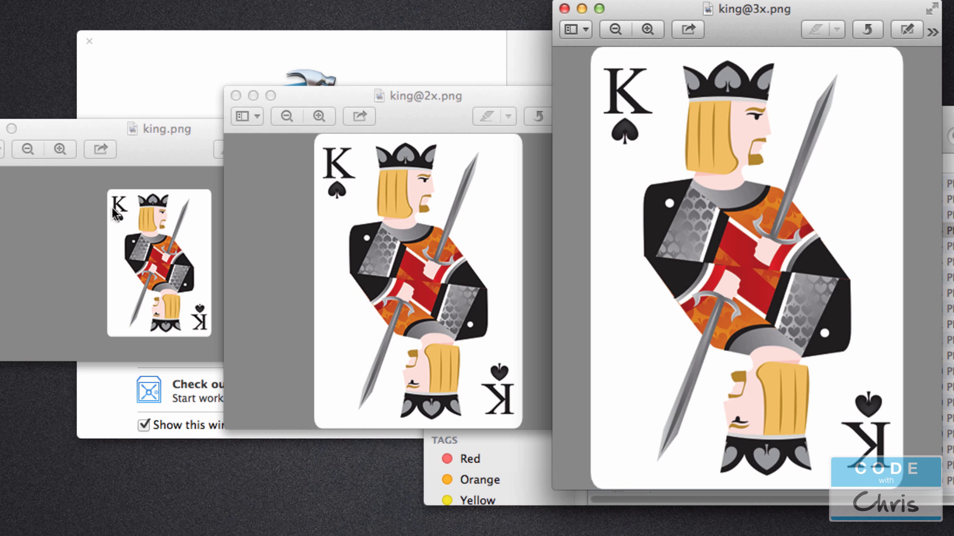
mouse_move(153, 145)
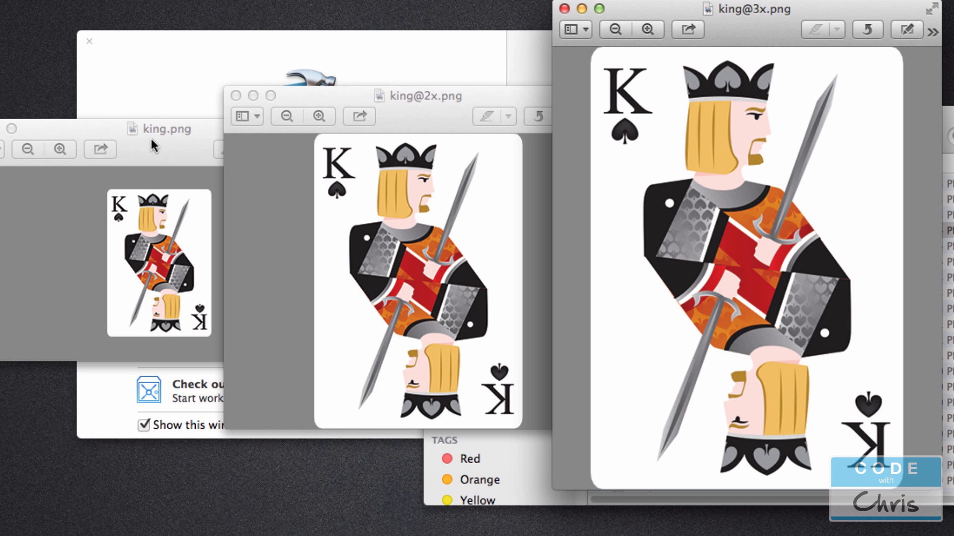
Bring king@2x forward and move the small king window aside so all three sizes show together
click(418, 95)
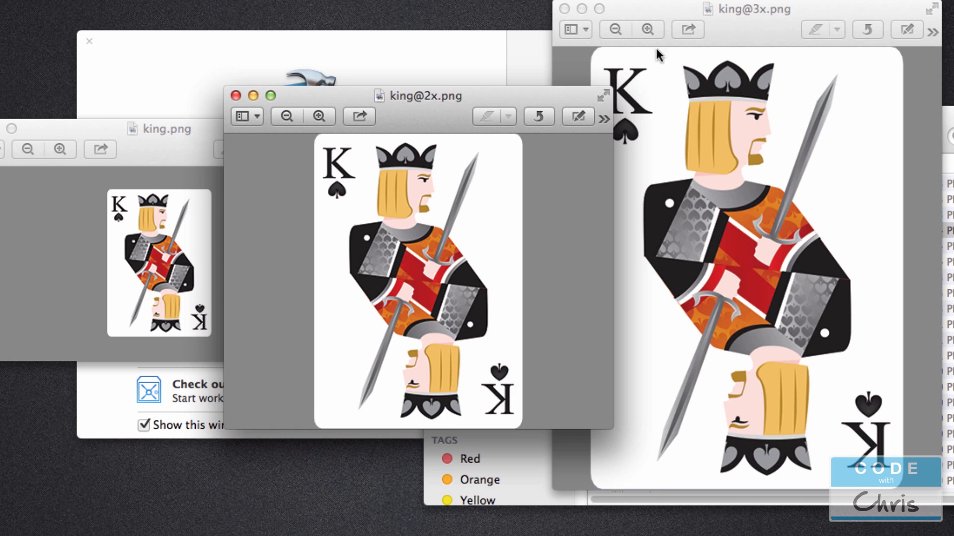
mouse_move(416, 113)
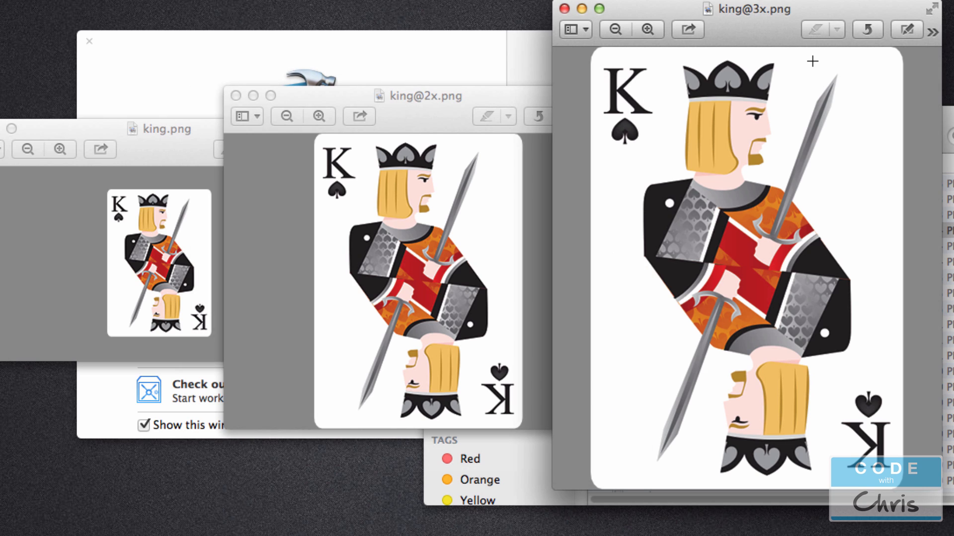
mouse_move(634, 247)
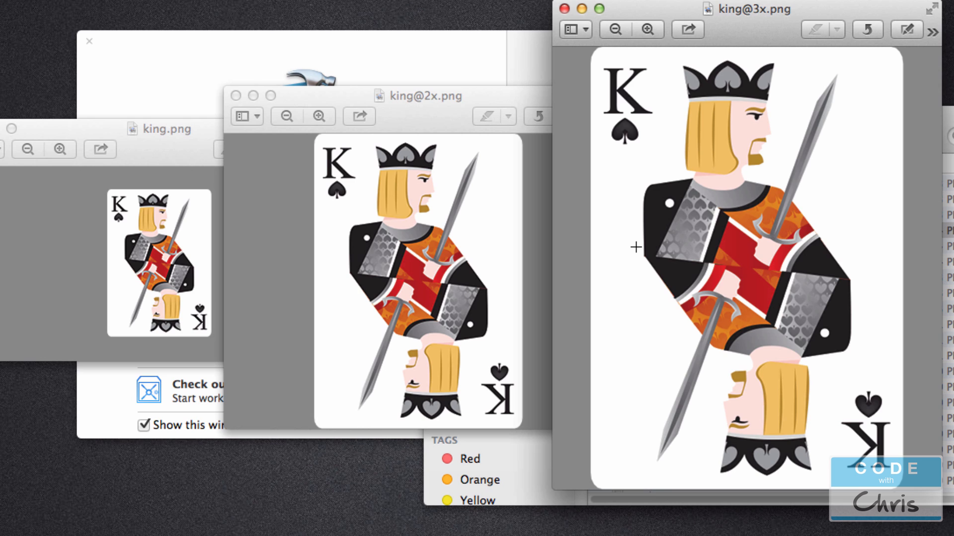
mouse_move(656, 252)
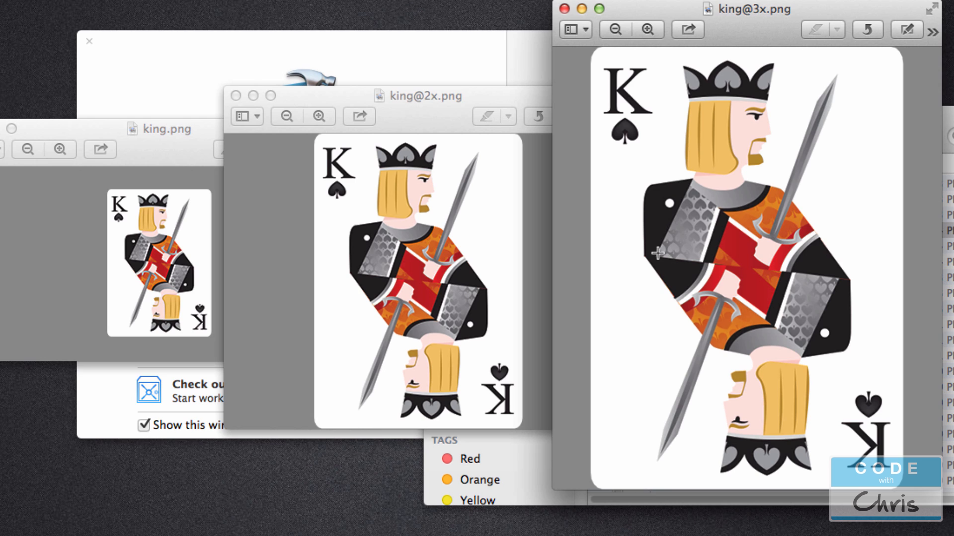
mouse_move(637, 258)
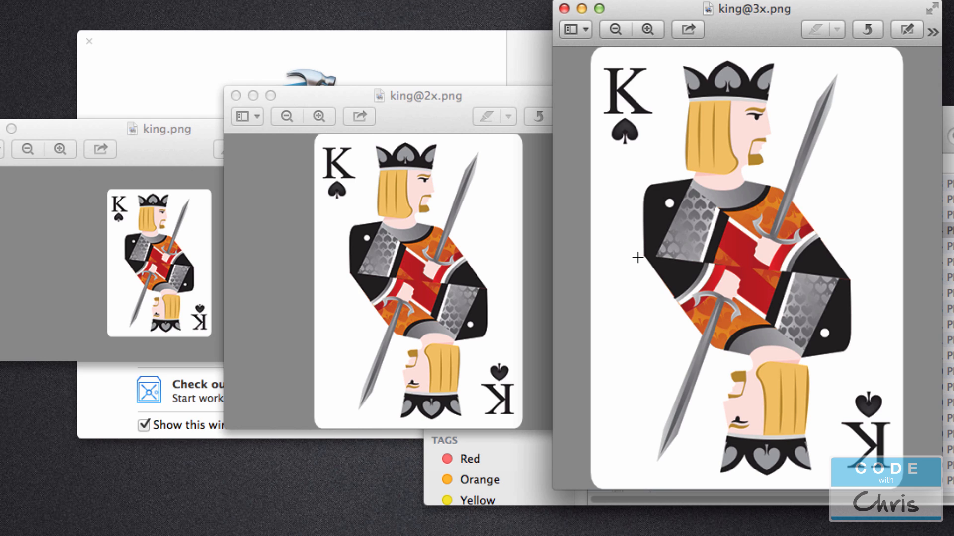
mouse_move(767, 304)
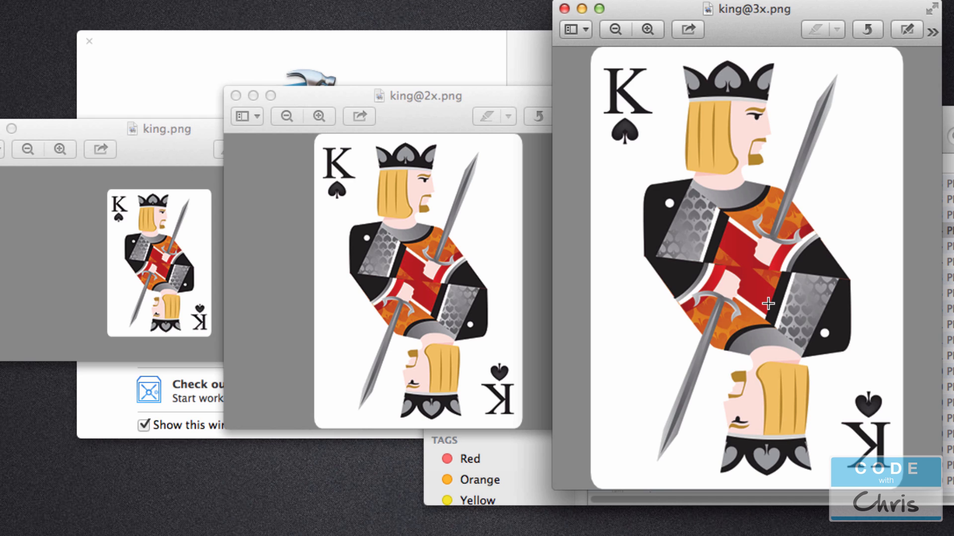
mouse_move(557, 281)
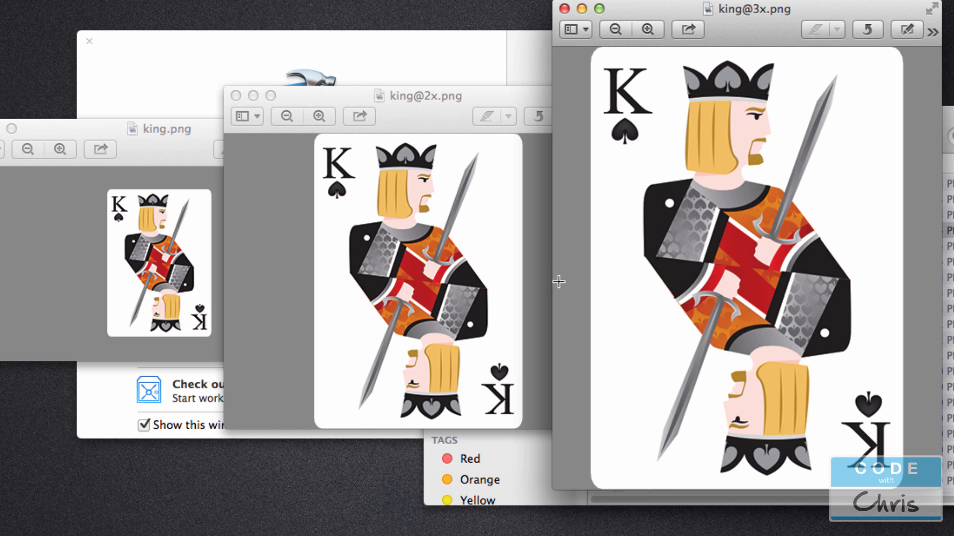
mouse_move(686, 297)
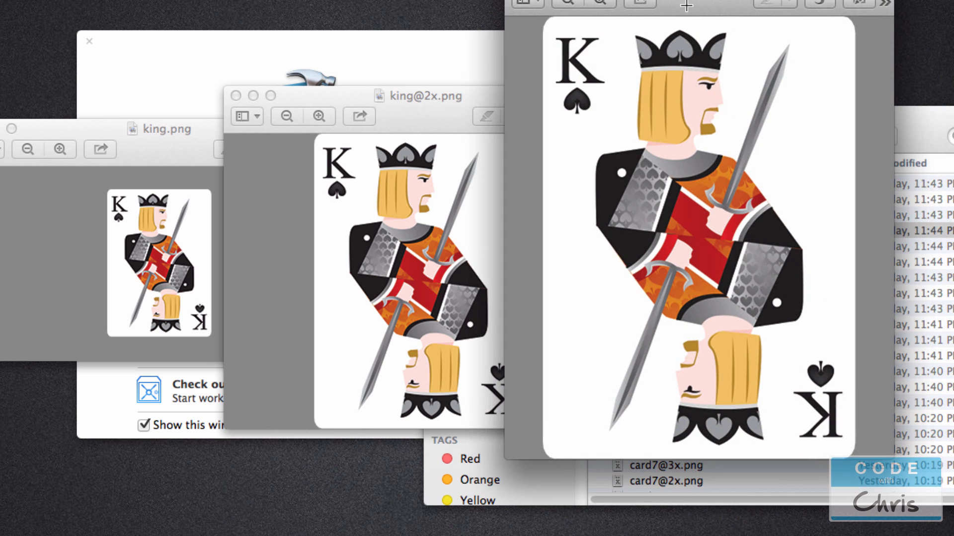
mouse_move(552, 249)
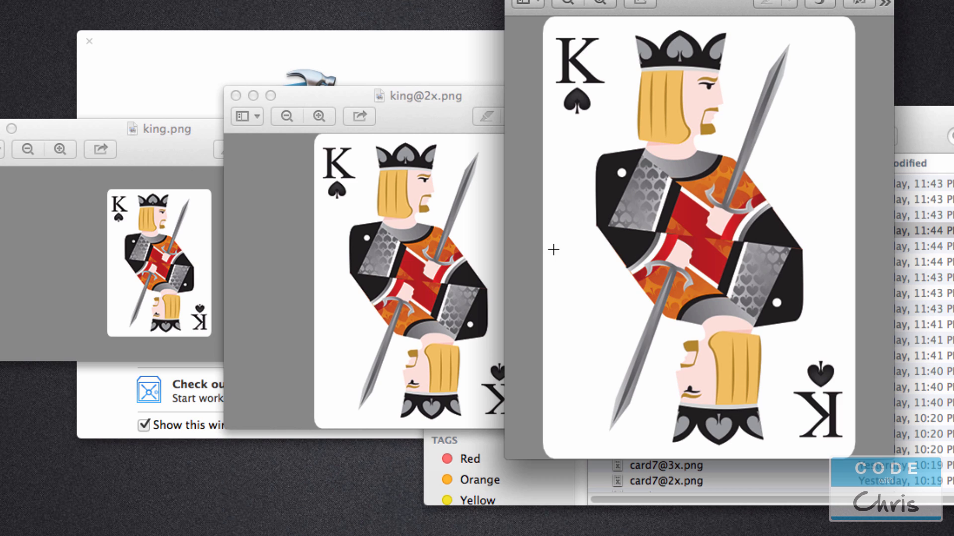
mouse_move(527, 241)
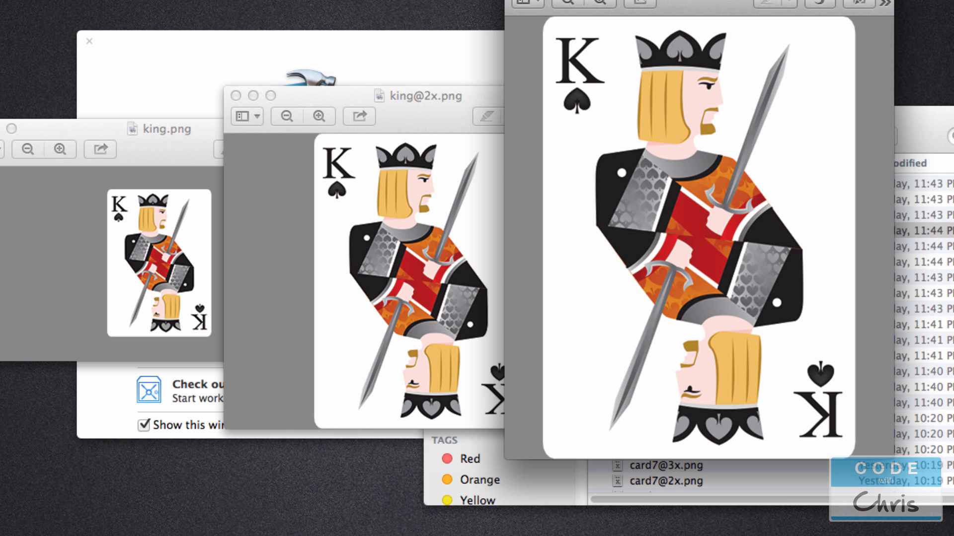
mouse_move(415, 213)
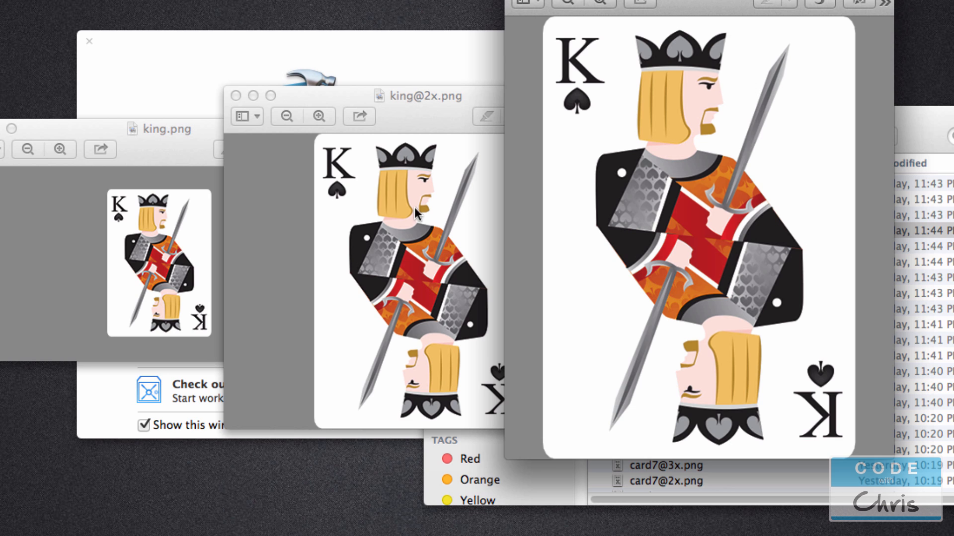
mouse_move(300, 267)
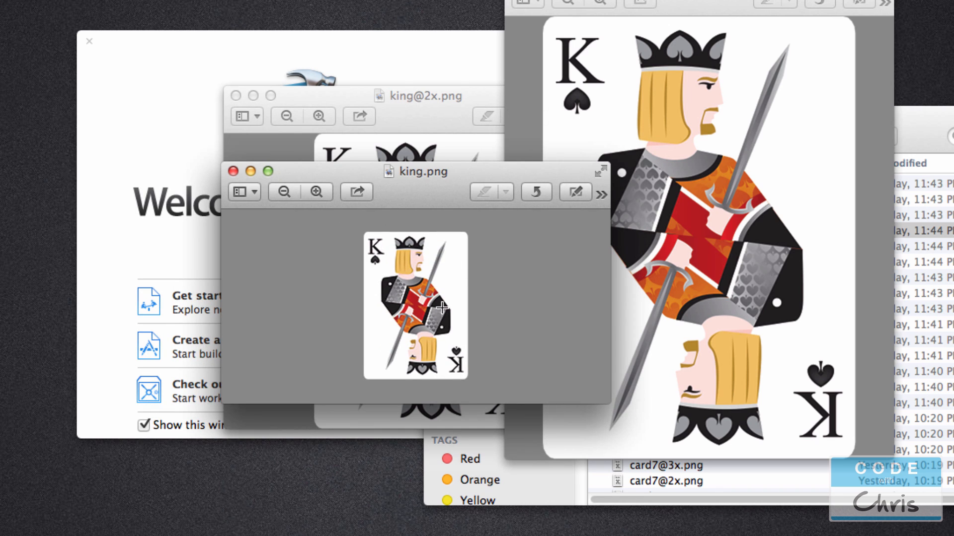
drag(415, 171, 143, 196)
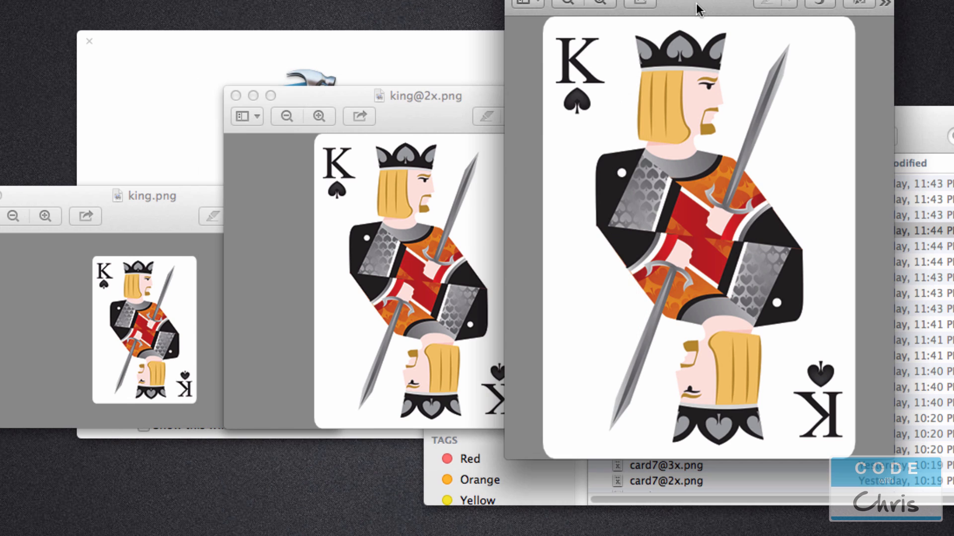
mouse_move(394, 275)
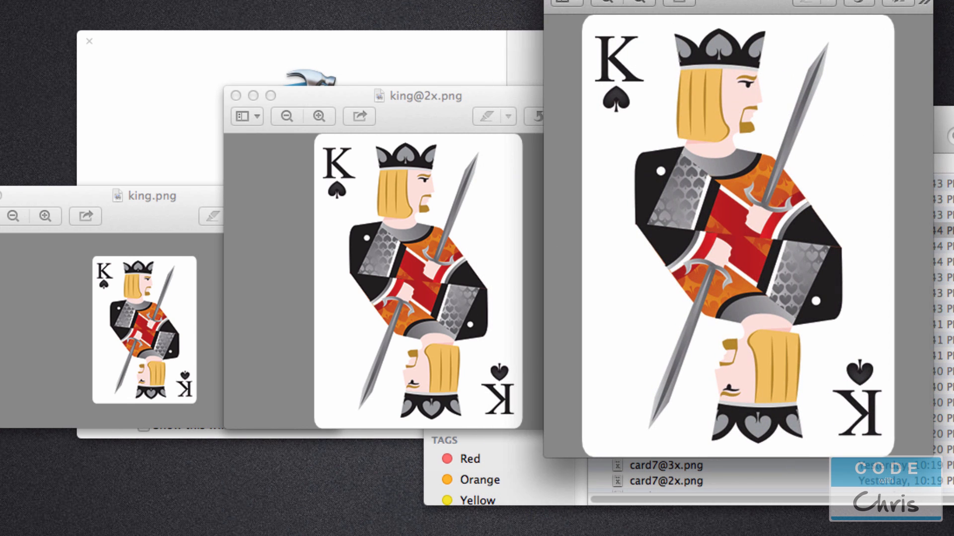
mouse_move(733, 262)
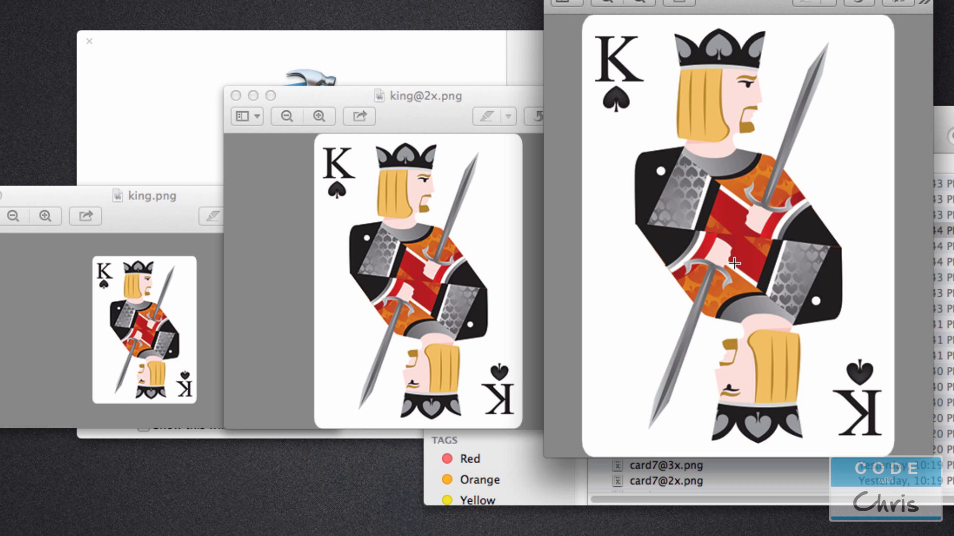
mouse_move(698, 137)
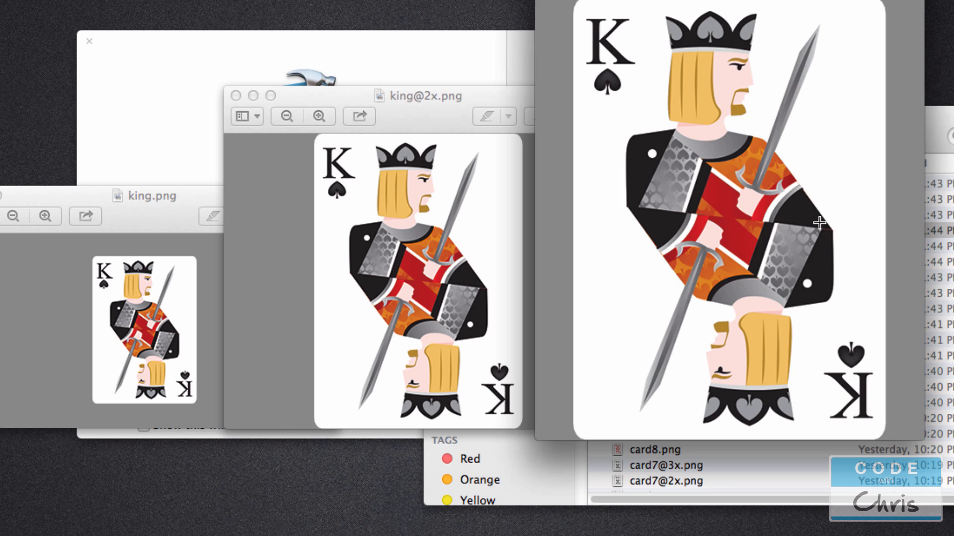
mouse_move(369, 322)
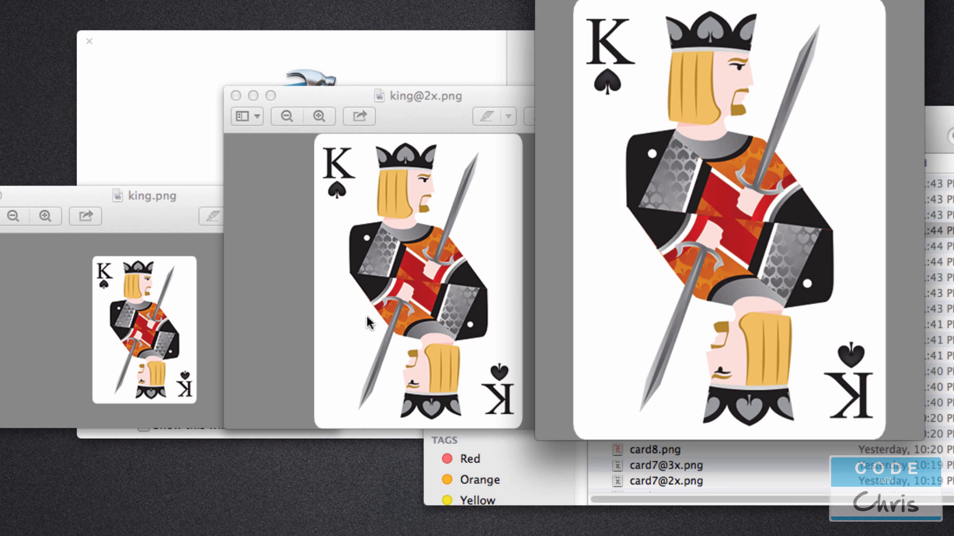
mouse_move(173, 337)
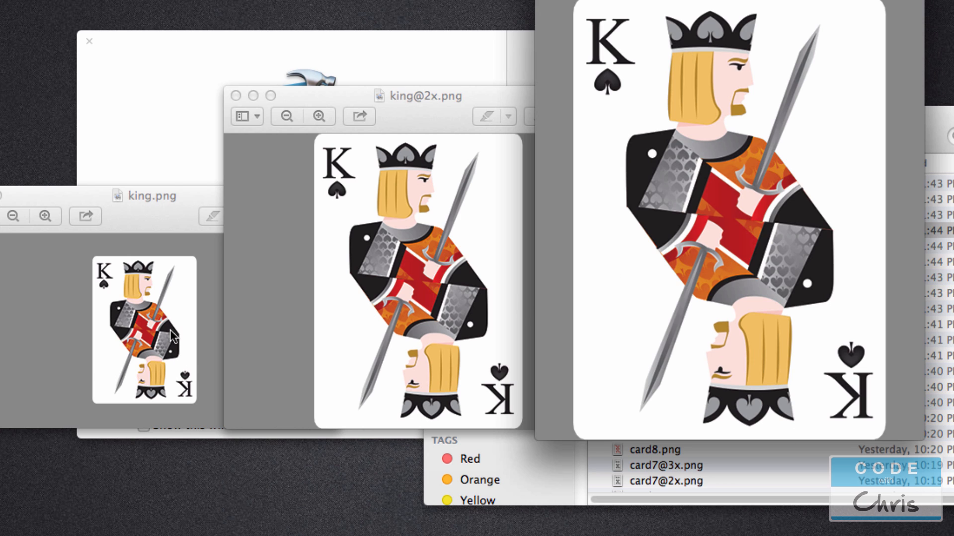
mouse_move(339, 281)
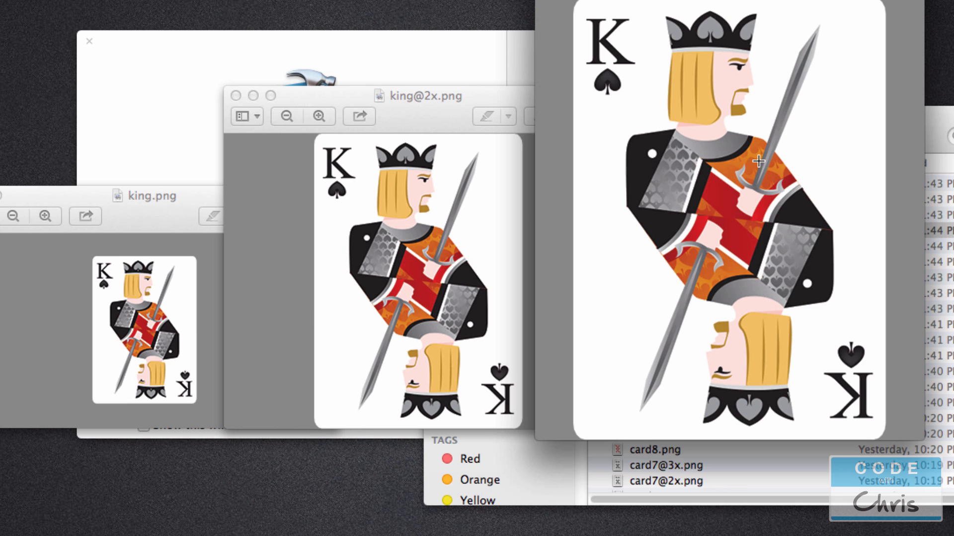
mouse_move(745, 368)
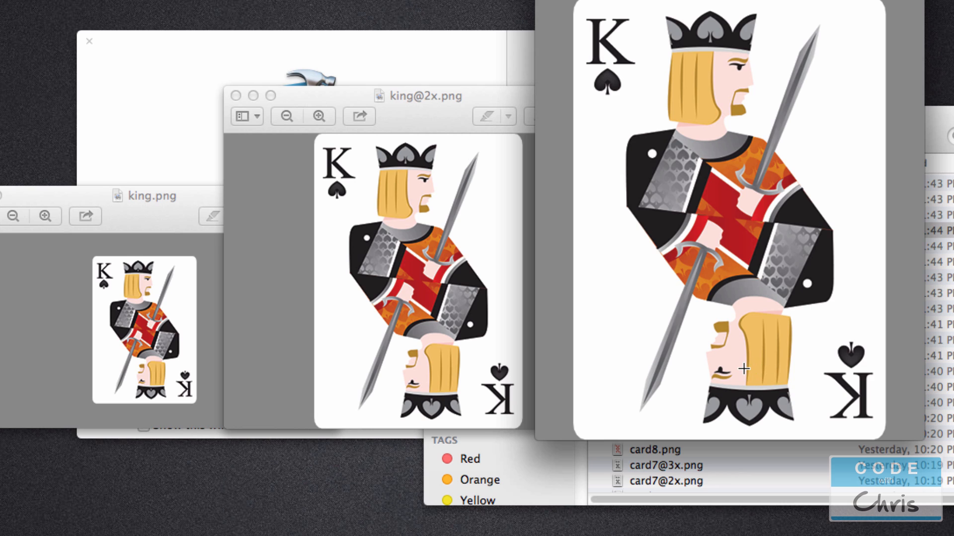
mouse_move(534, 305)
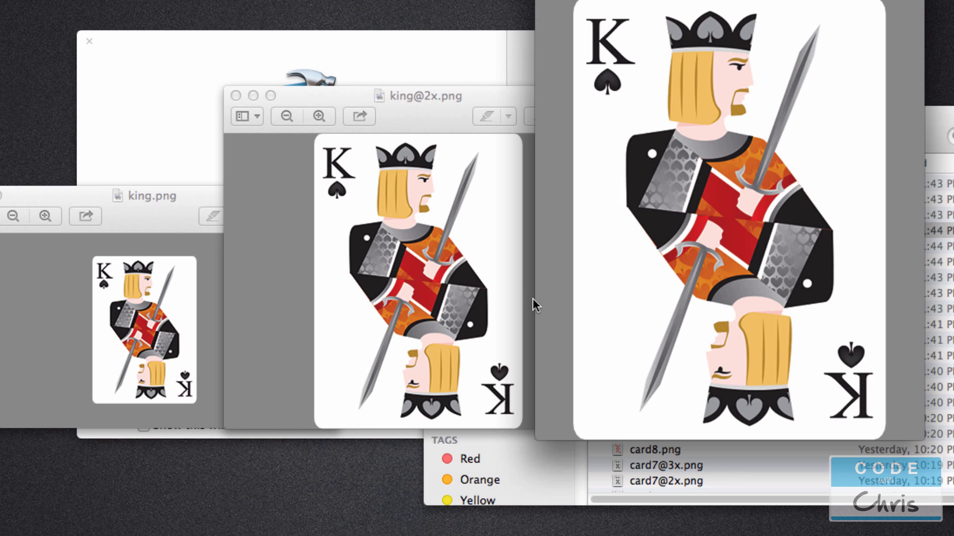
mouse_move(563, 349)
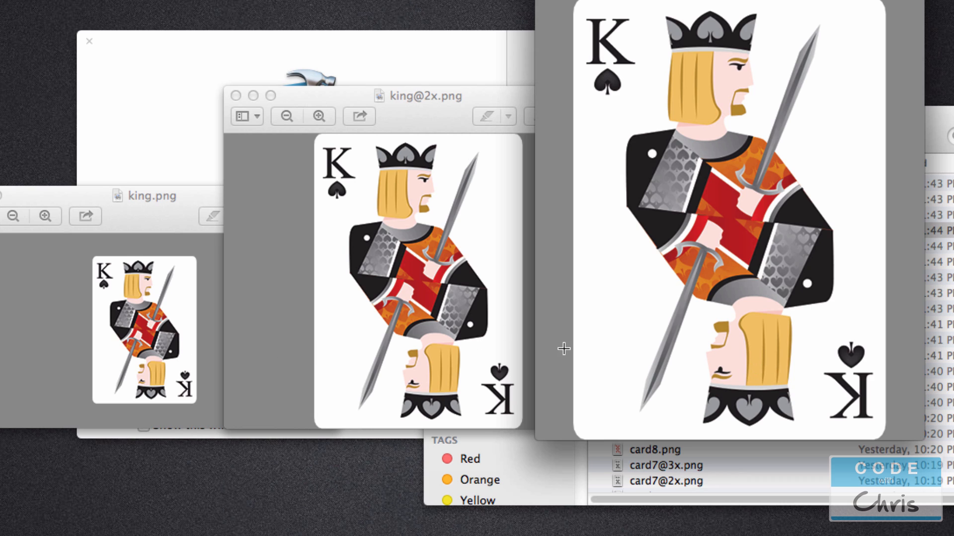
mouse_move(583, 326)
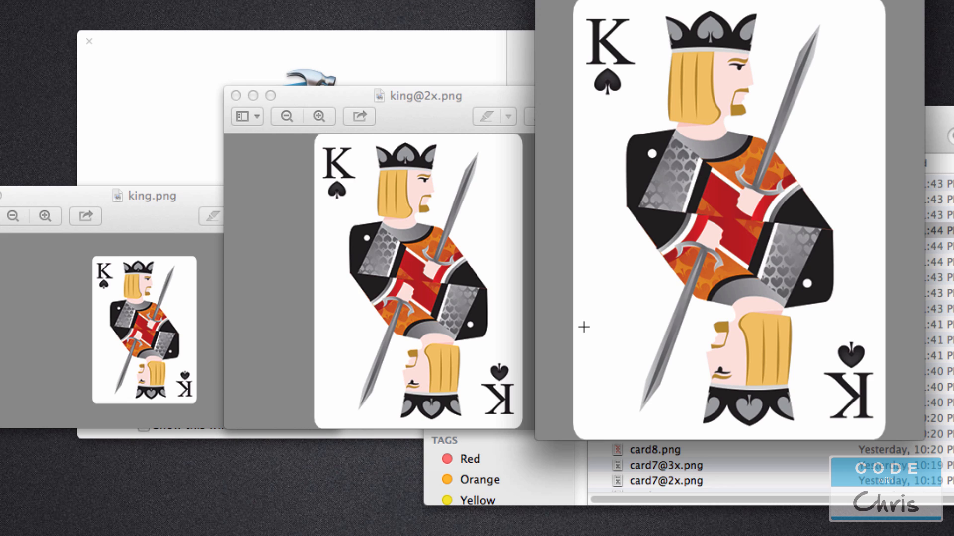
mouse_move(596, 328)
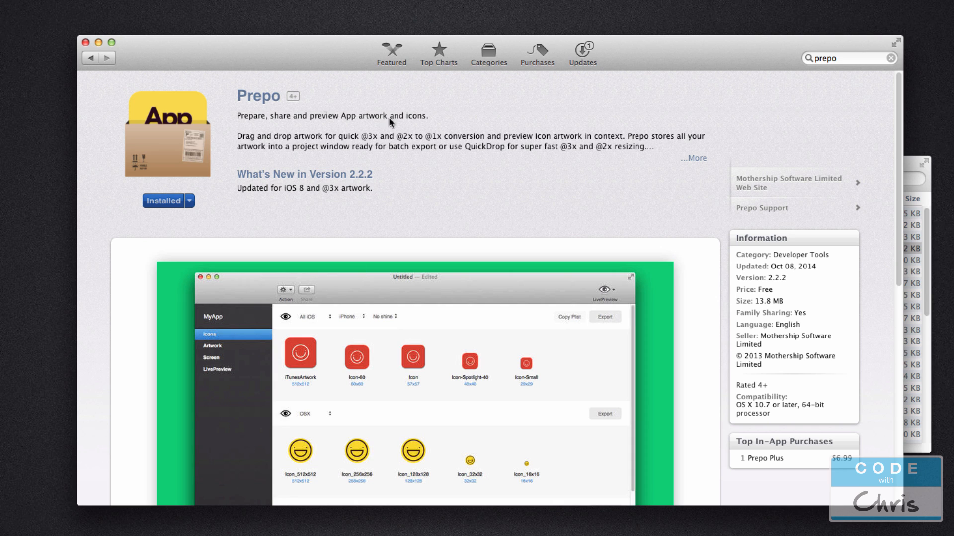
mouse_move(289, 89)
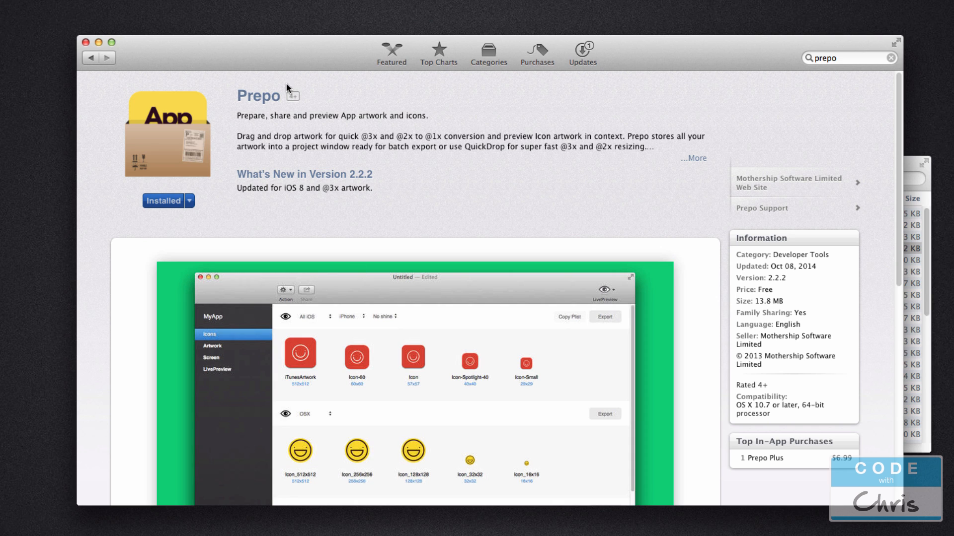
mouse_move(338, 53)
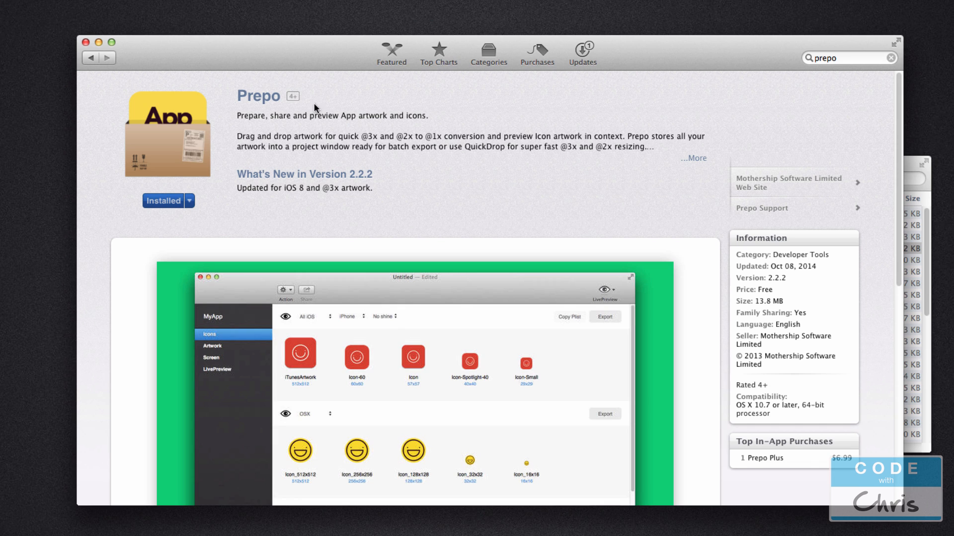
mouse_move(263, 198)
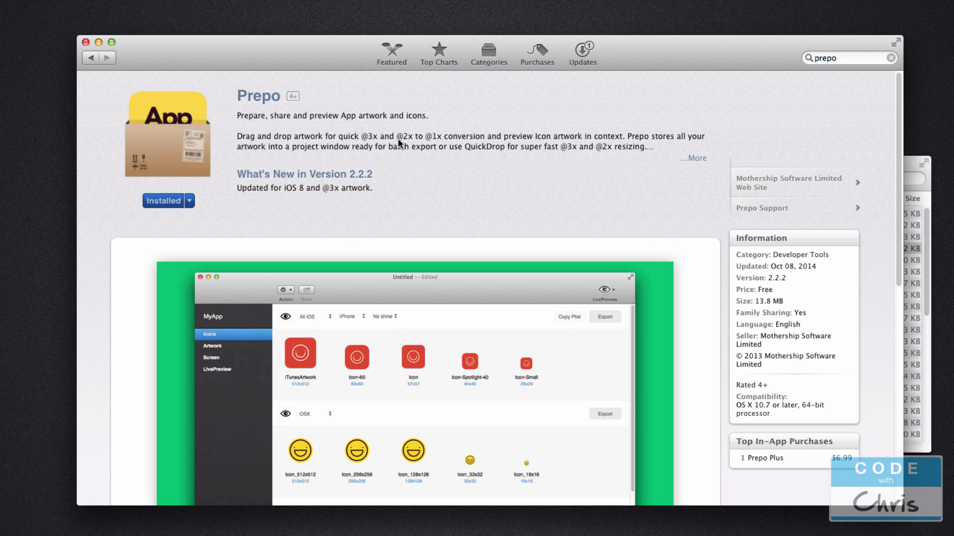
mouse_move(562, 206)
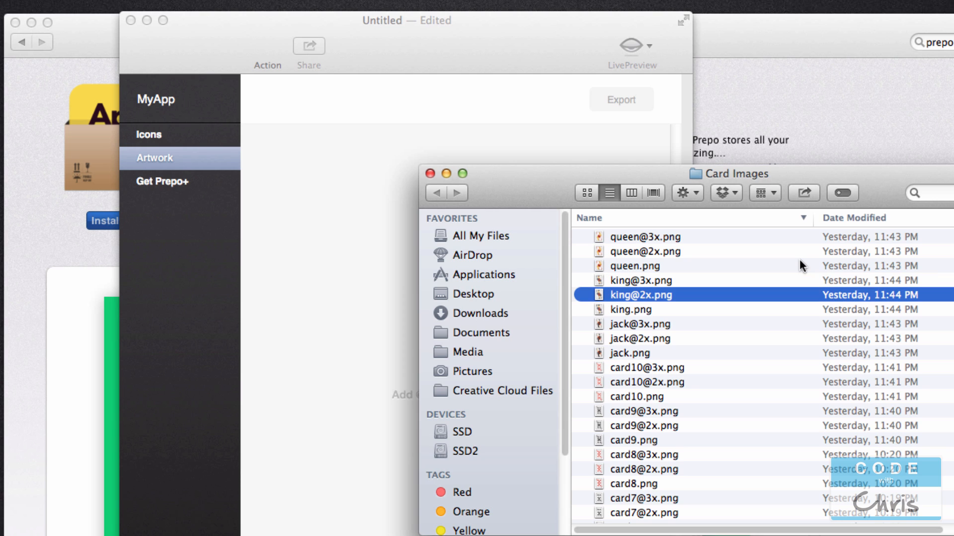
click(630, 310)
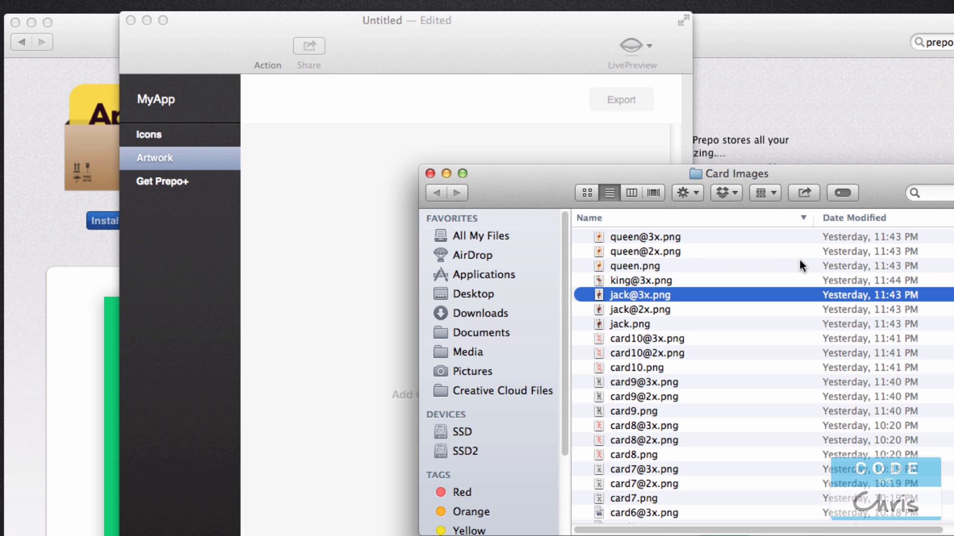
click(641, 280)
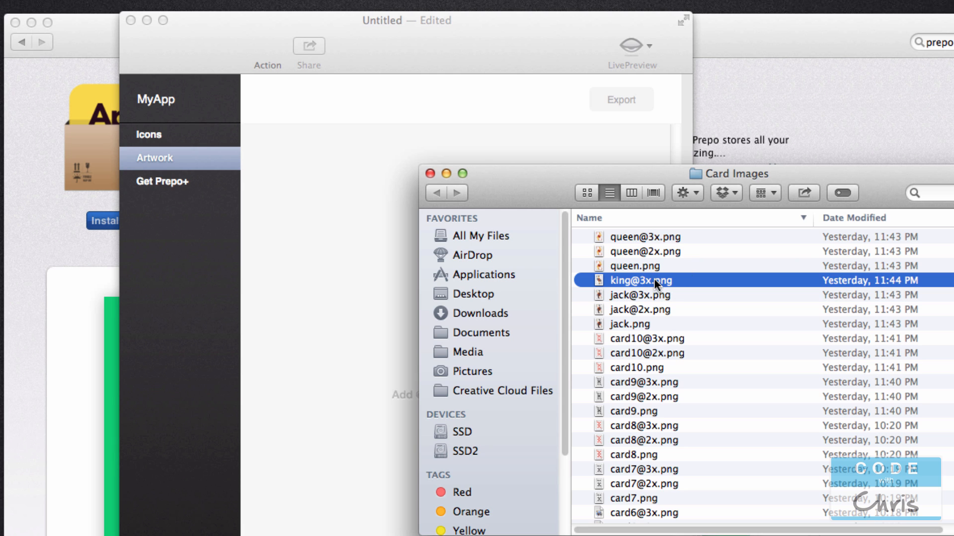
double_click(640, 280)
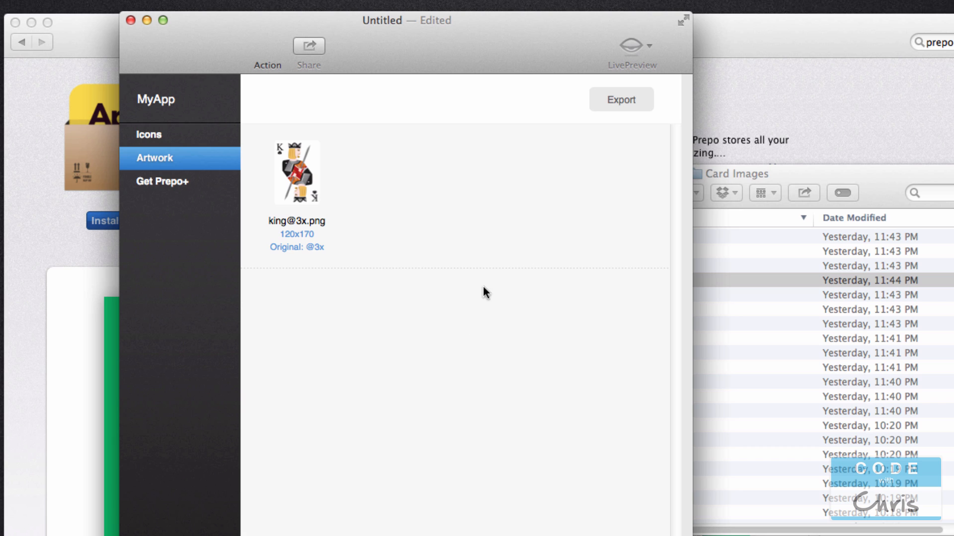
mouse_move(491, 136)
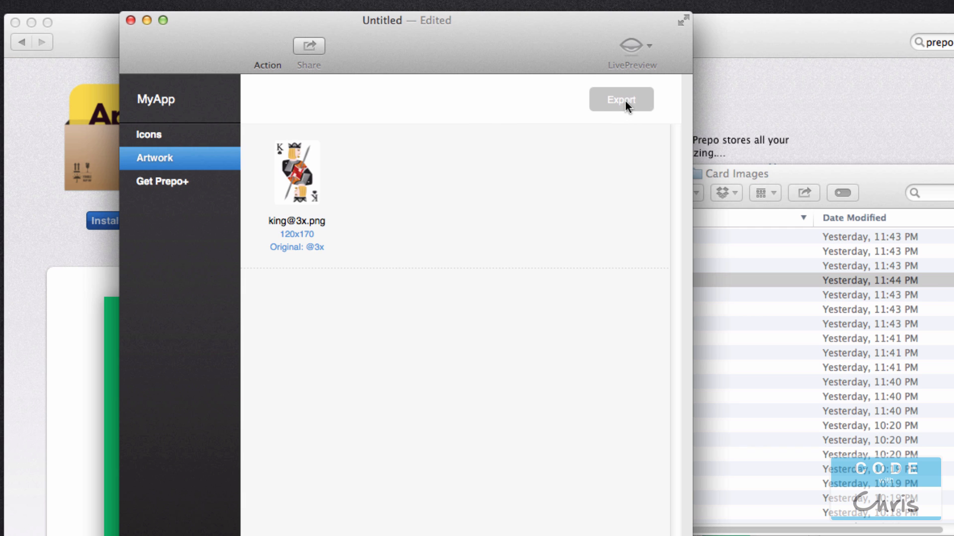
Export the resized king artwork into the Card Images folder
click(620, 100)
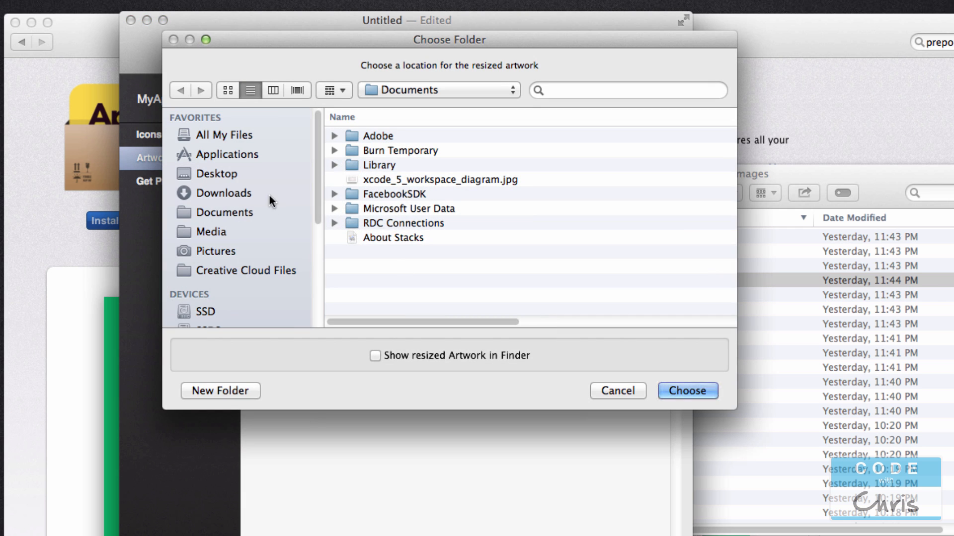
click(219, 173)
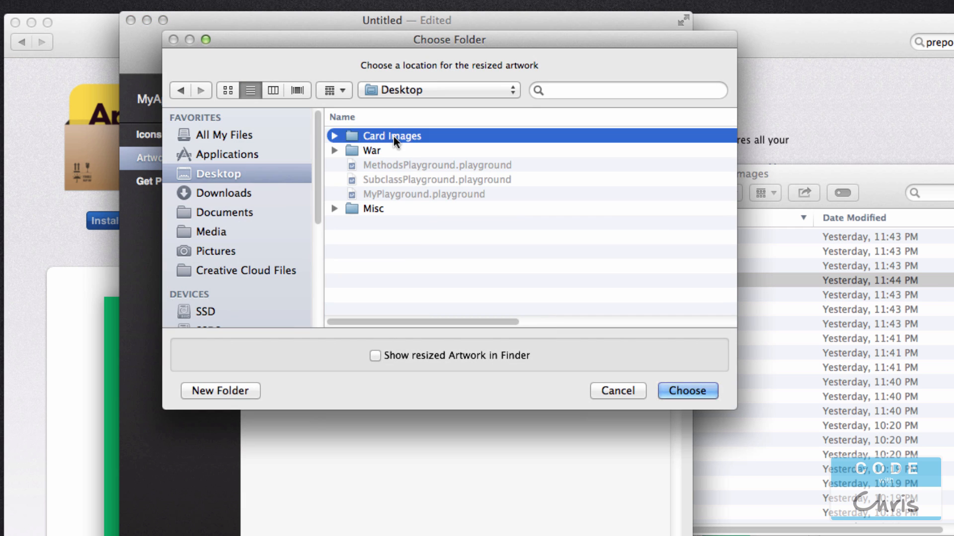
double_click(391, 136)
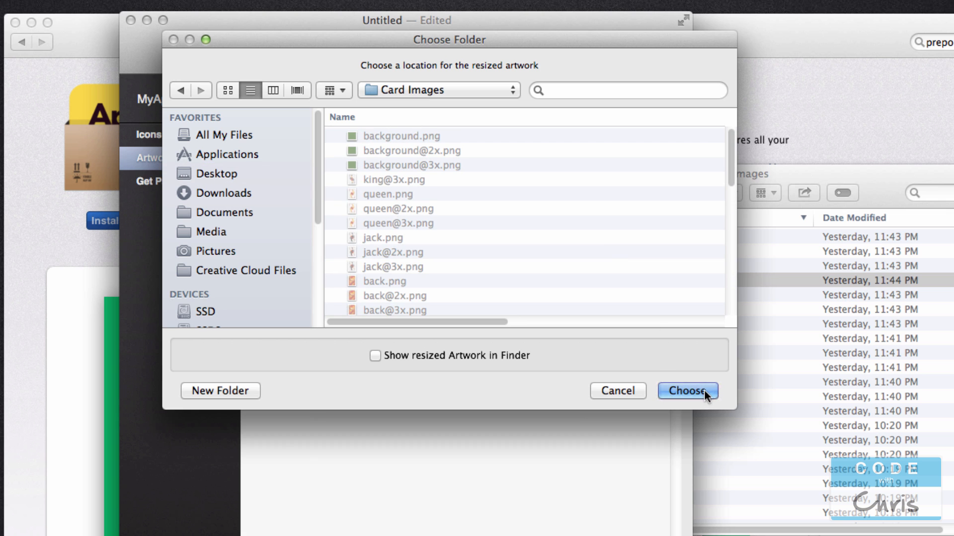
click(687, 391)
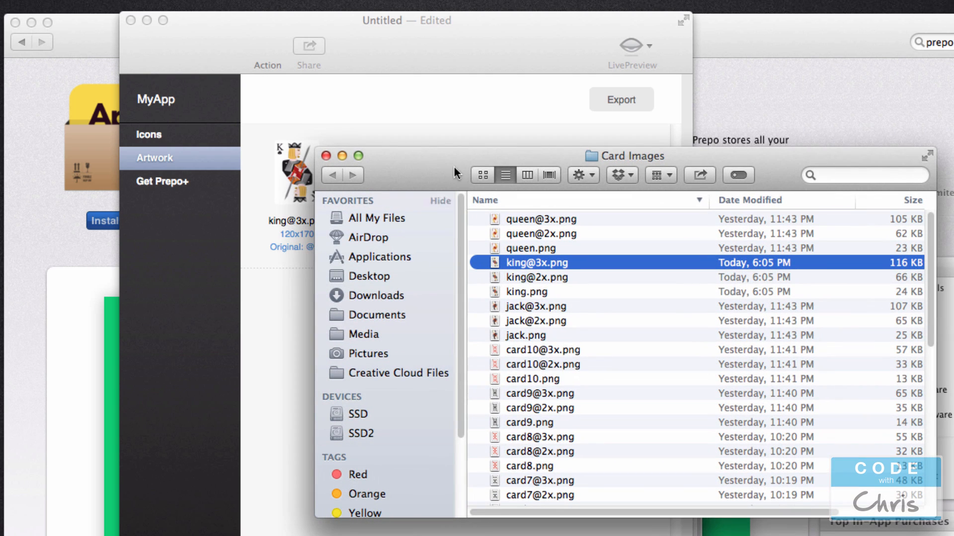
Open the generated king@2x and king.png images in Preview to check them
click(537, 277)
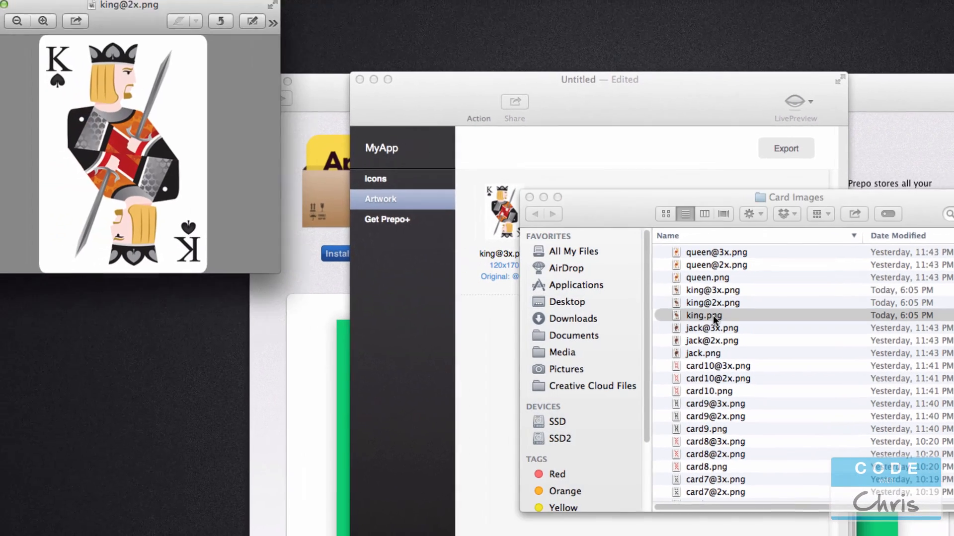
double_click(704, 316)
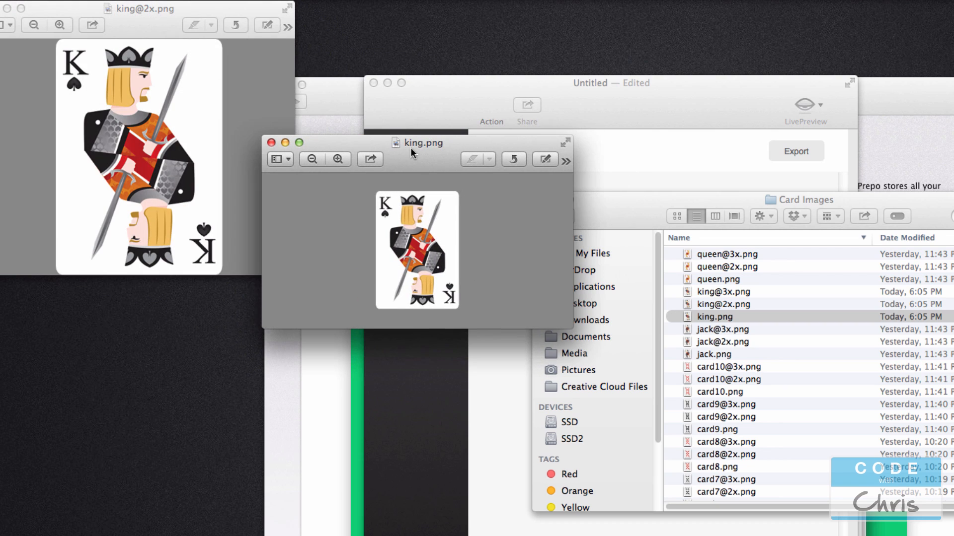
mouse_move(428, 159)
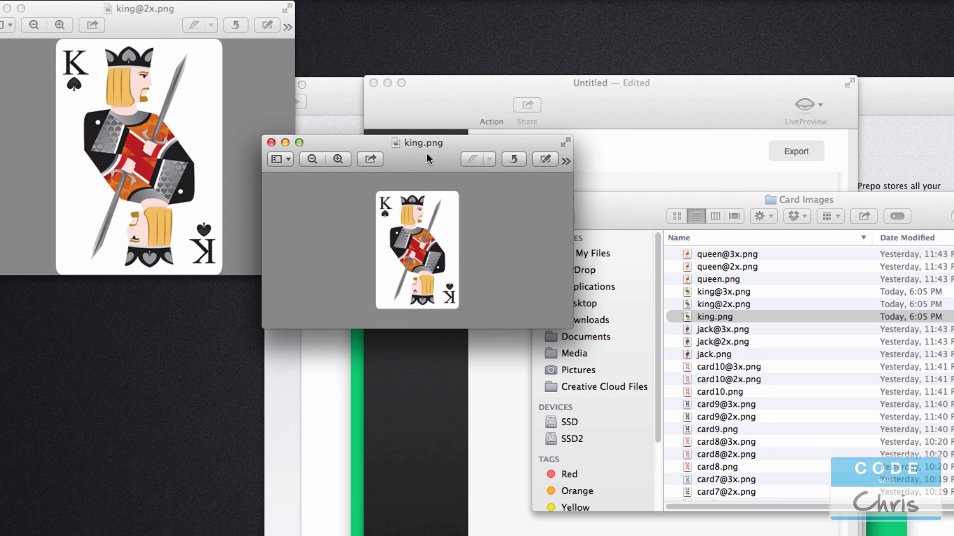
mouse_move(417, 184)
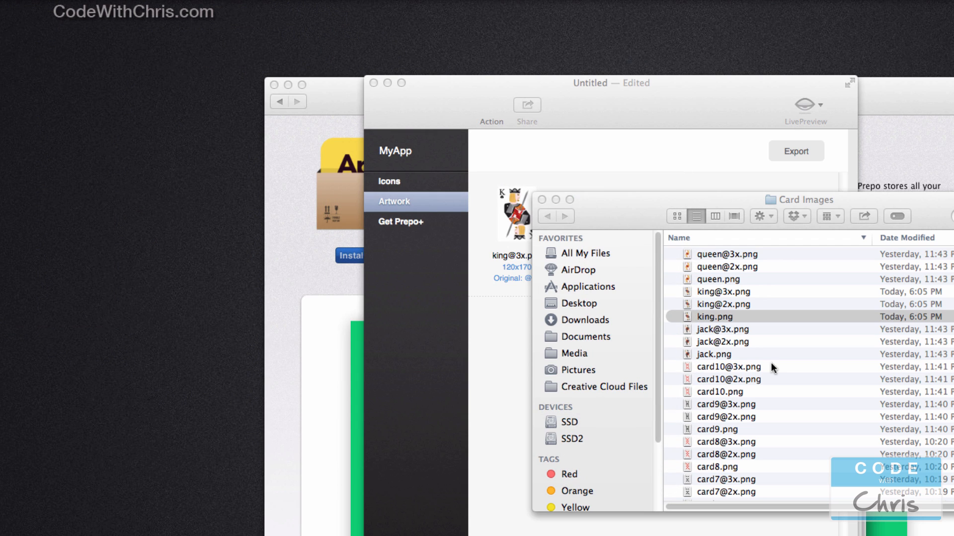
mouse_move(356, 100)
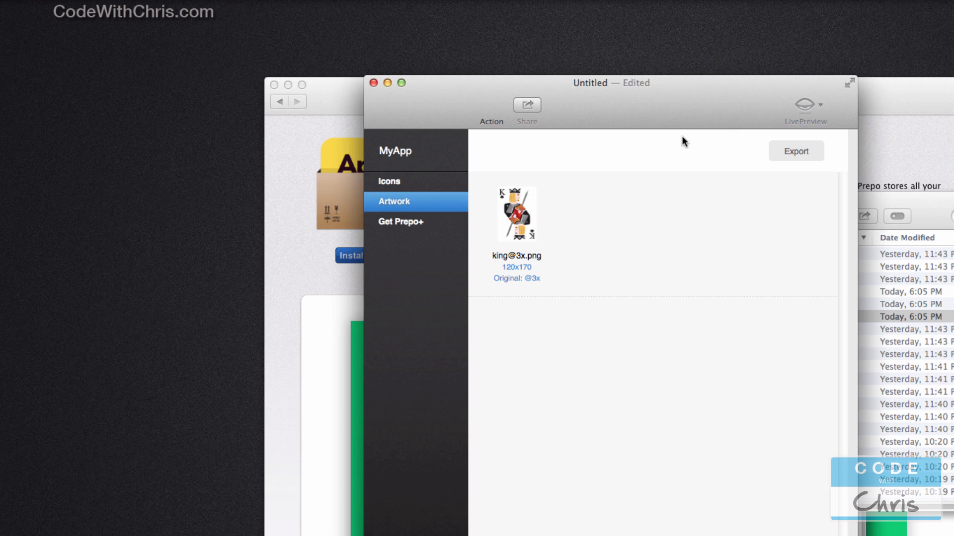
mouse_move(782, 275)
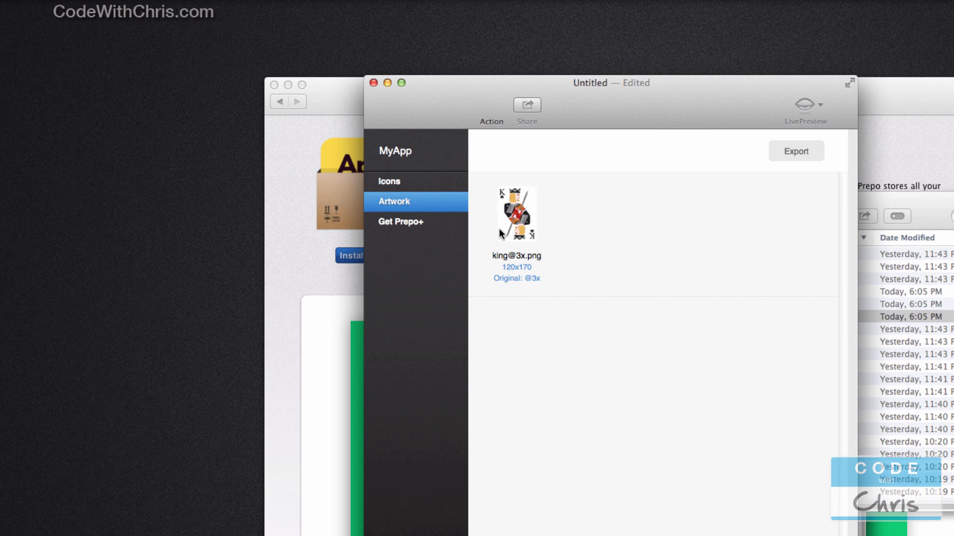
mouse_move(502, 227)
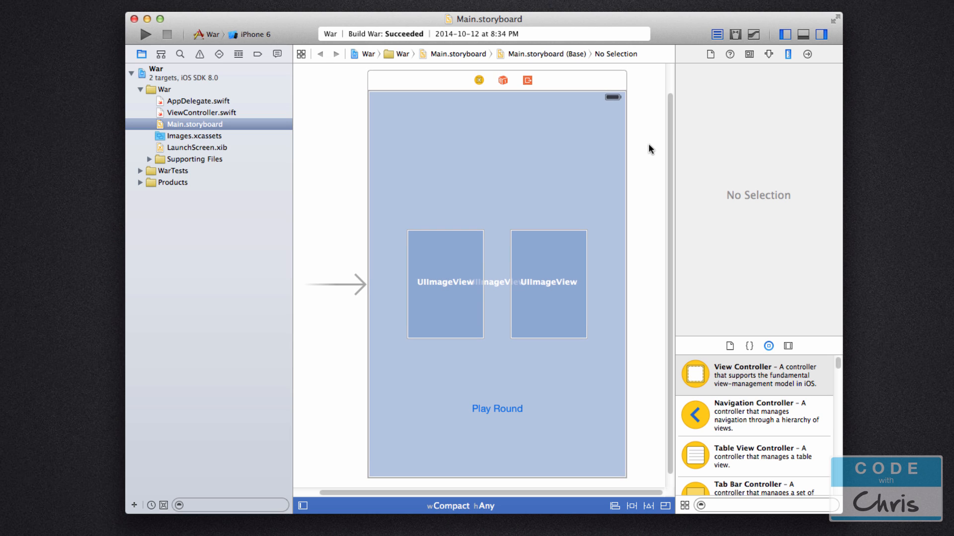
mouse_move(201, 137)
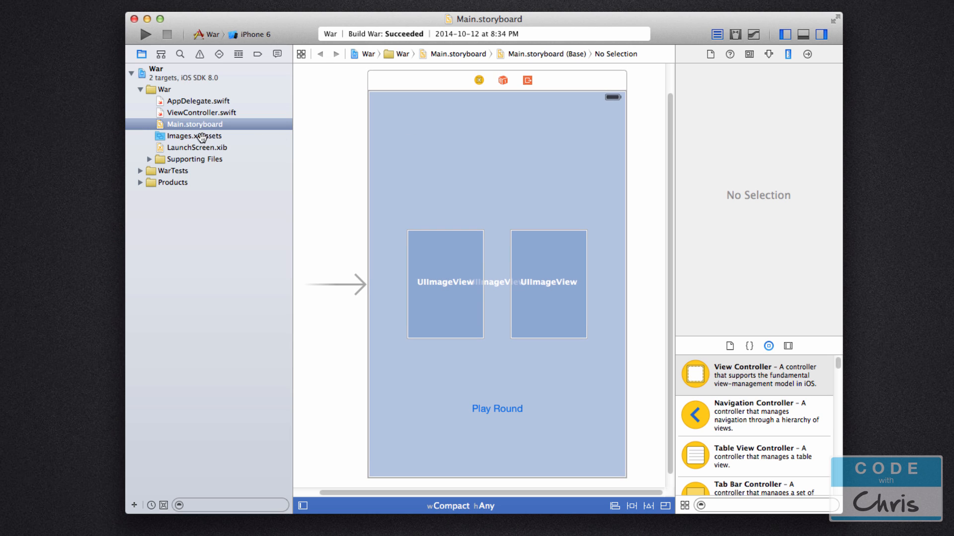
Open Images.xcassets from the War project's Project Navigator
click(193, 136)
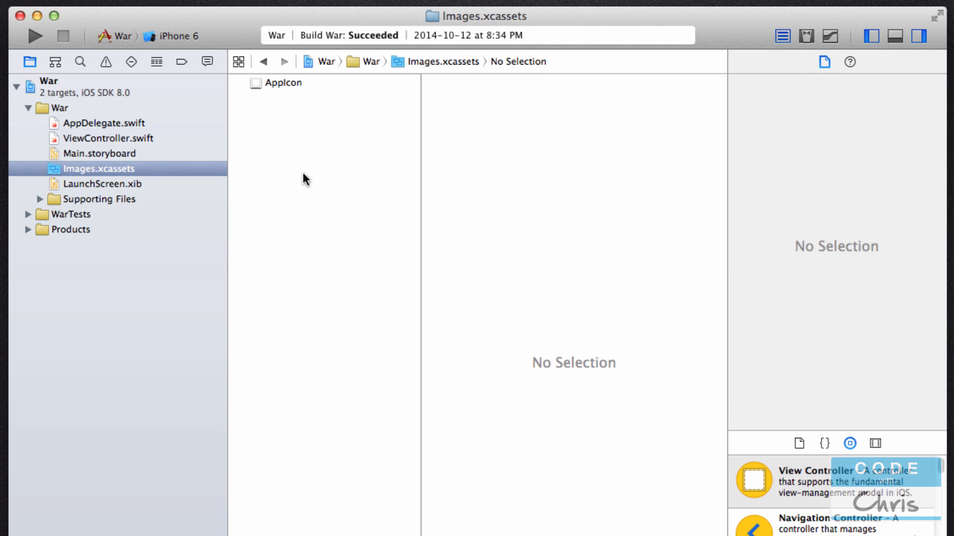
mouse_move(294, 87)
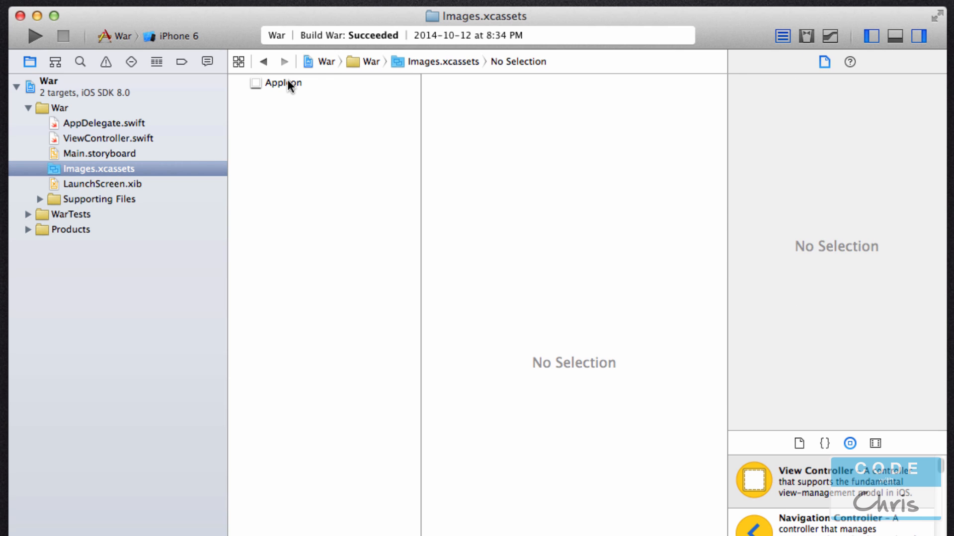
click(283, 83)
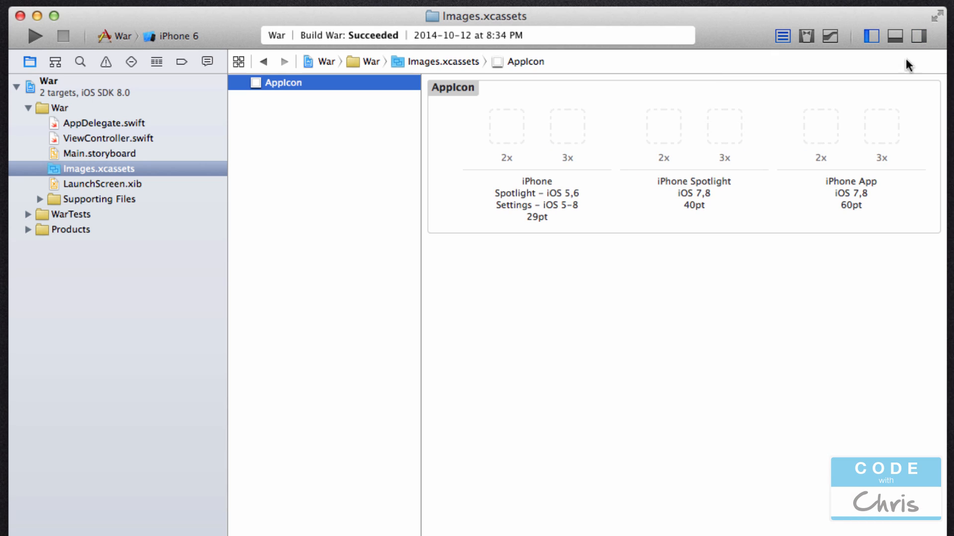
mouse_move(333, 153)
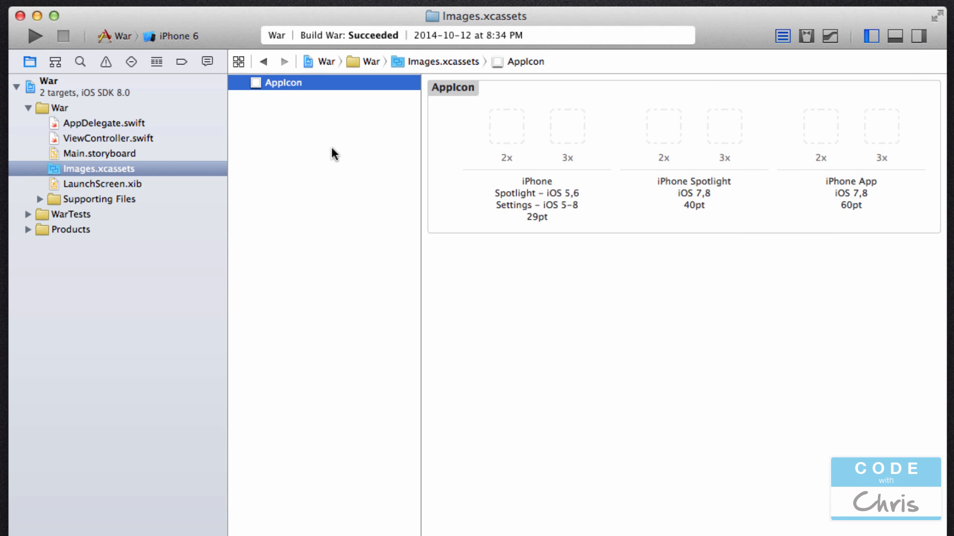
mouse_move(527, 165)
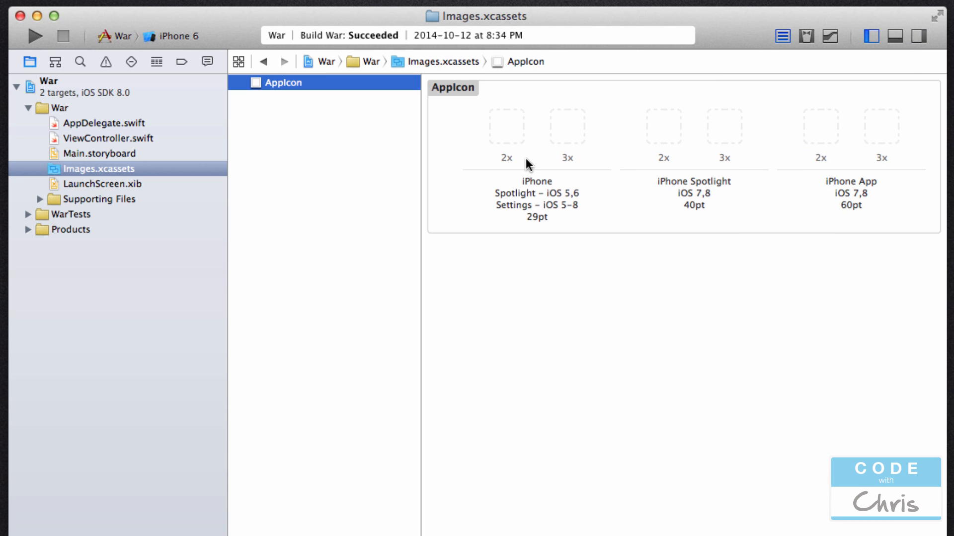
mouse_move(659, 319)
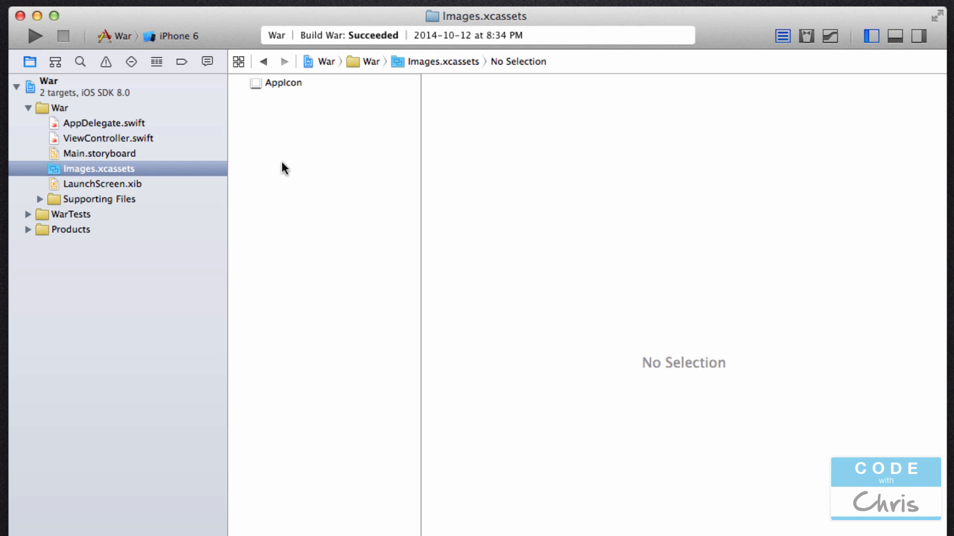
mouse_move(286, 210)
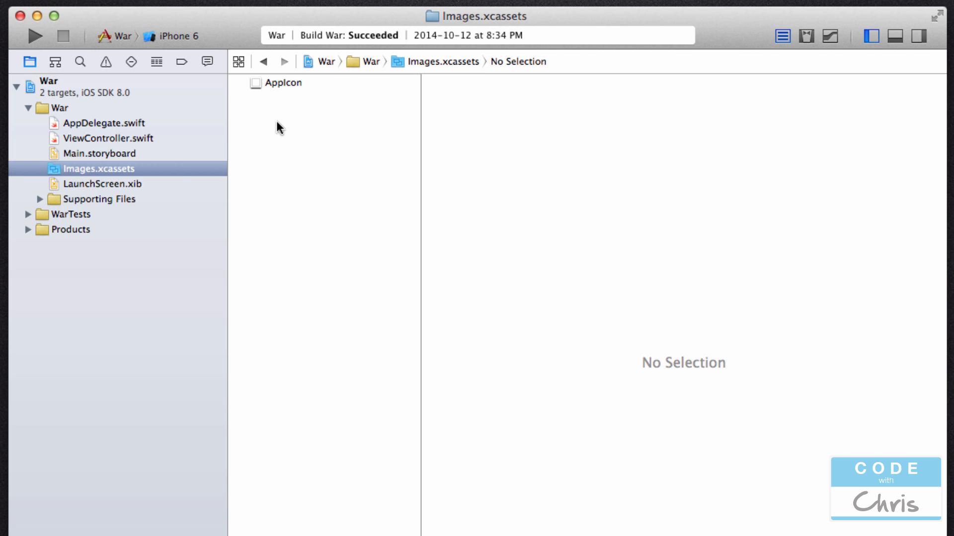
mouse_move(327, 137)
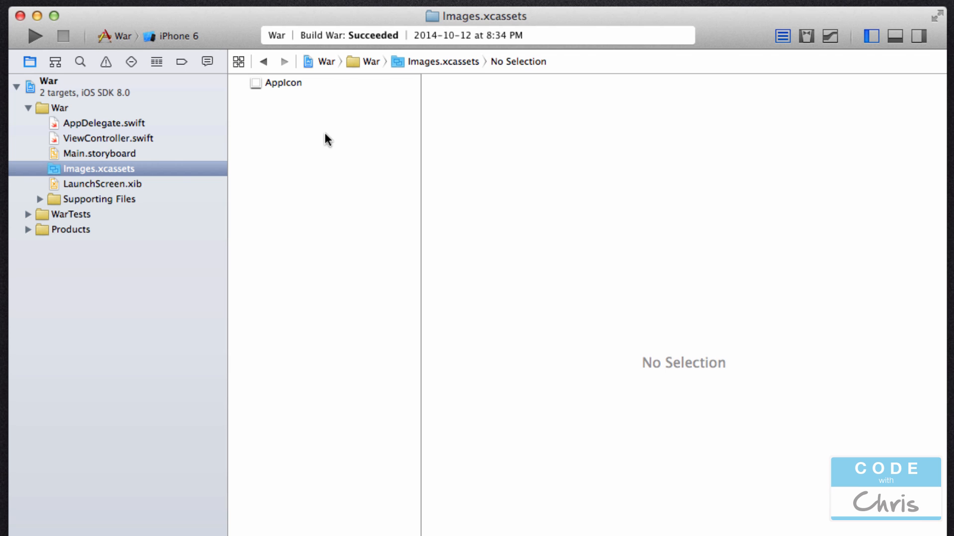
click(283, 83)
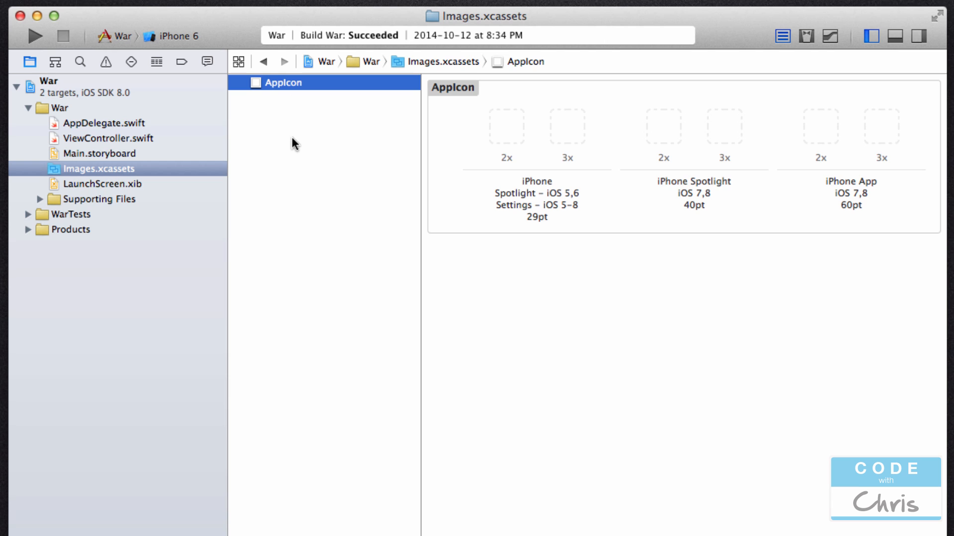
mouse_move(578, 133)
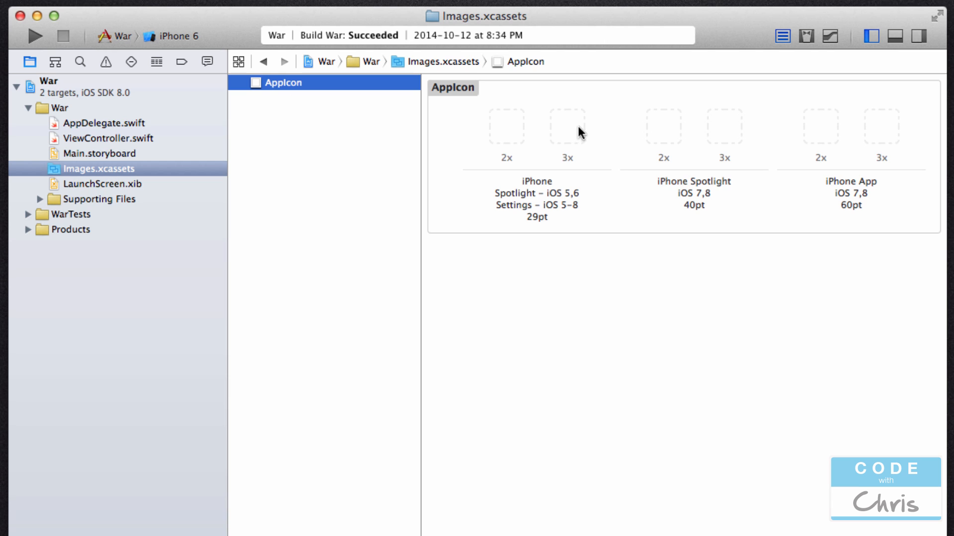
mouse_move(545, 199)
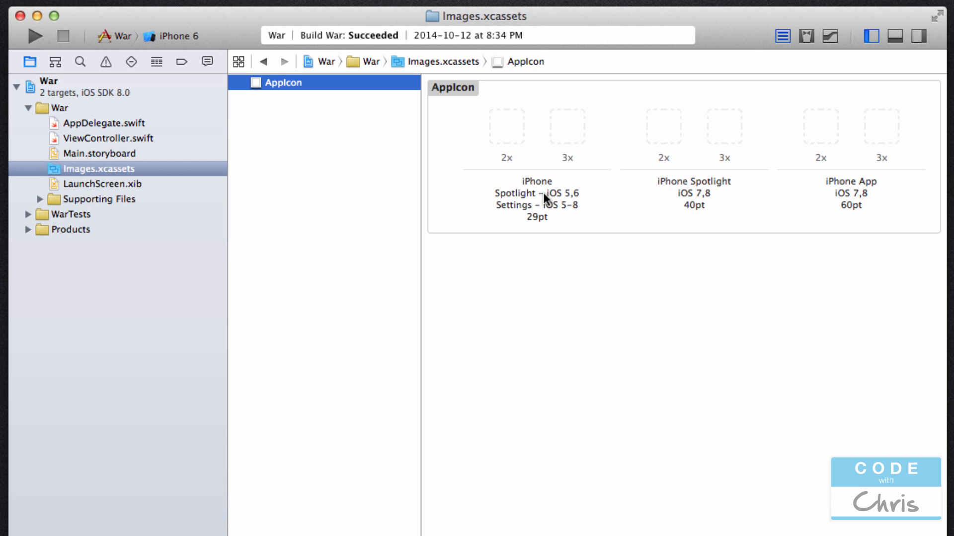
click(334, 170)
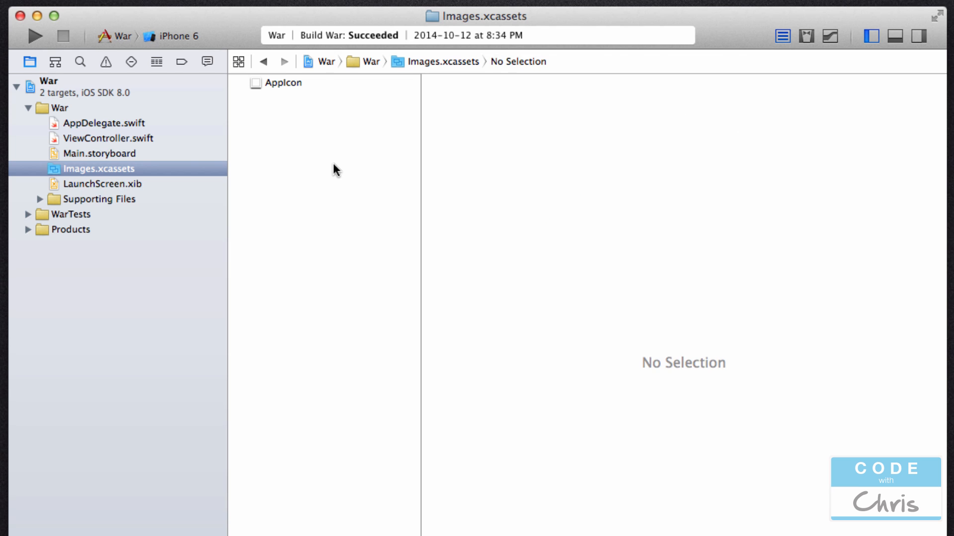
mouse_move(307, 143)
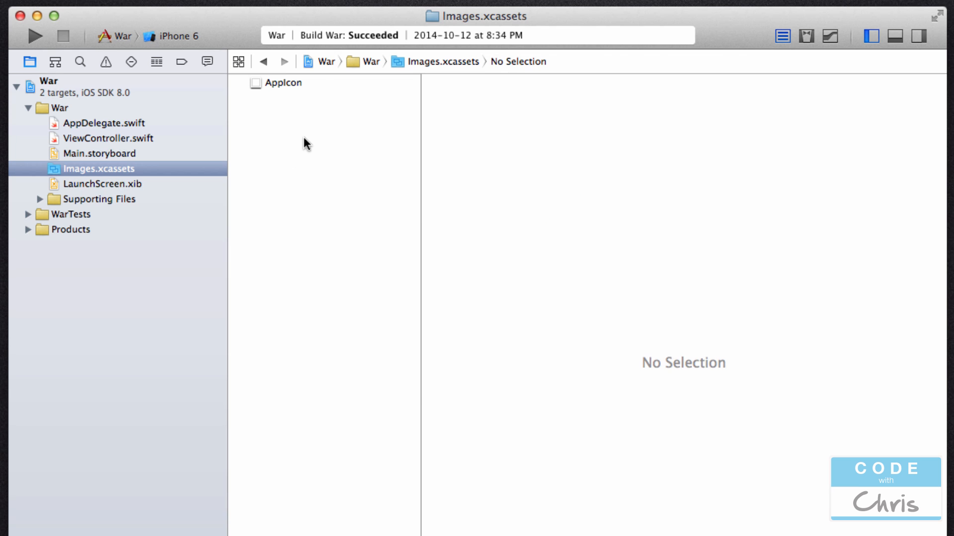
Create a new empty image set in the asset catalog and select it
right_click(304, 144)
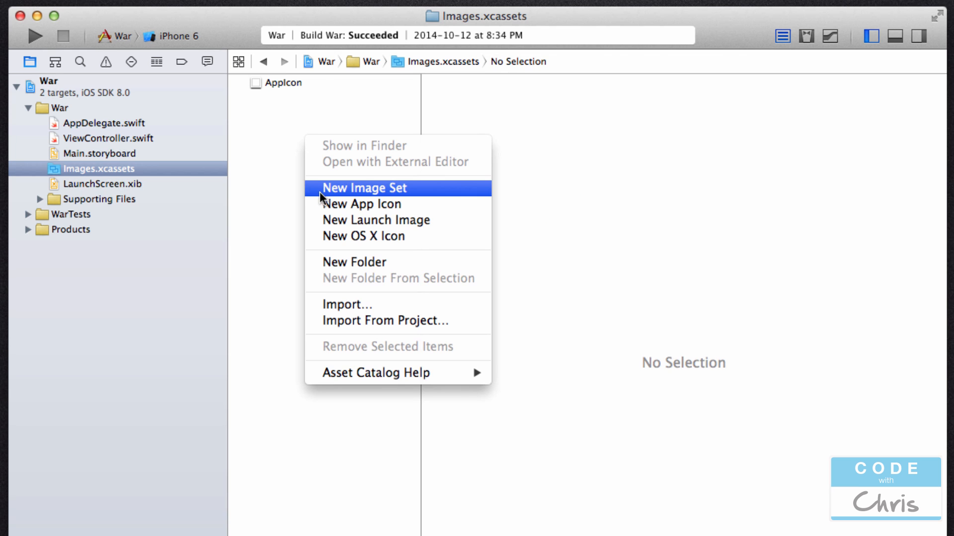
mouse_move(286, 157)
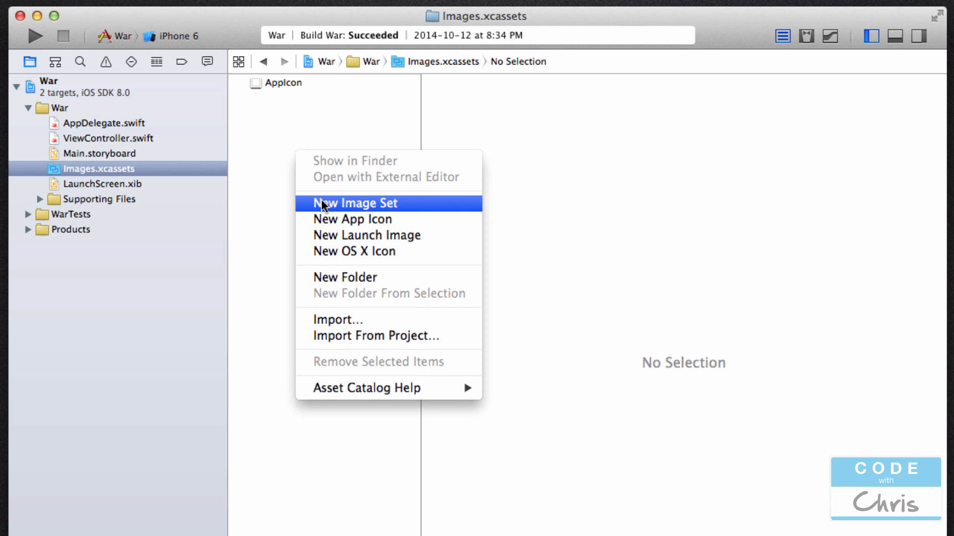
mouse_move(364, 206)
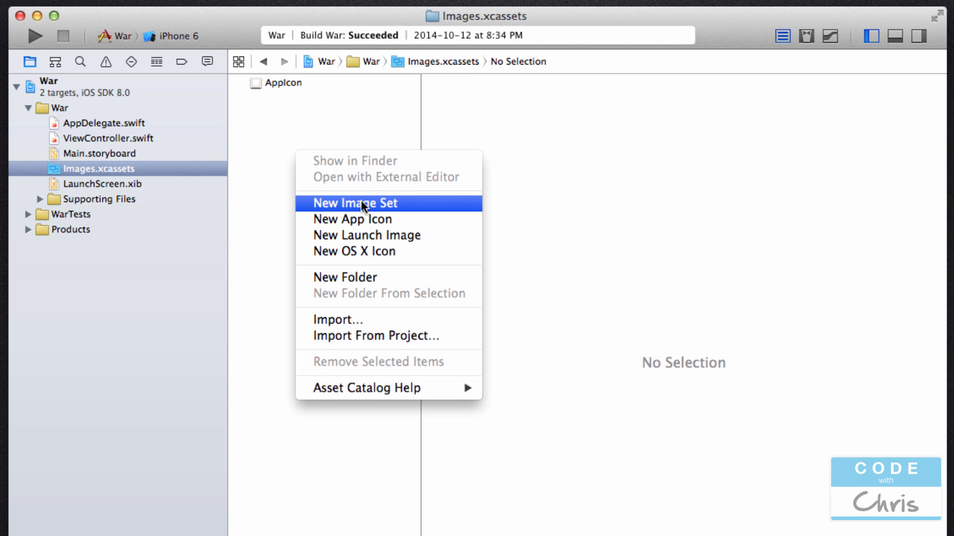
click(357, 203)
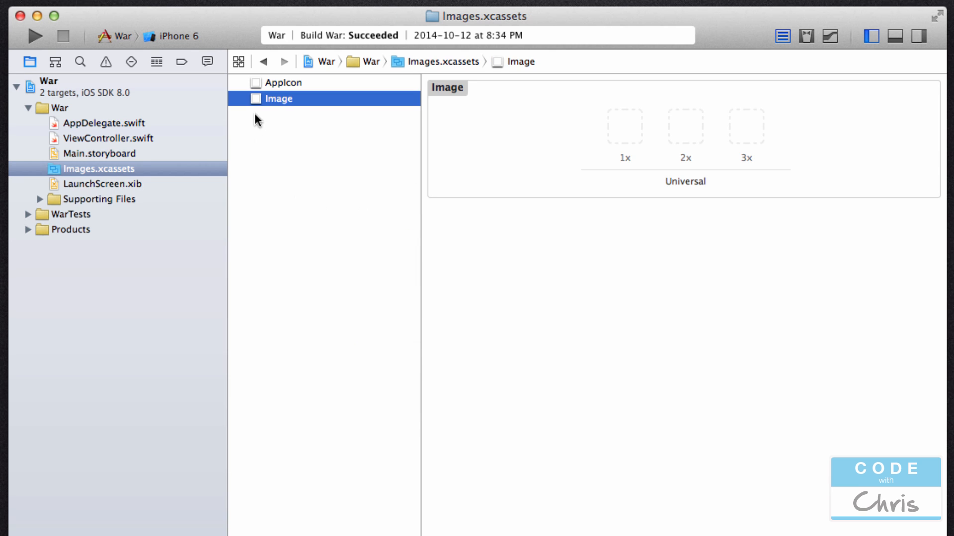
click(284, 83)
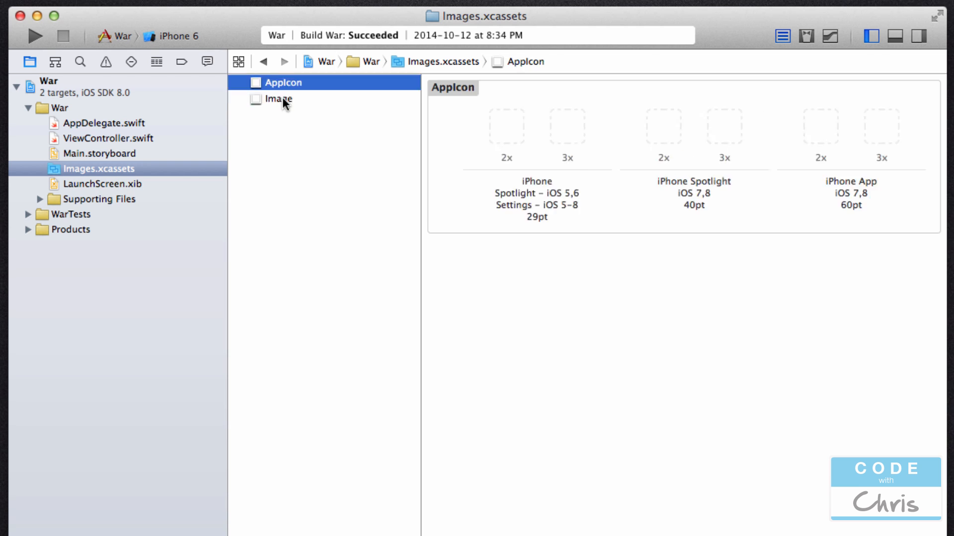
click(278, 98)
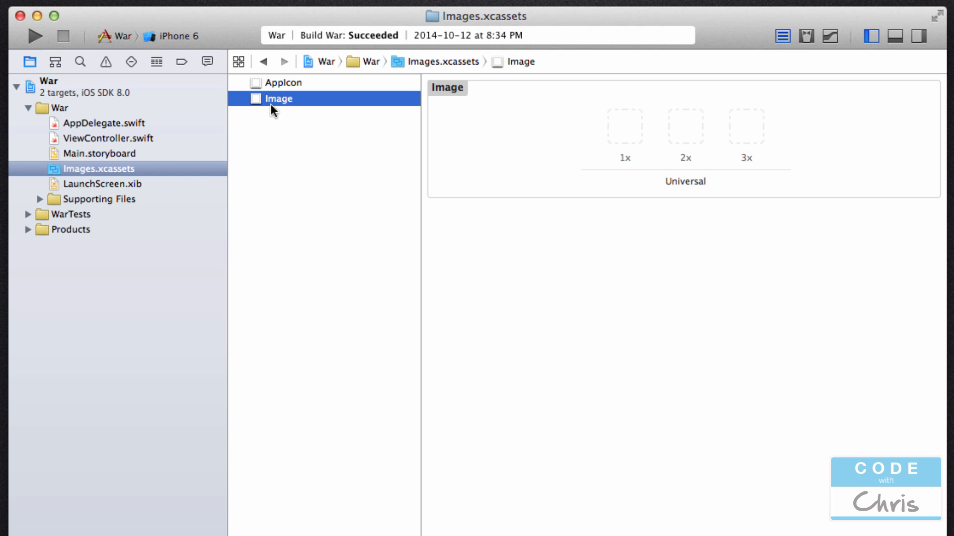
Rename the new image set to card1
double_click(278, 98)
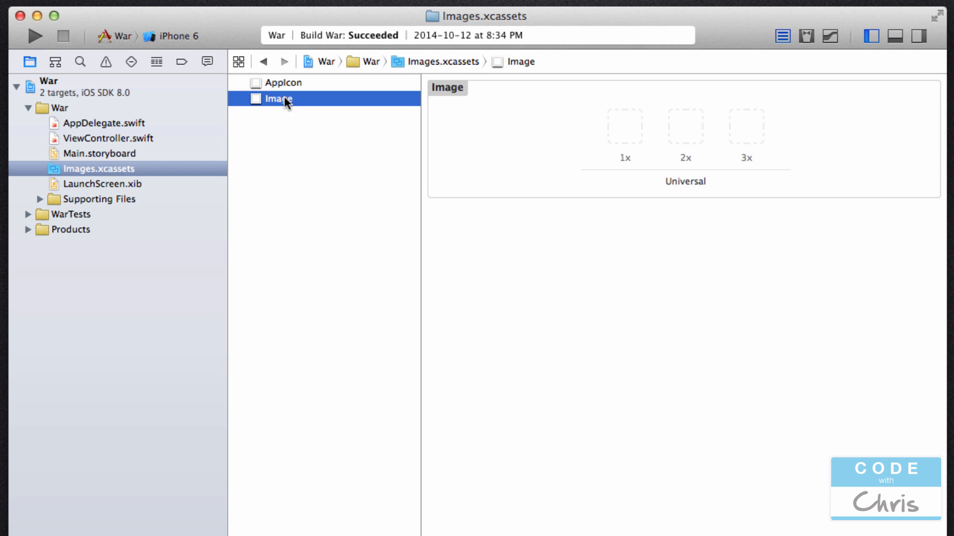
double_click(278, 99)
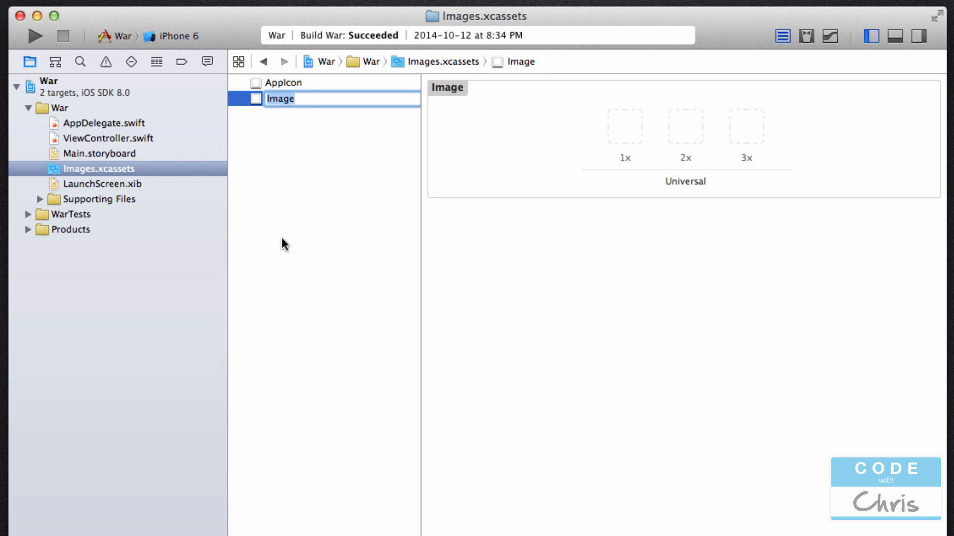
mouse_move(304, 97)
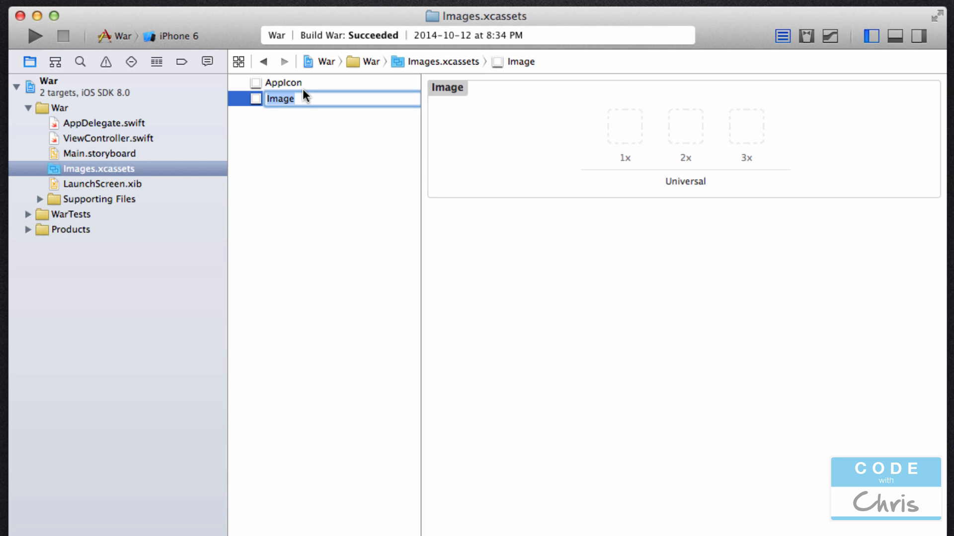
text(card1)
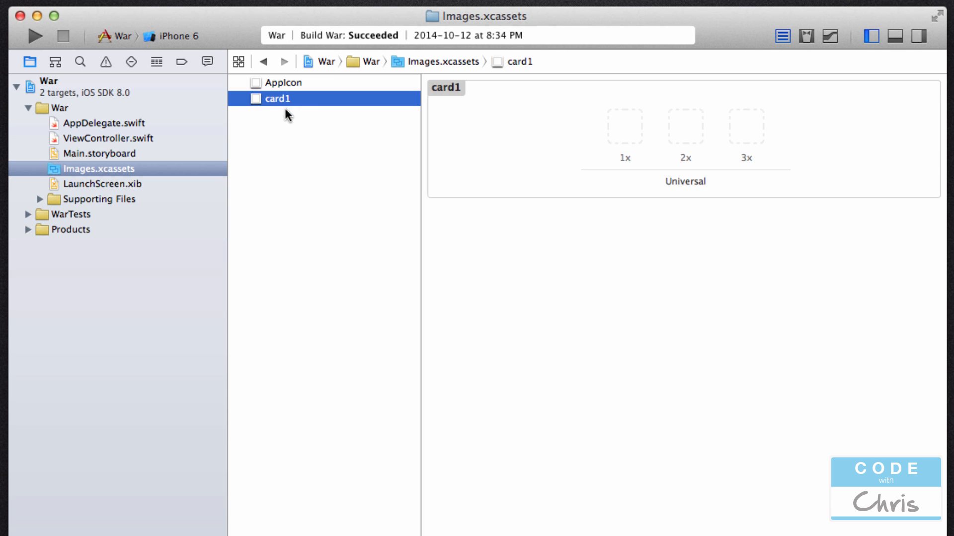
mouse_move(467, 359)
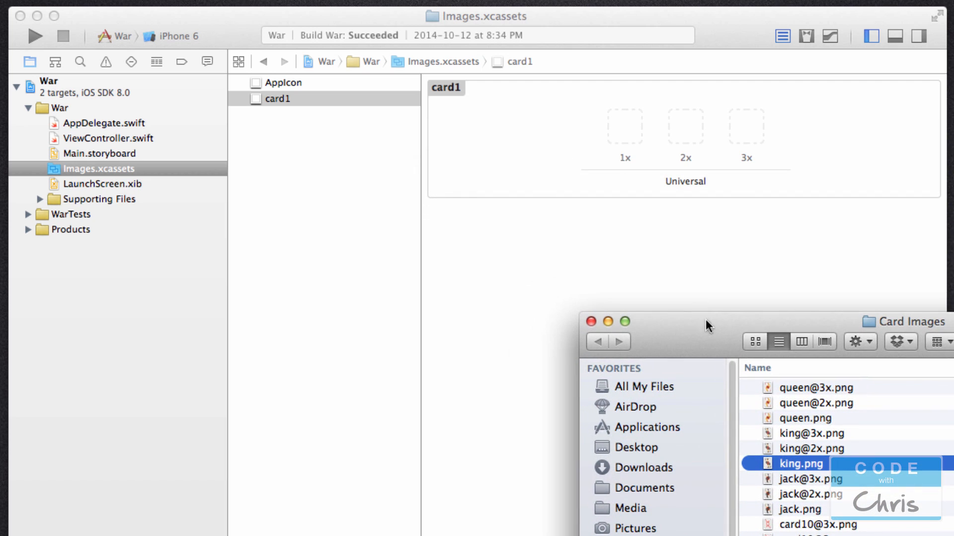
mouse_move(319, 126)
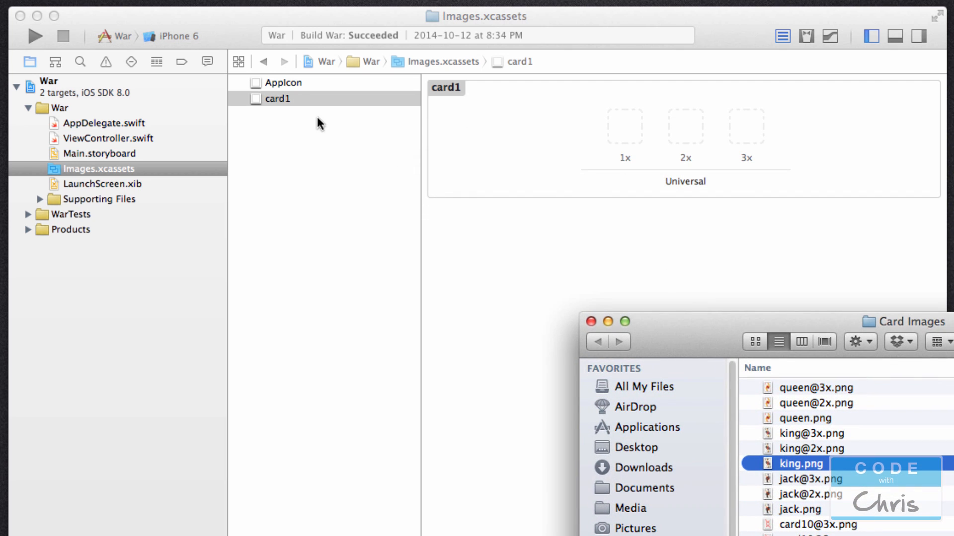
click(277, 99)
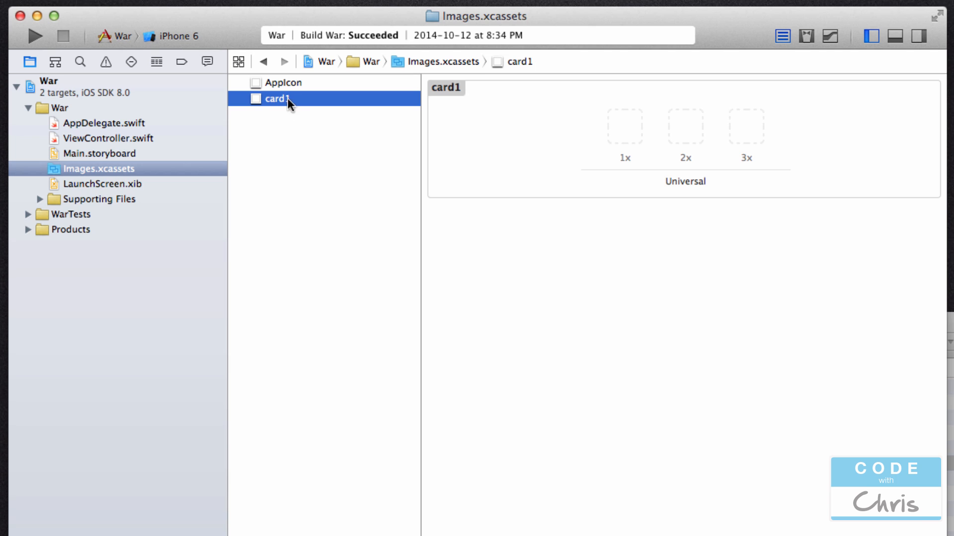
mouse_move(321, 106)
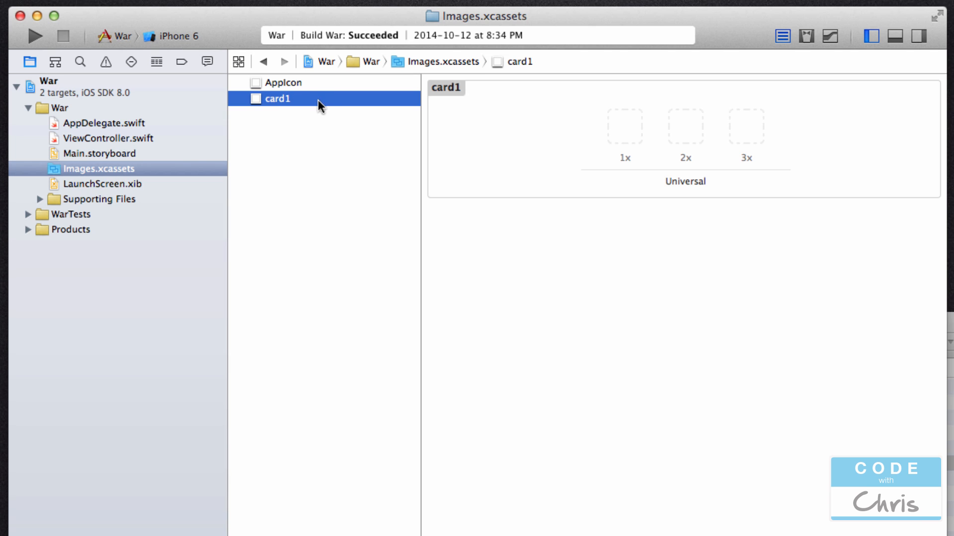
click(745, 126)
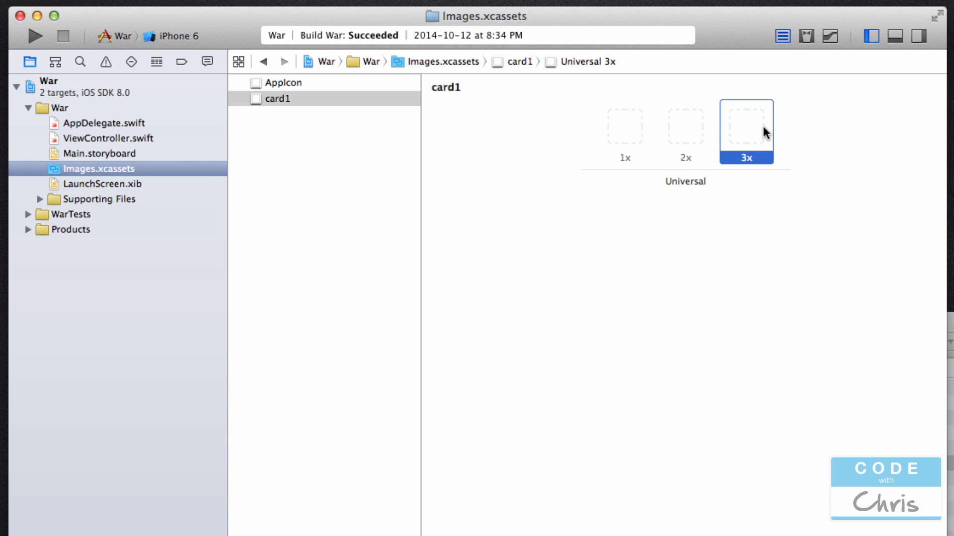
click(624, 126)
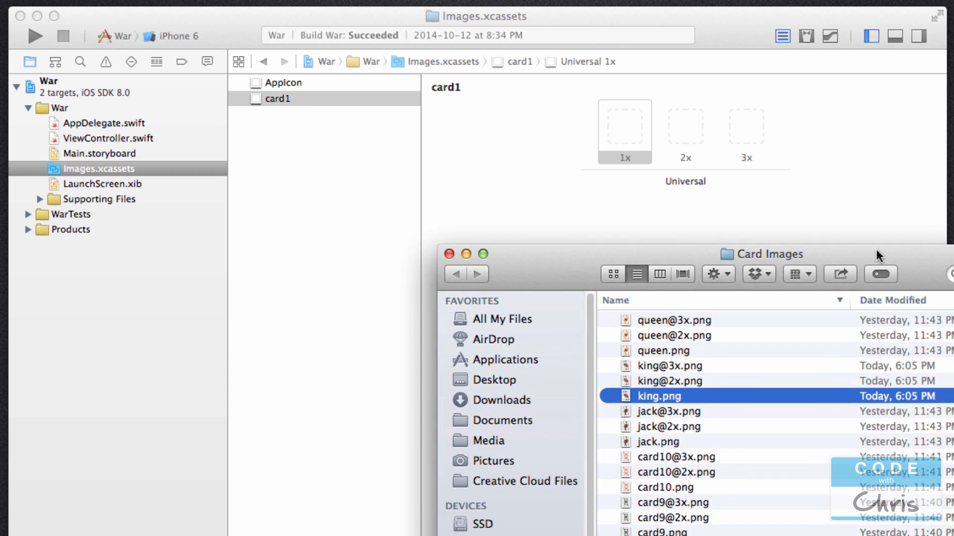
scroll(down, 3)
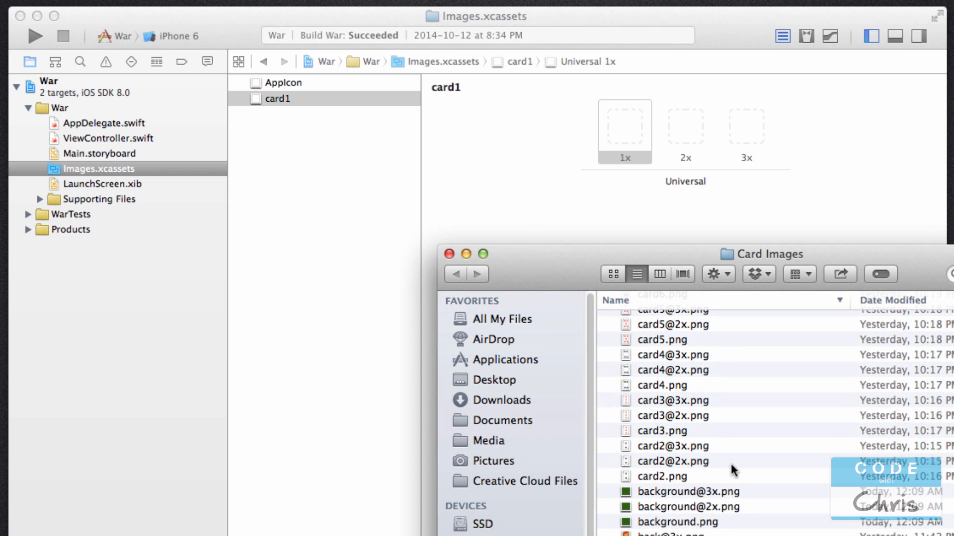
click(633, 498)
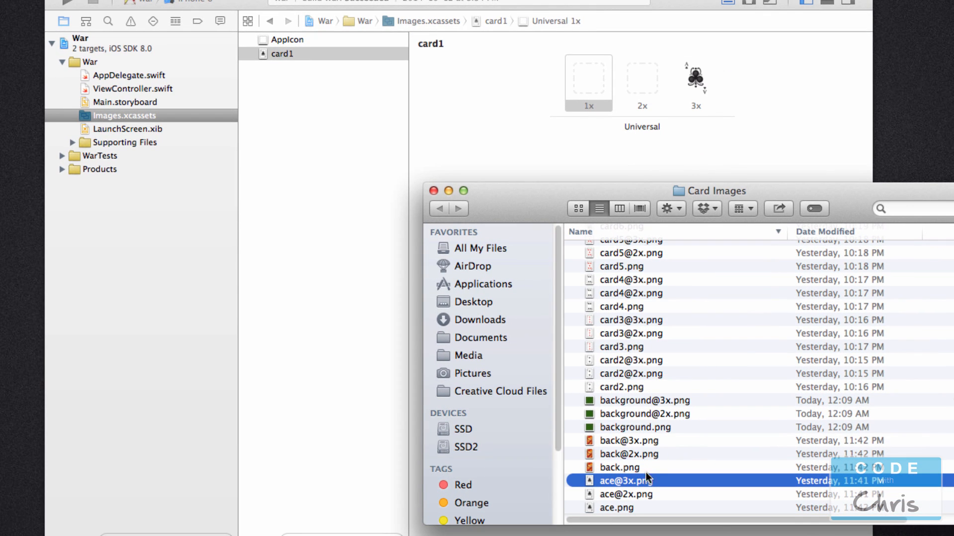
drag(626, 494, 659, 133)
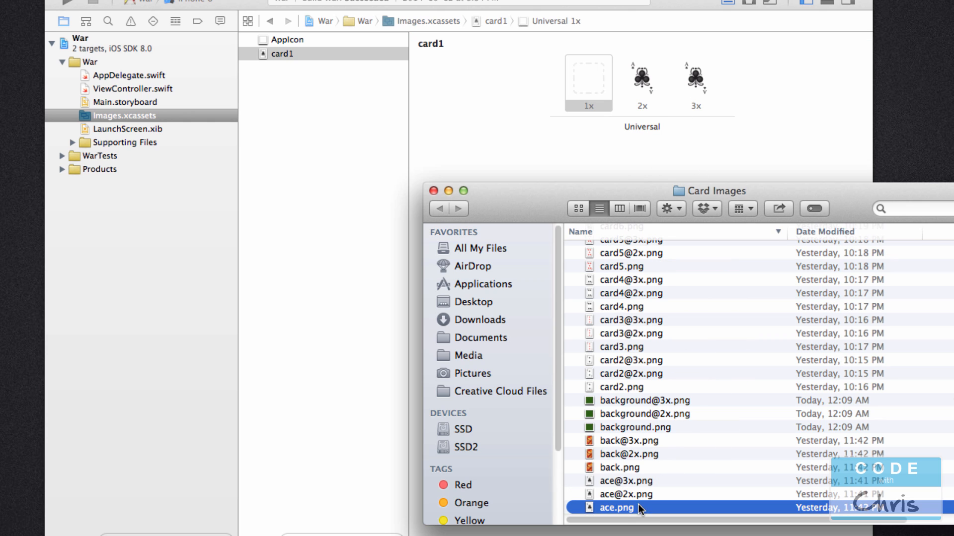
drag(616, 508, 602, 83)
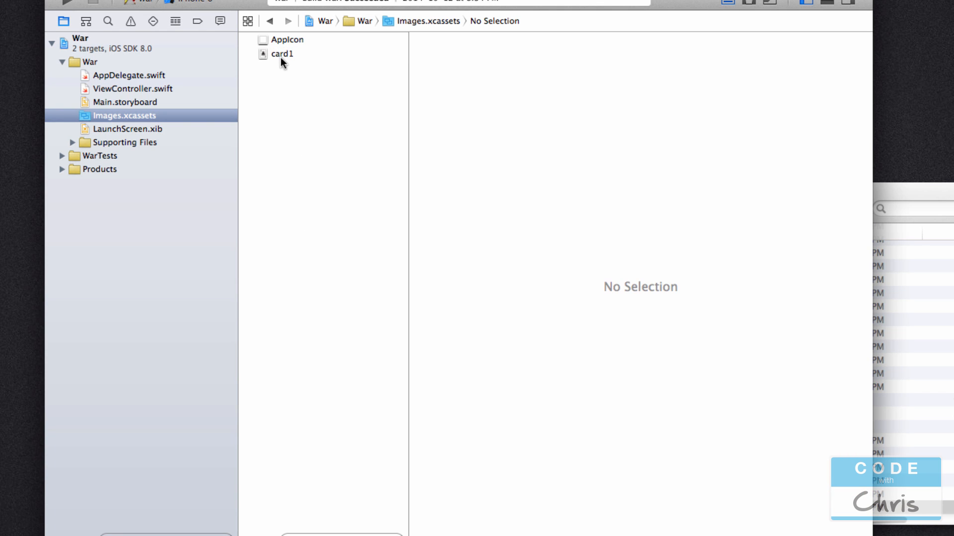
Select card1 and inspect its 1x and 3x ace of clubs images
click(281, 54)
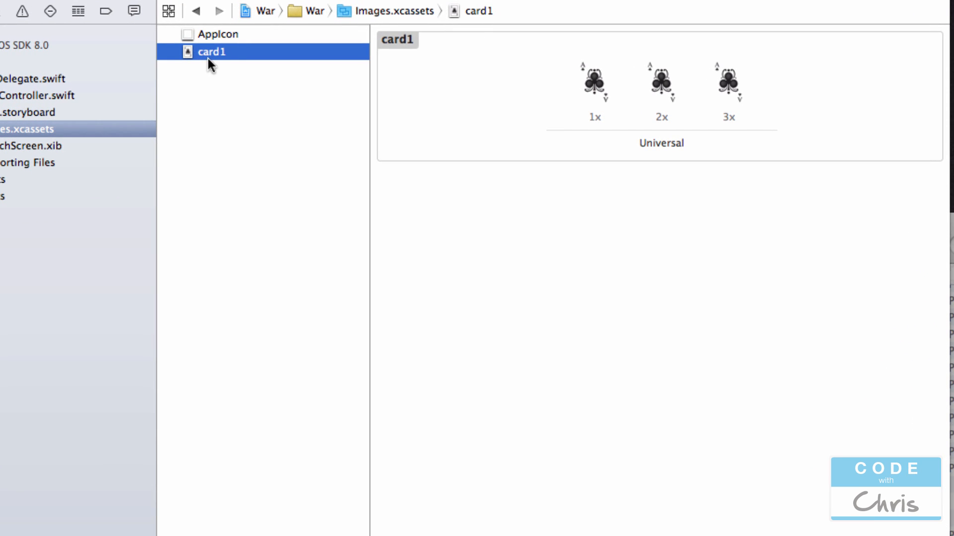
click(594, 87)
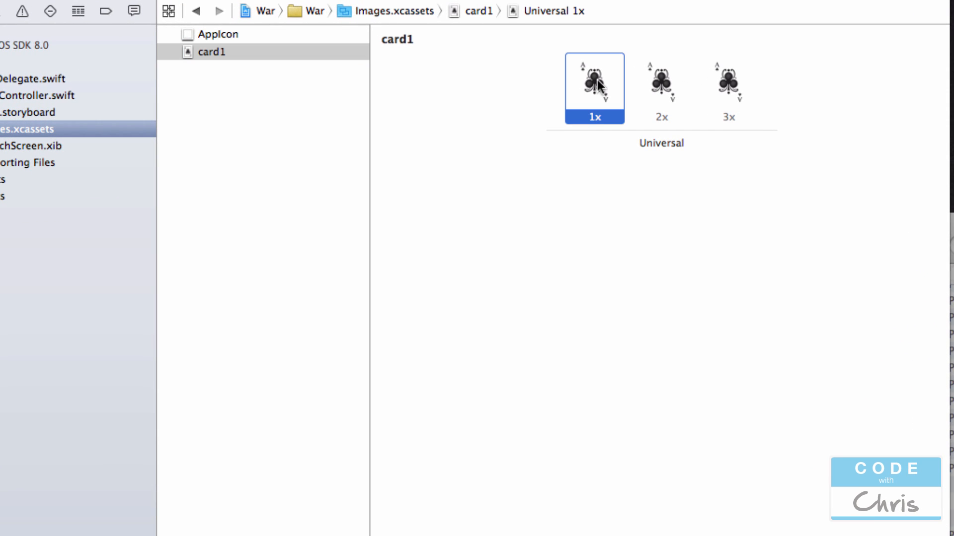
click(729, 88)
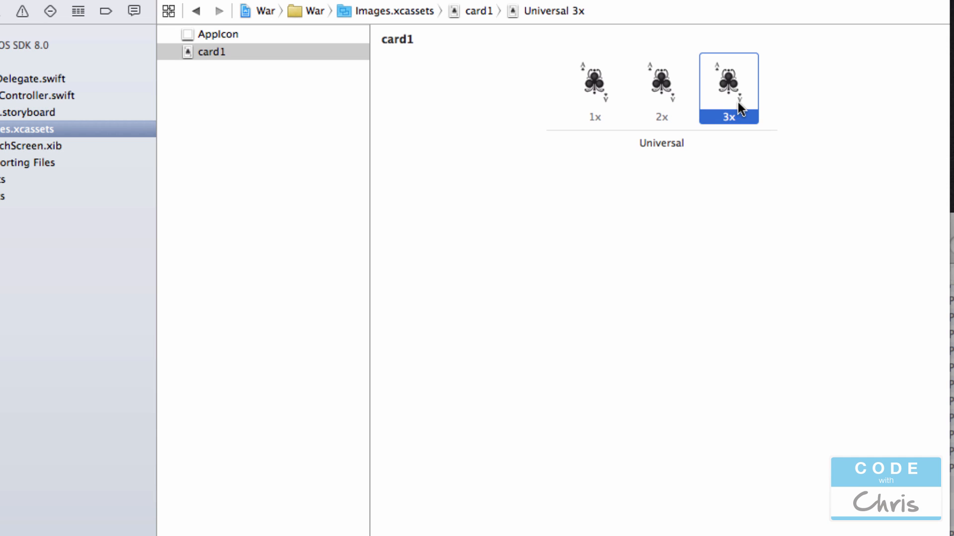
mouse_move(738, 104)
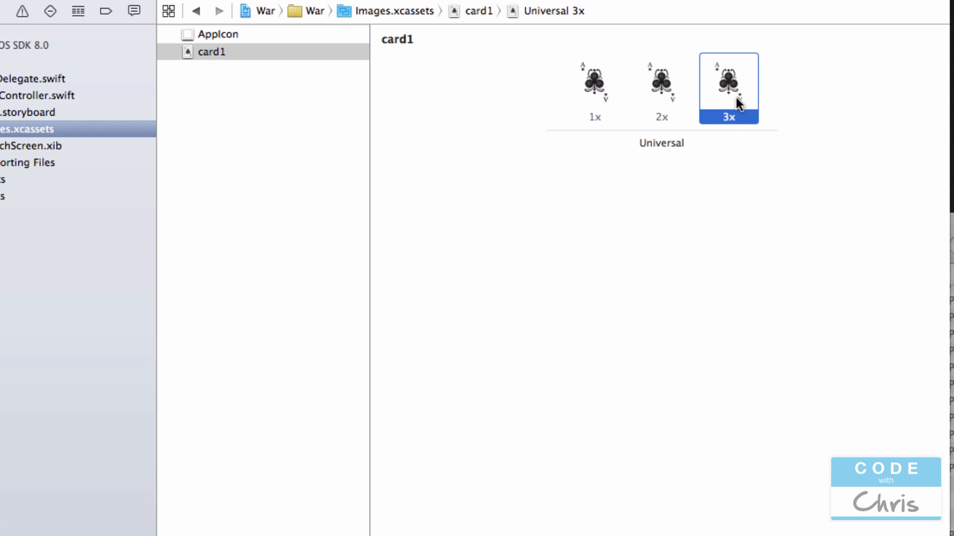
mouse_move(744, 111)
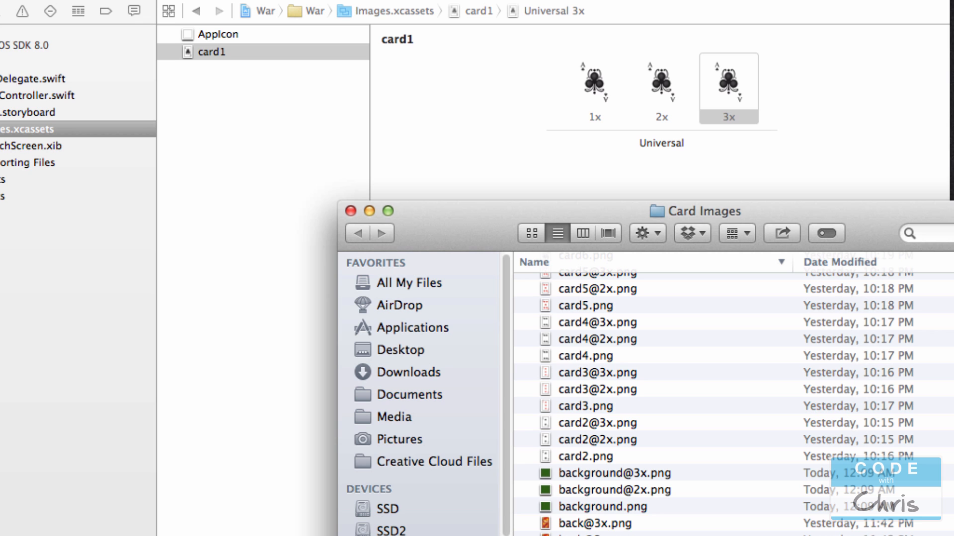
click(211, 52)
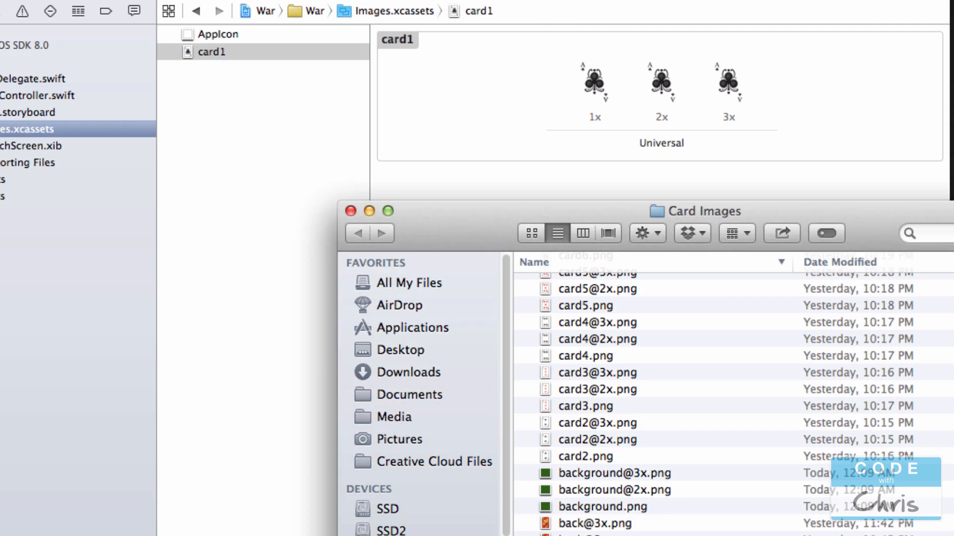
scroll(down, 3)
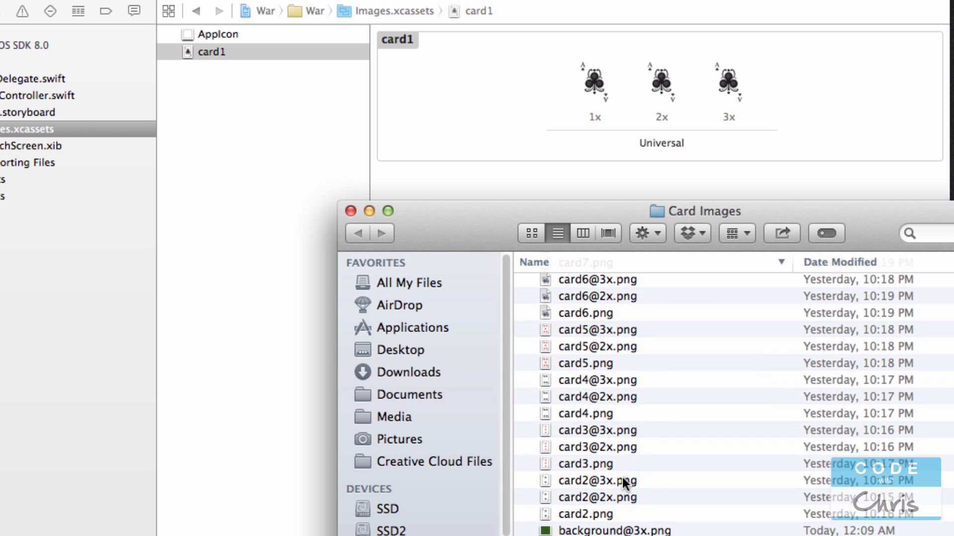
mouse_move(595, 519)
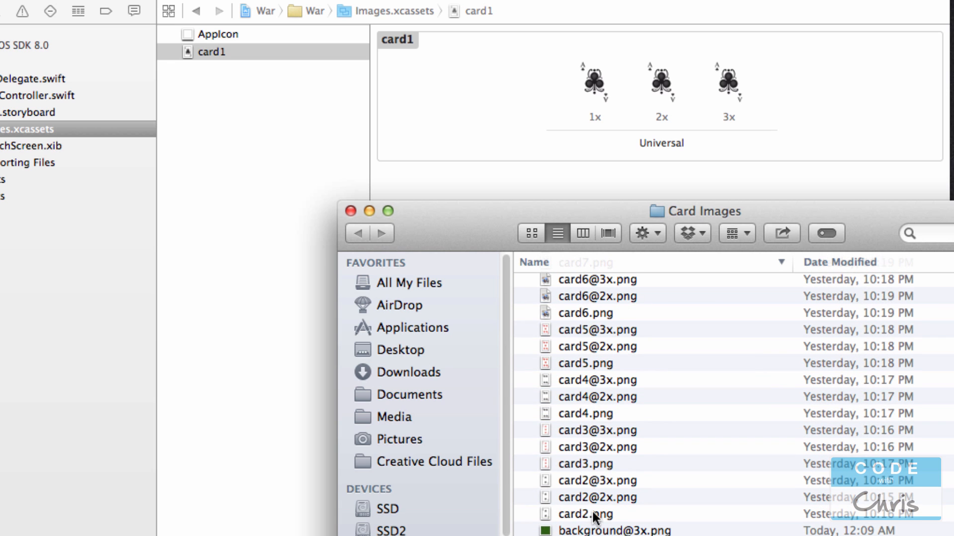
click(586, 513)
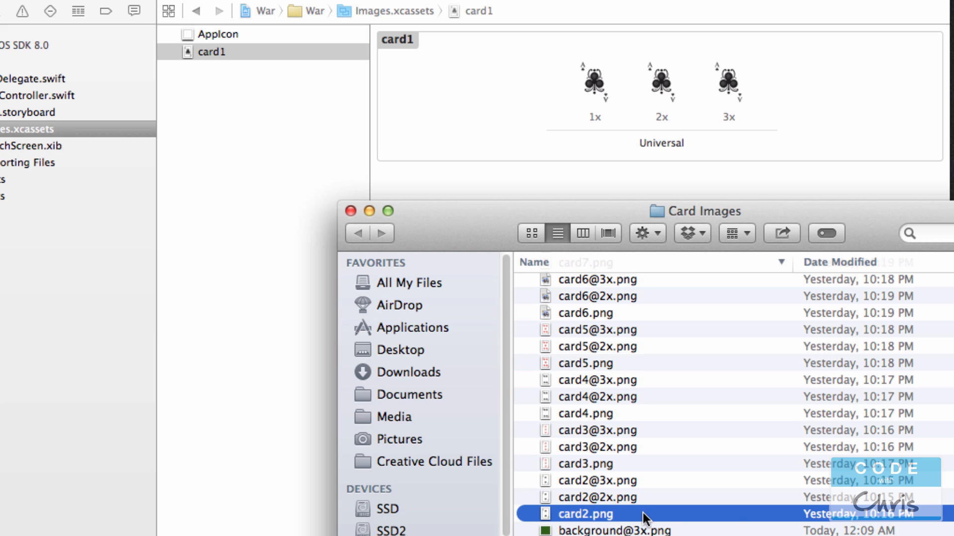
mouse_move(596, 508)
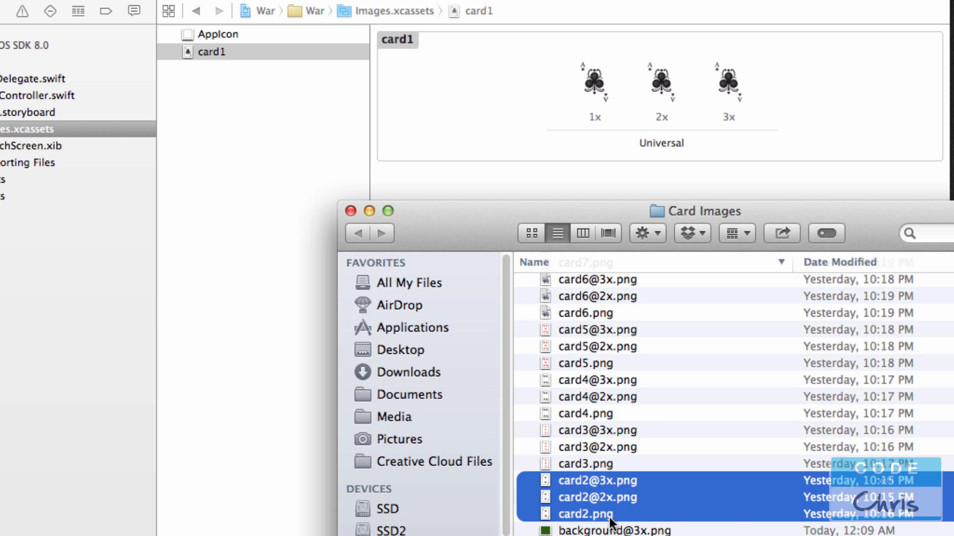
mouse_move(586, 501)
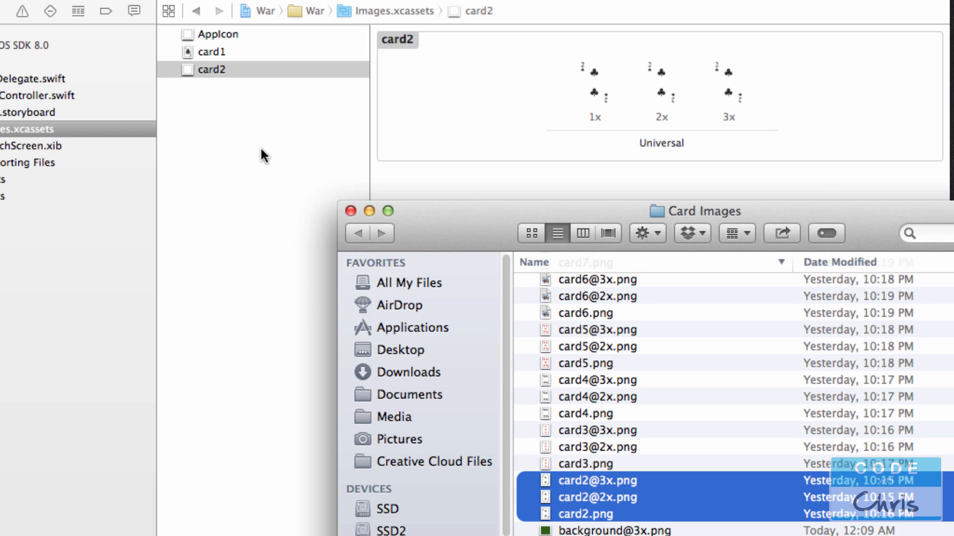
click(212, 70)
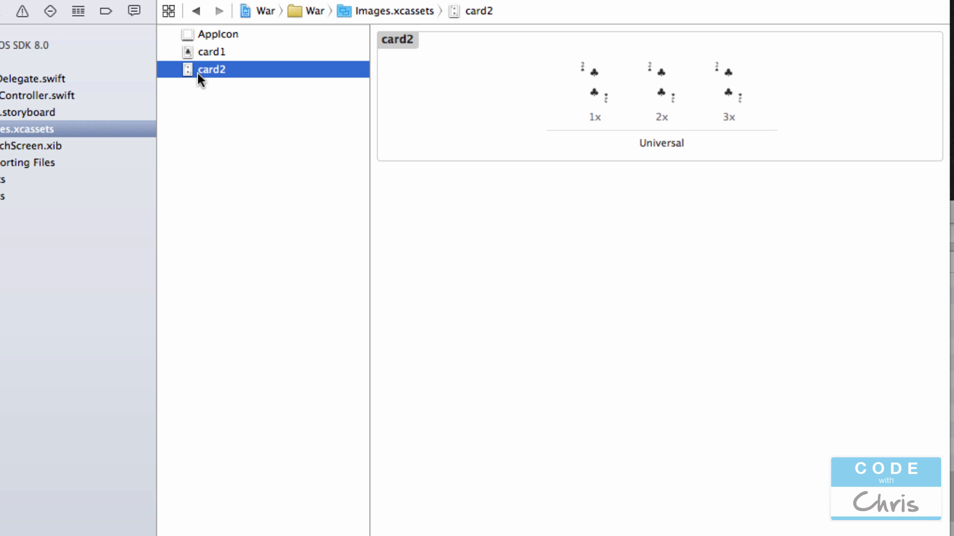
mouse_move(218, 83)
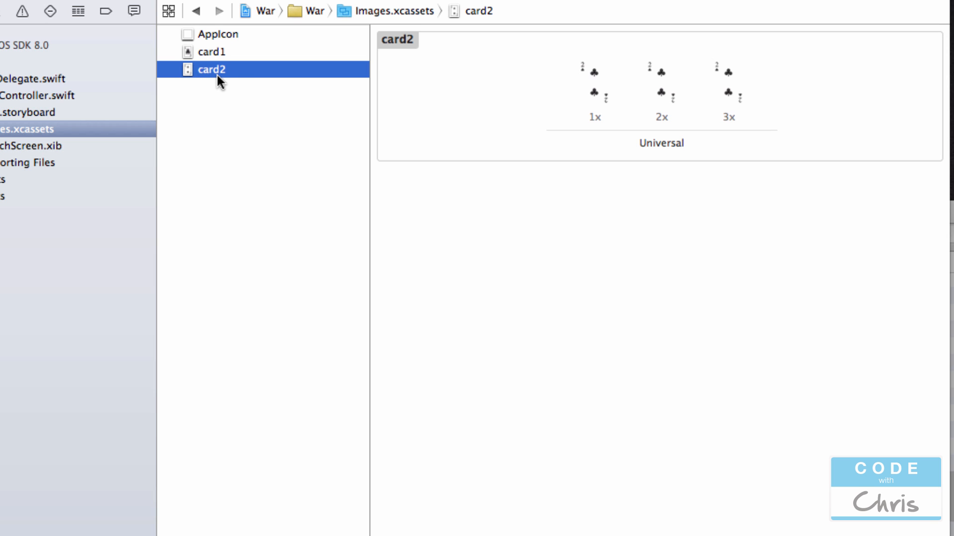
click(659, 86)
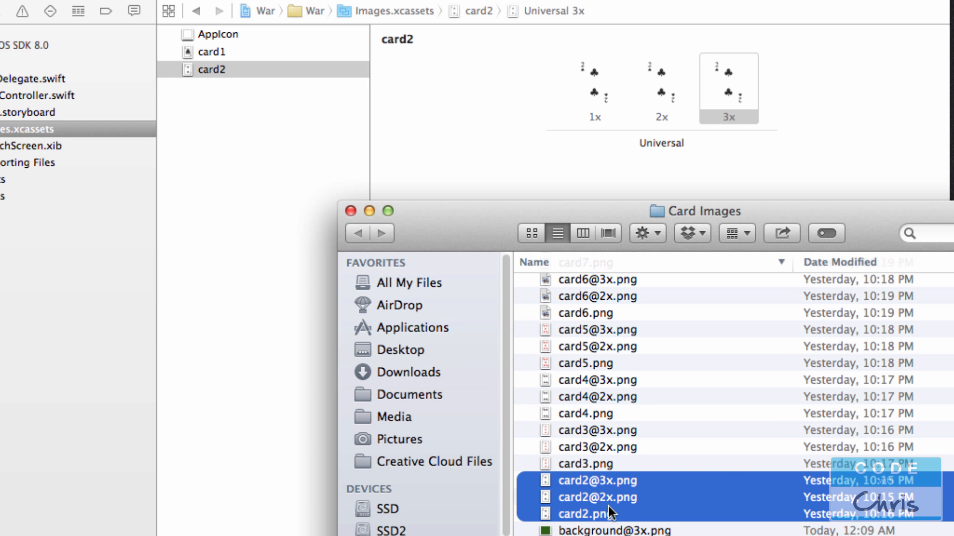
mouse_move(389, 419)
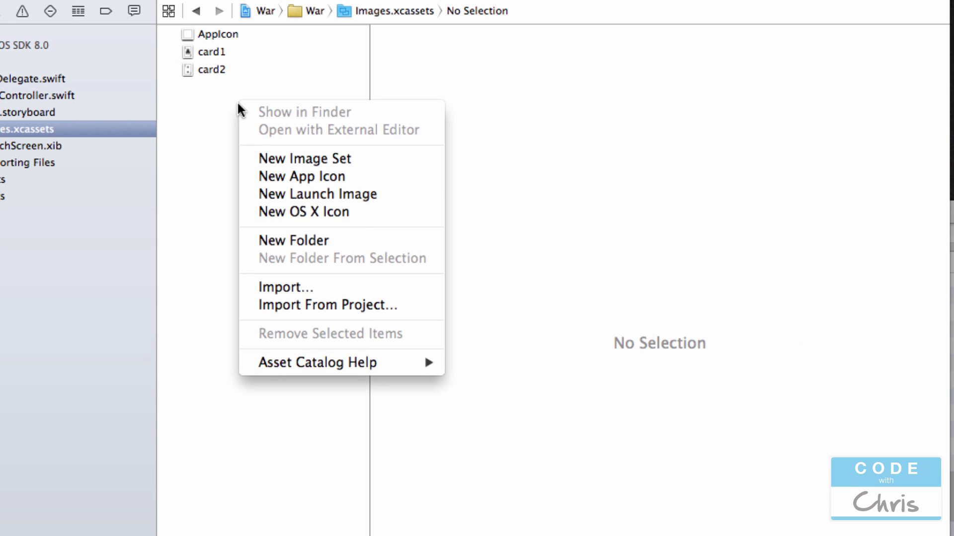
Create a new image set and name it card3
click(304, 158)
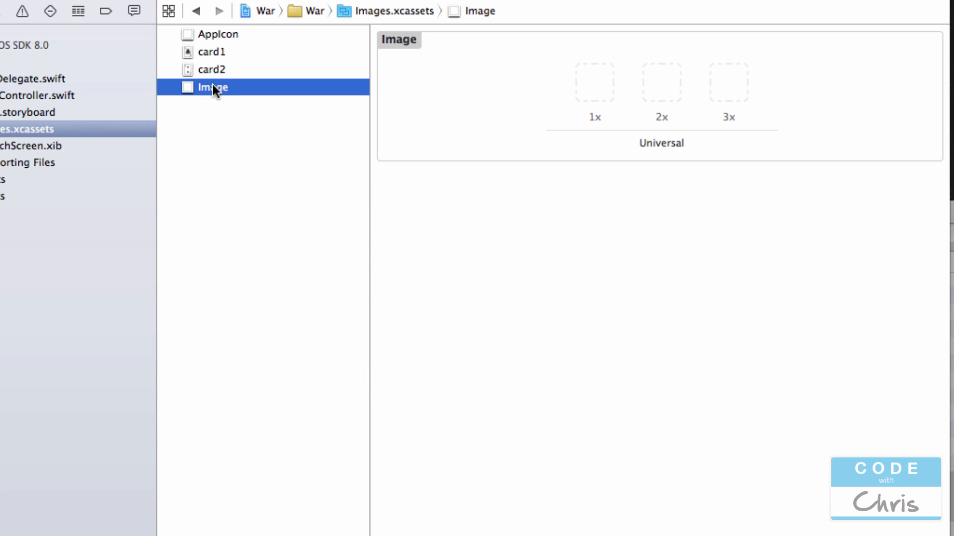
text(card3)
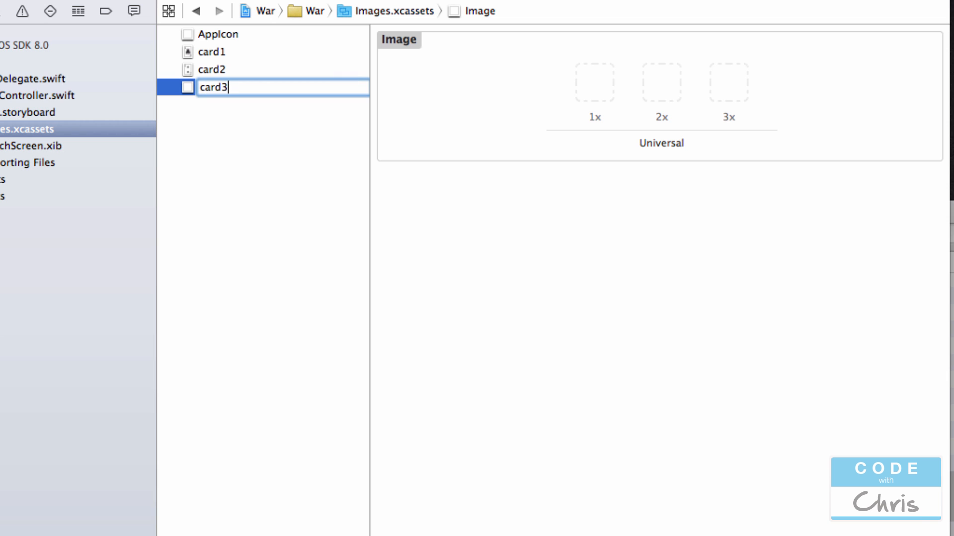
key(Return)
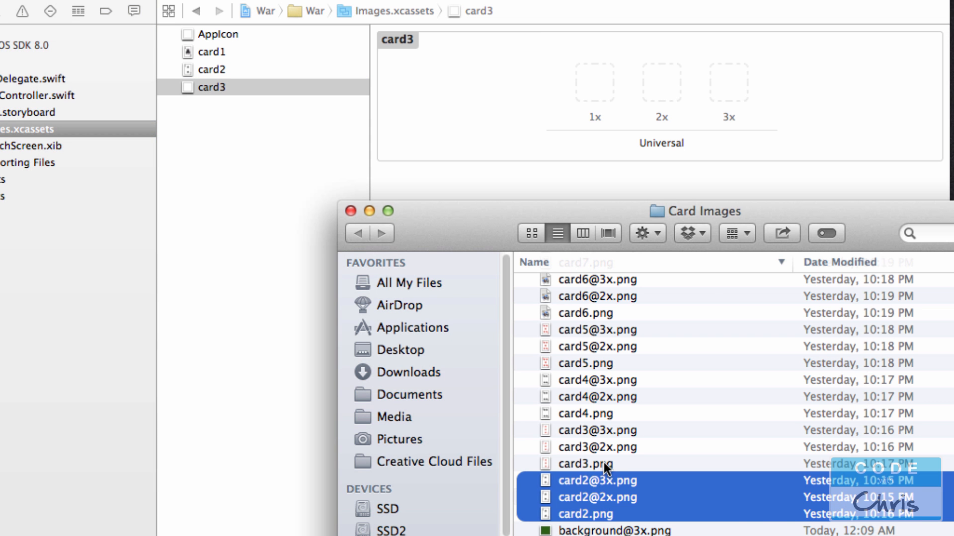
Drag the card3 images and the remaining numbered card files into their image sets
click(585, 464)
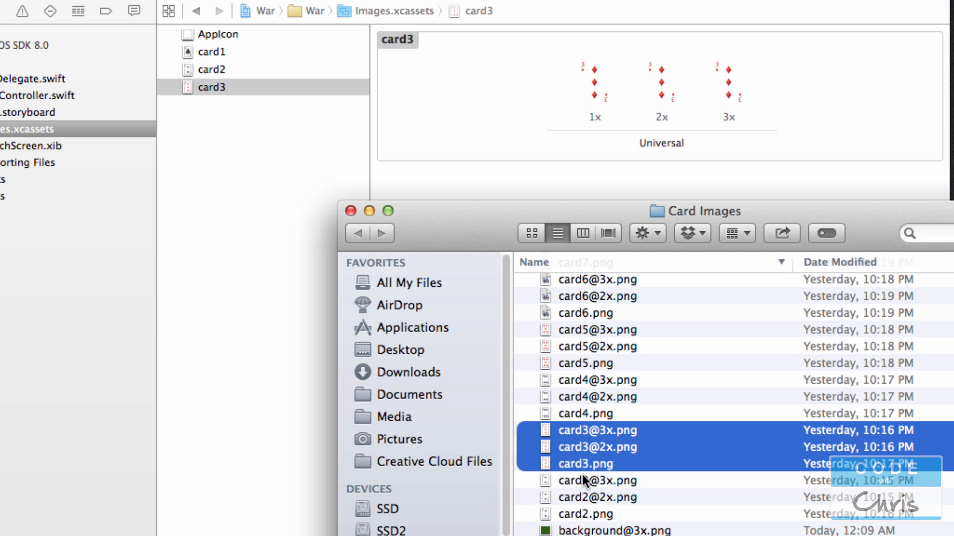
mouse_move(636, 461)
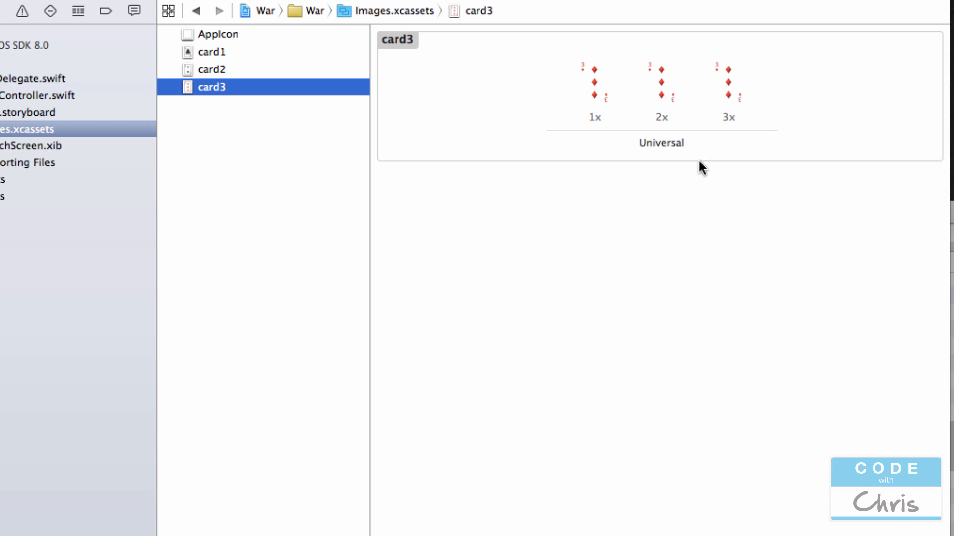
mouse_move(821, 116)
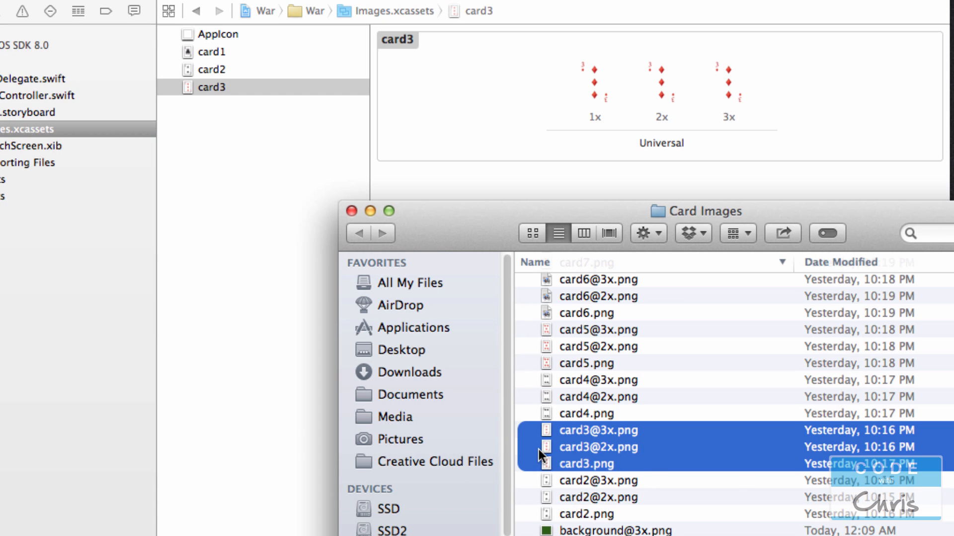
click(586, 413)
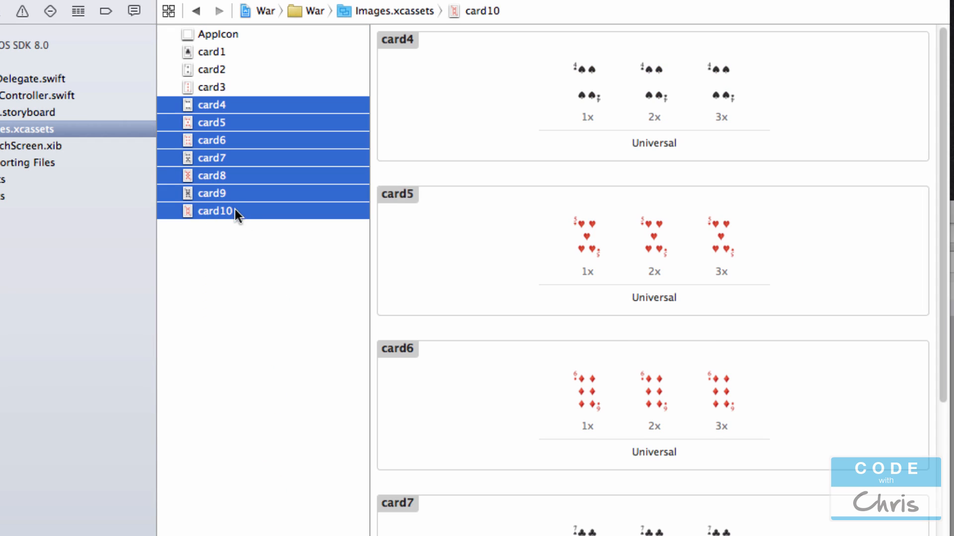
Review the card10 set showing the ten of diamonds, then pick jack.png in the Card Images folder
click(213, 211)
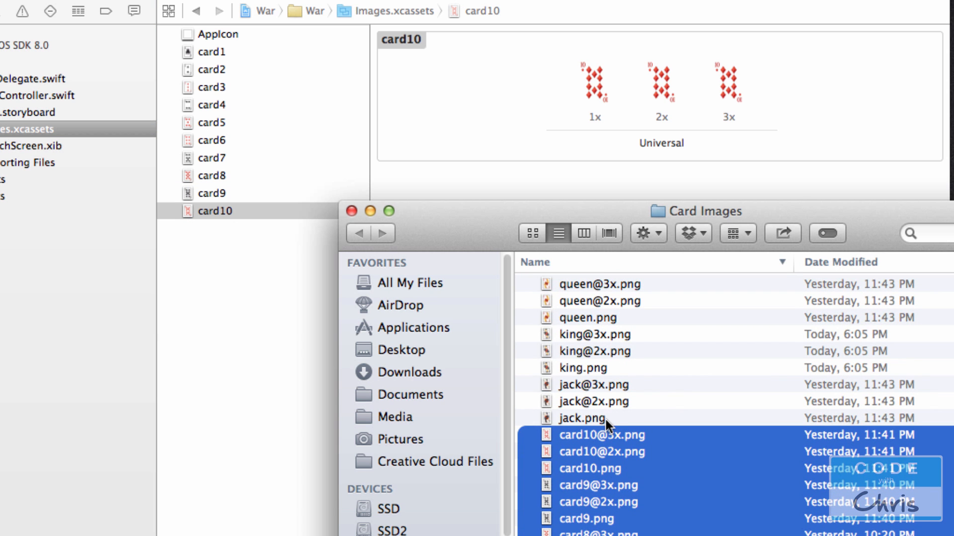
click(581, 419)
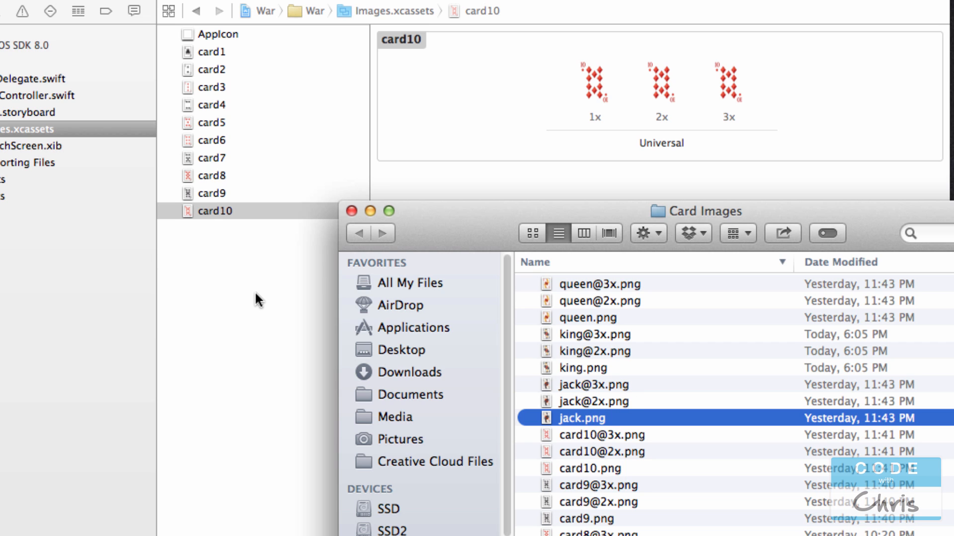
Create new image sets for the jack, king and queen and rename them card11, card12 and card13
right_click(255, 299)
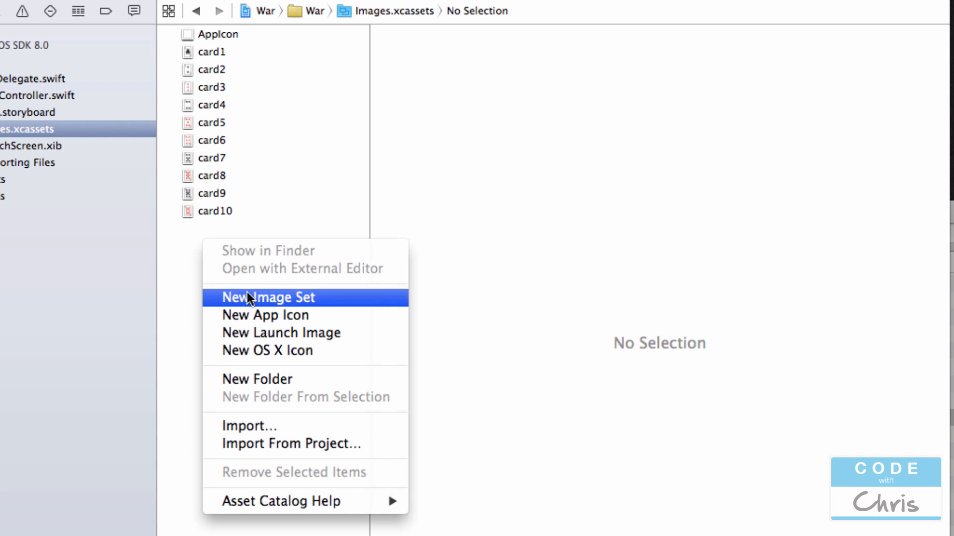
click(267, 297)
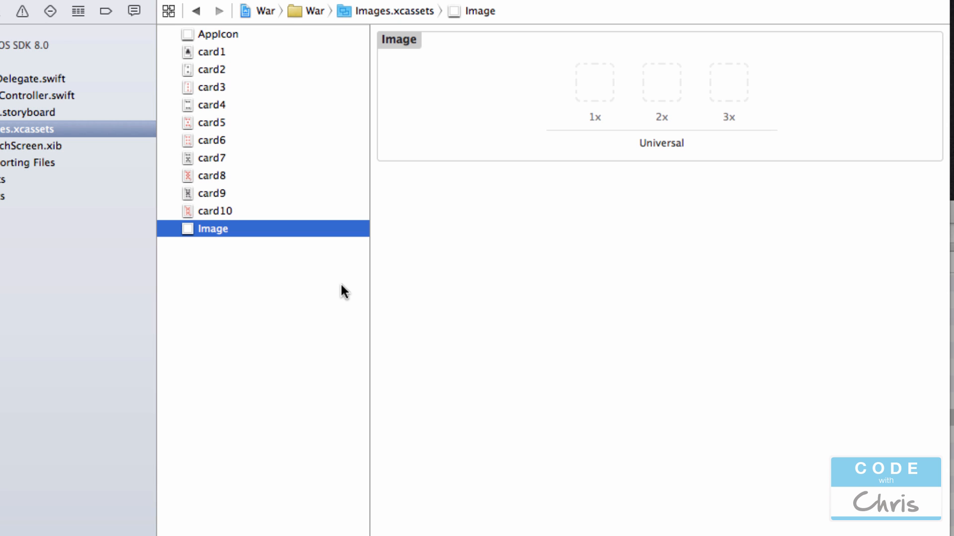
click(214, 229)
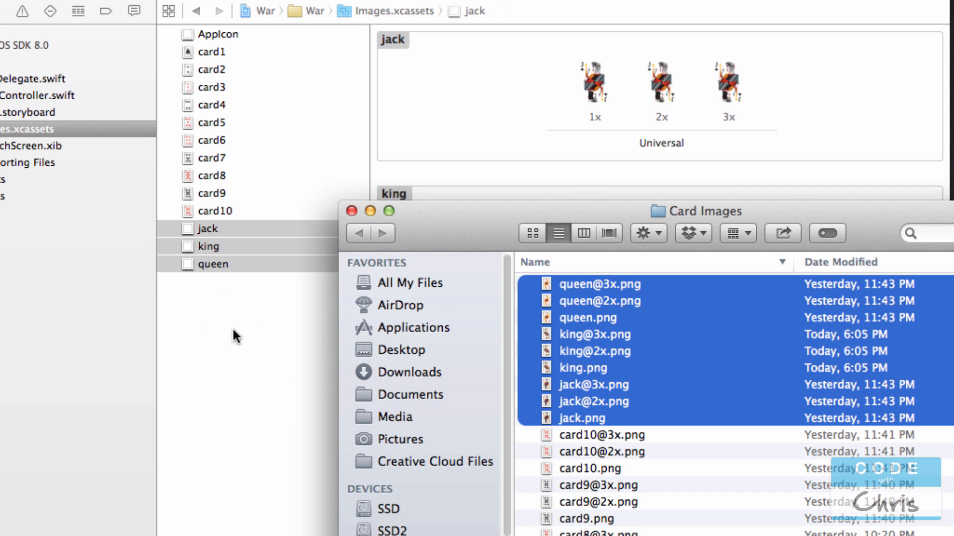
click(207, 228)
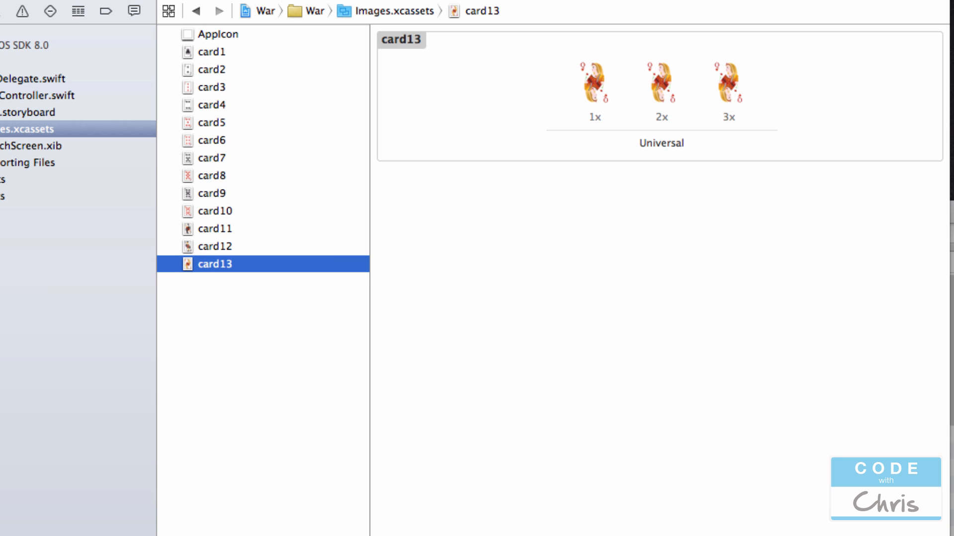
mouse_move(216, 231)
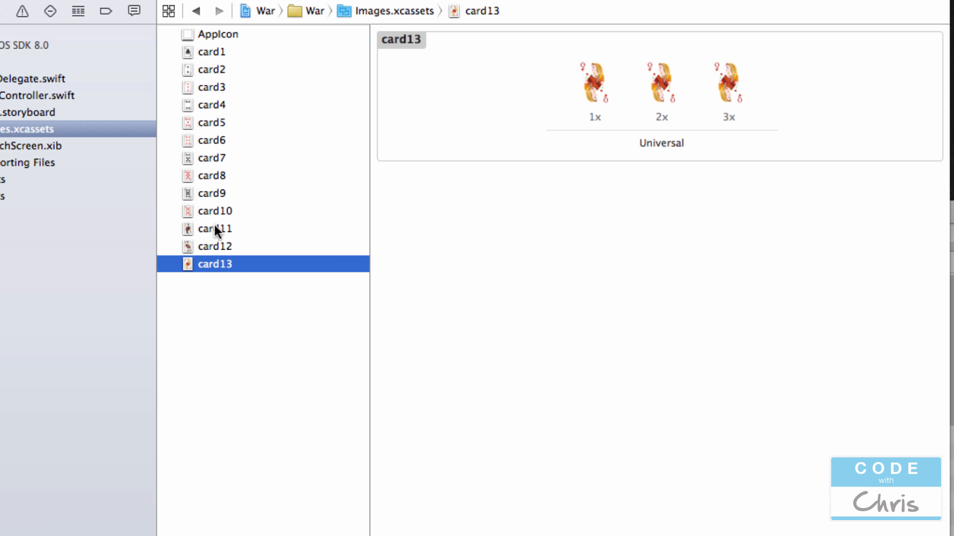
mouse_move(254, 211)
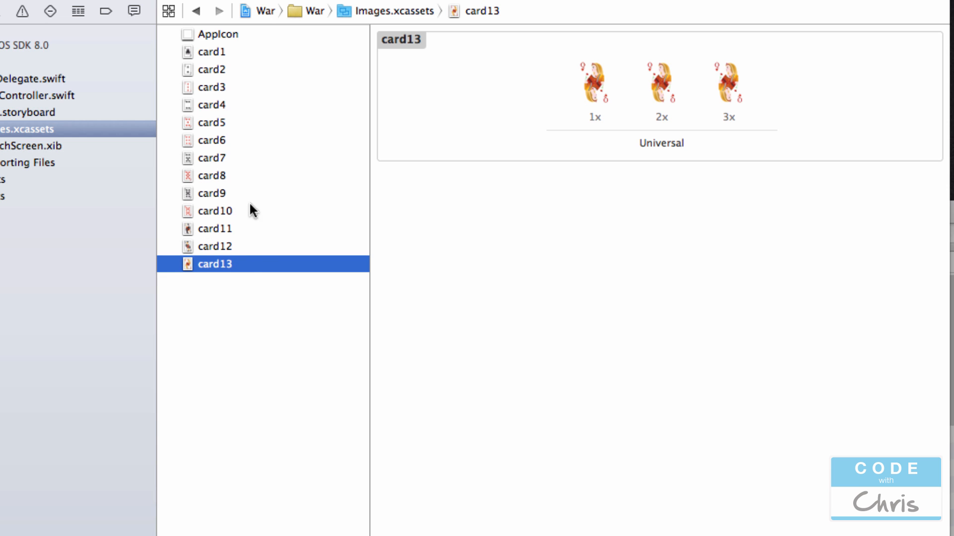
mouse_move(310, 291)
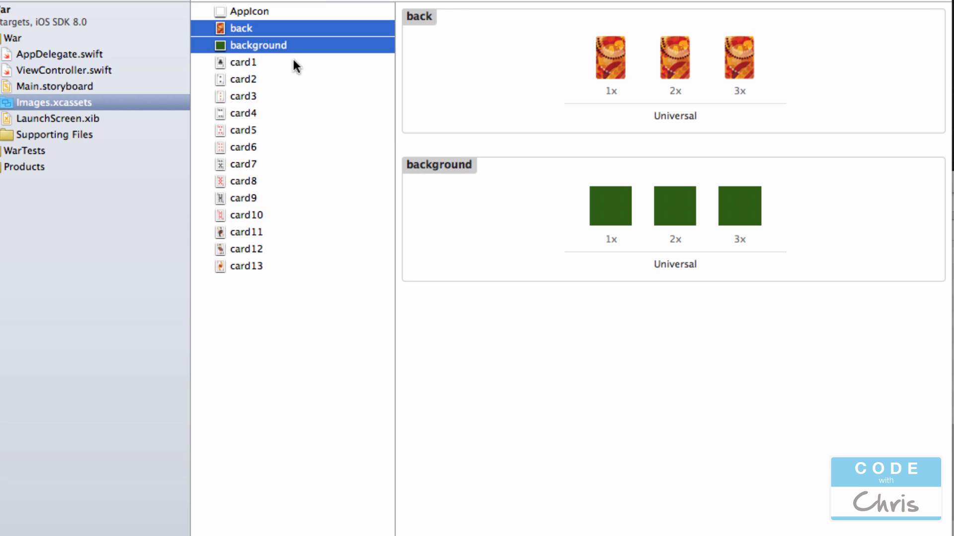
mouse_move(609, 221)
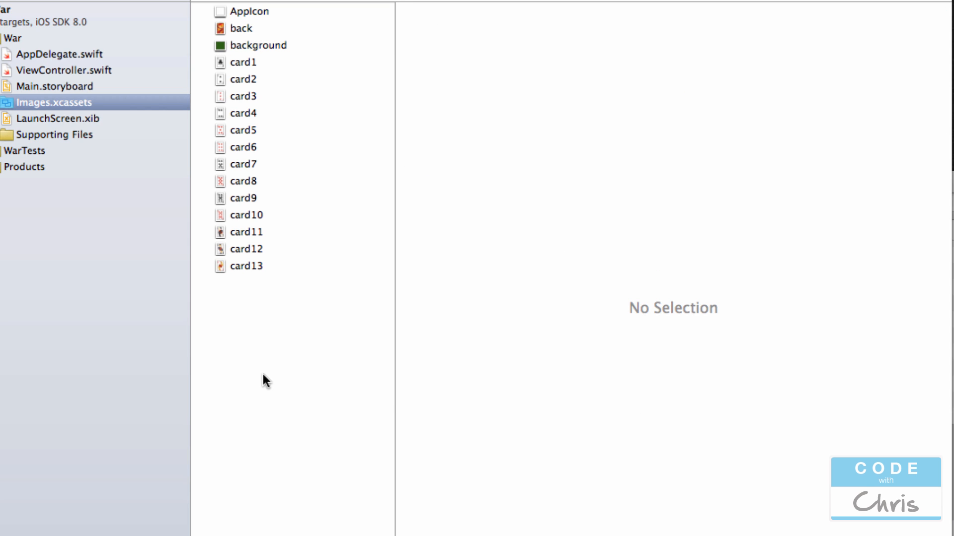
Check the card1, card5 and card6 image sets after adding the back and background sets
click(243, 62)
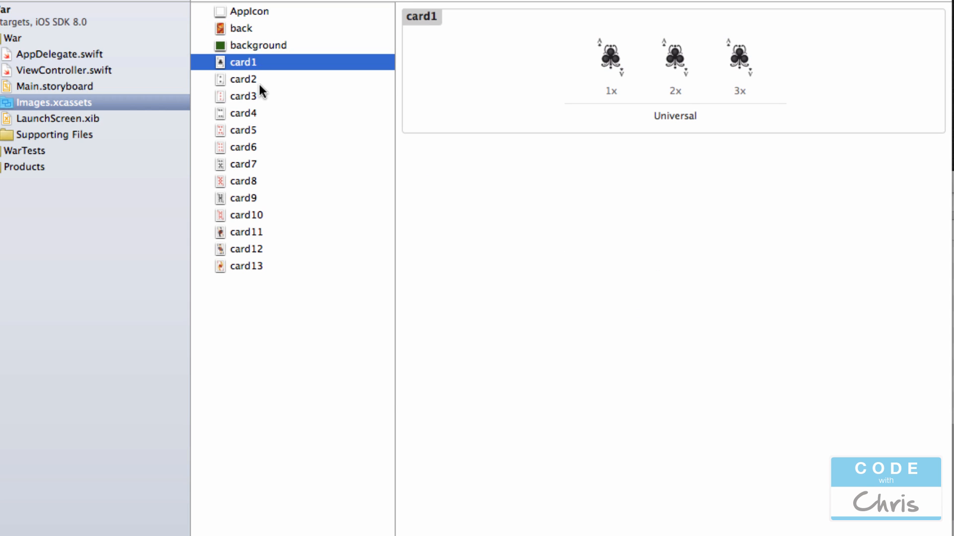
click(243, 129)
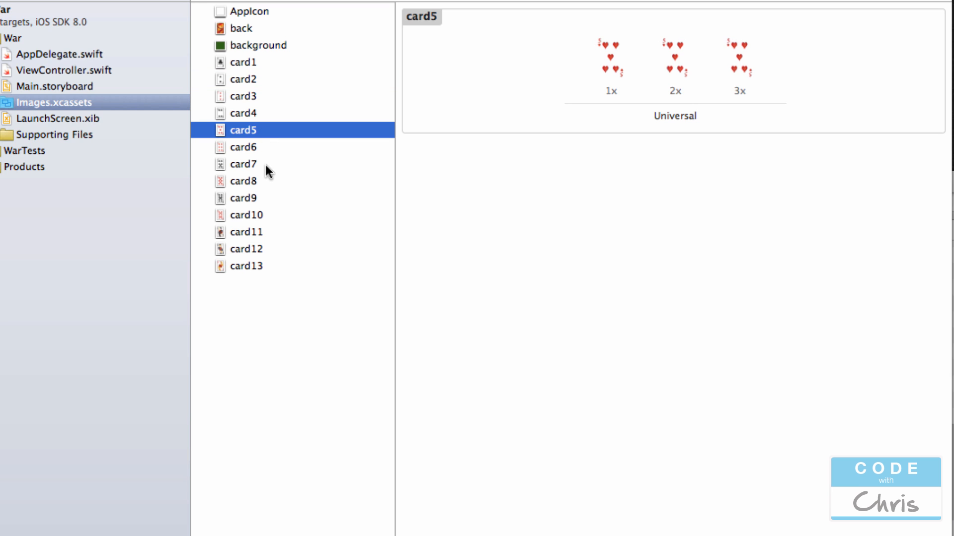
mouse_move(715, 315)
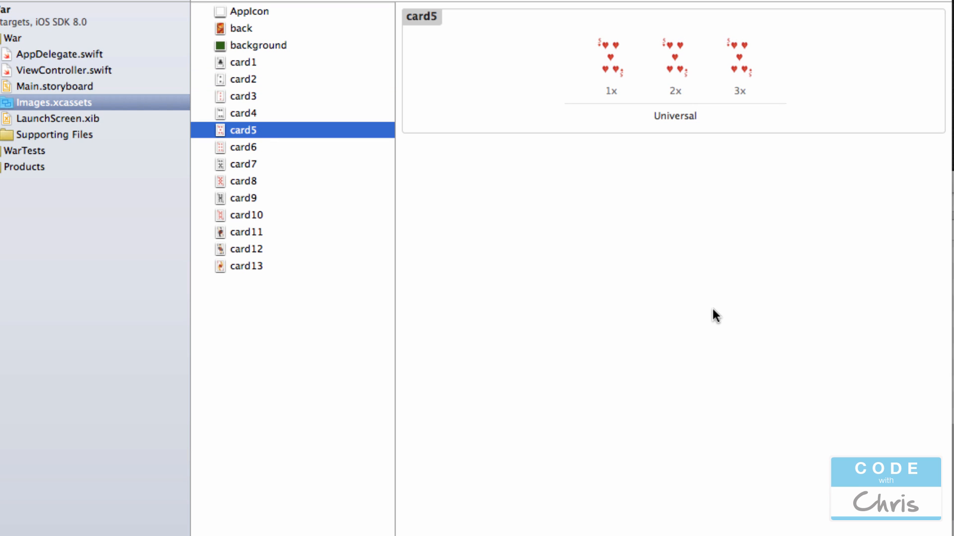
click(245, 147)
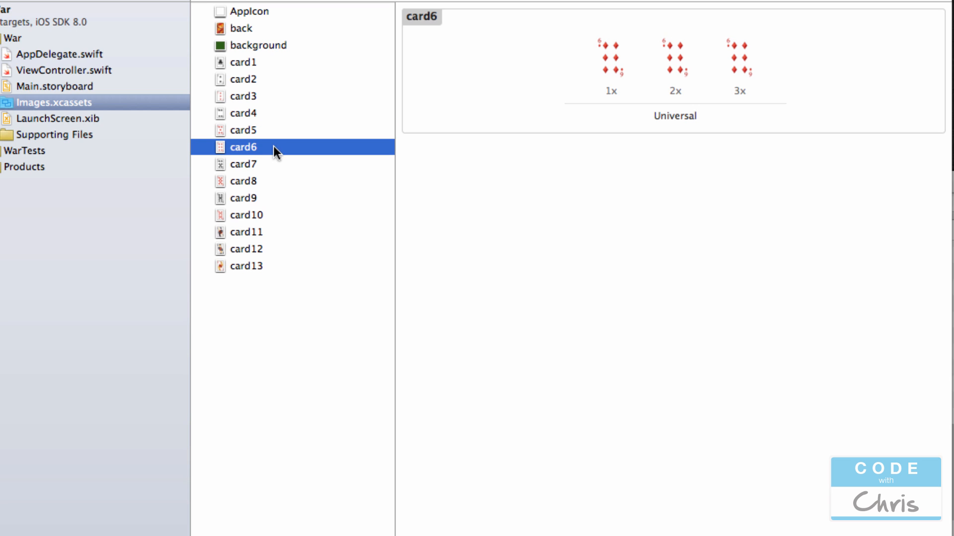
mouse_move(218, 180)
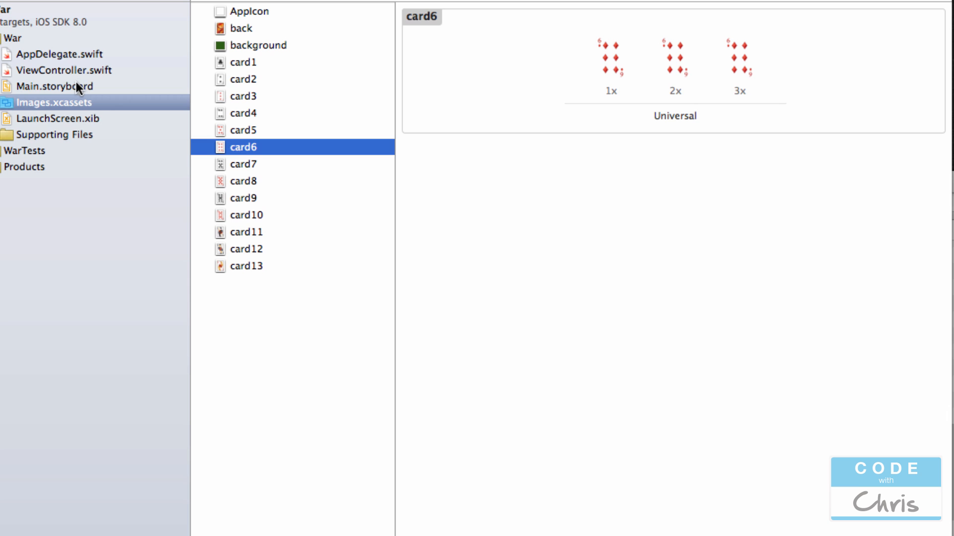
In Main.storyboard, select BackgroundImageView with the inspector panel shown
click(53, 86)
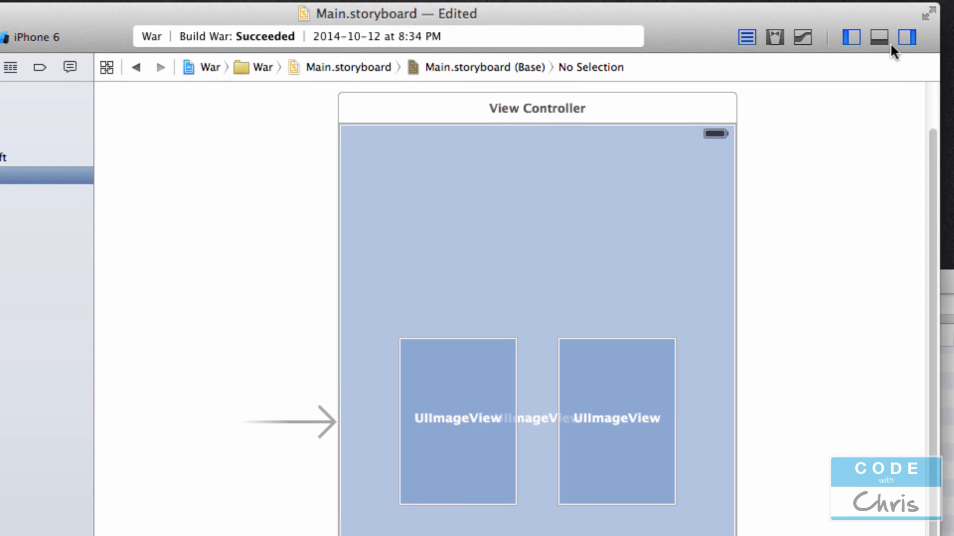
click(907, 37)
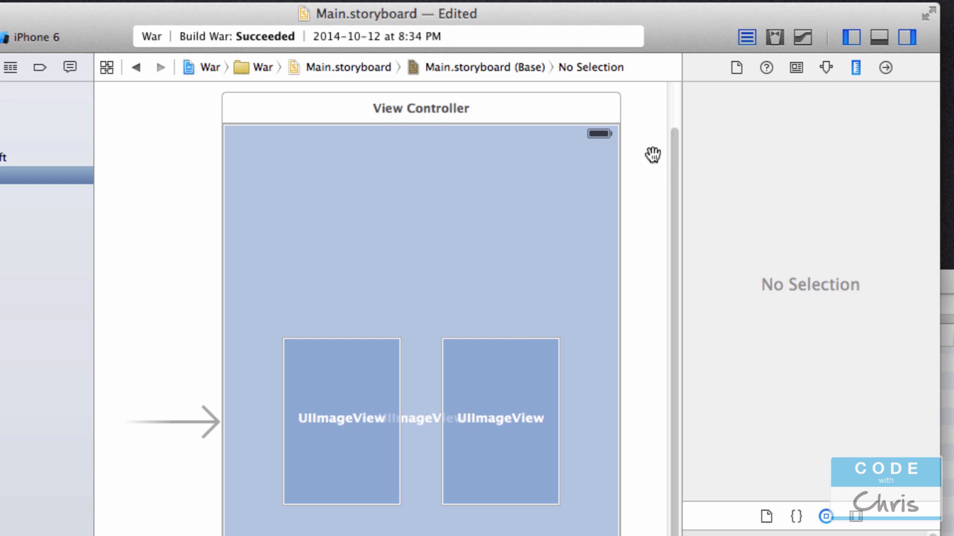
mouse_move(625, 322)
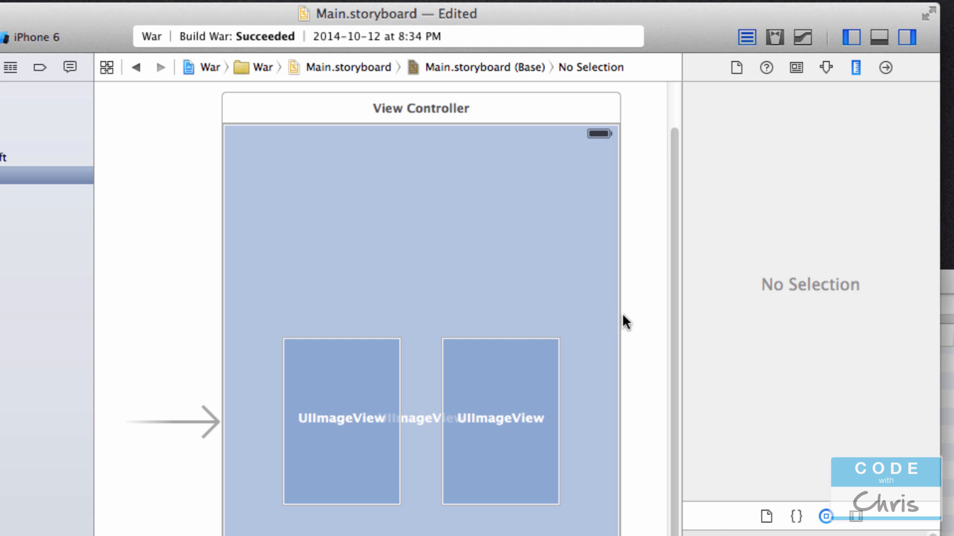
click(419, 243)
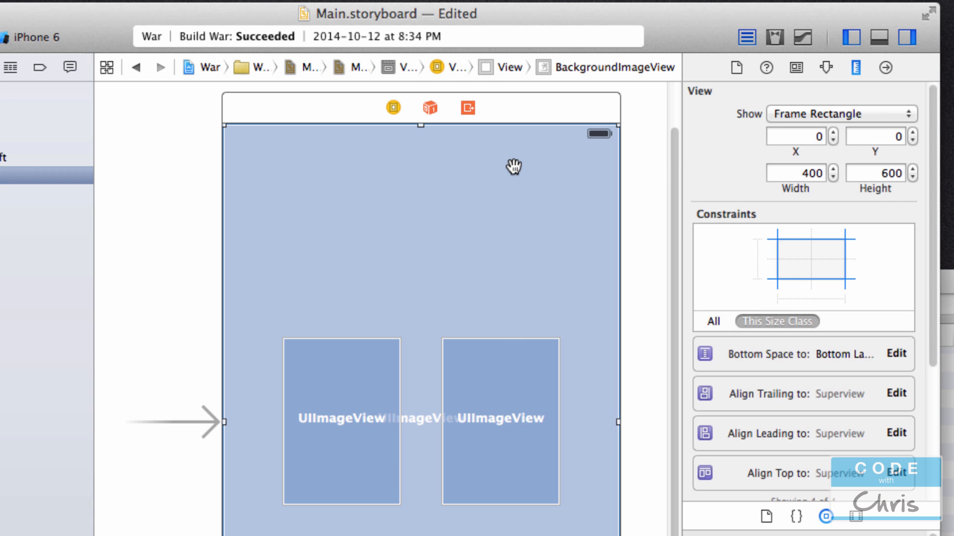
mouse_move(328, 181)
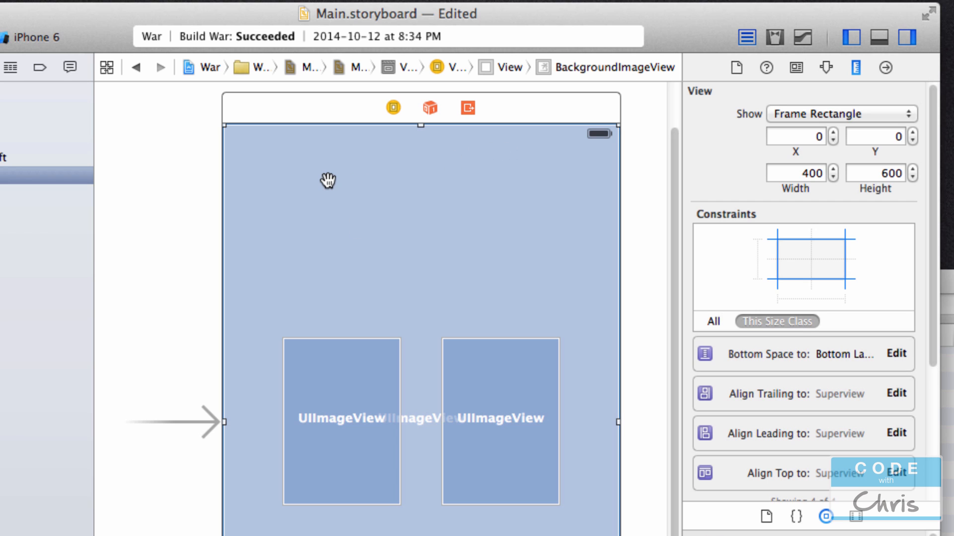
mouse_move(605, 336)
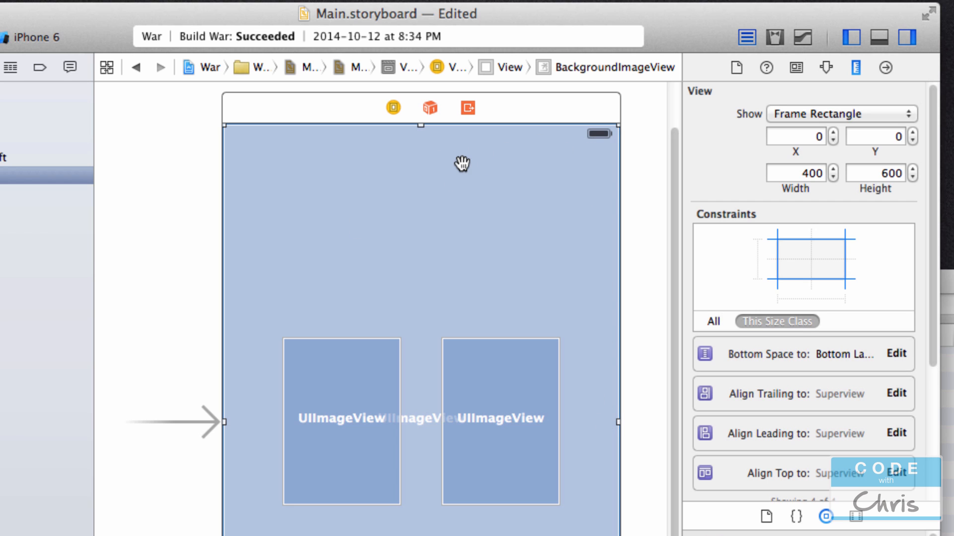
mouse_move(840, 63)
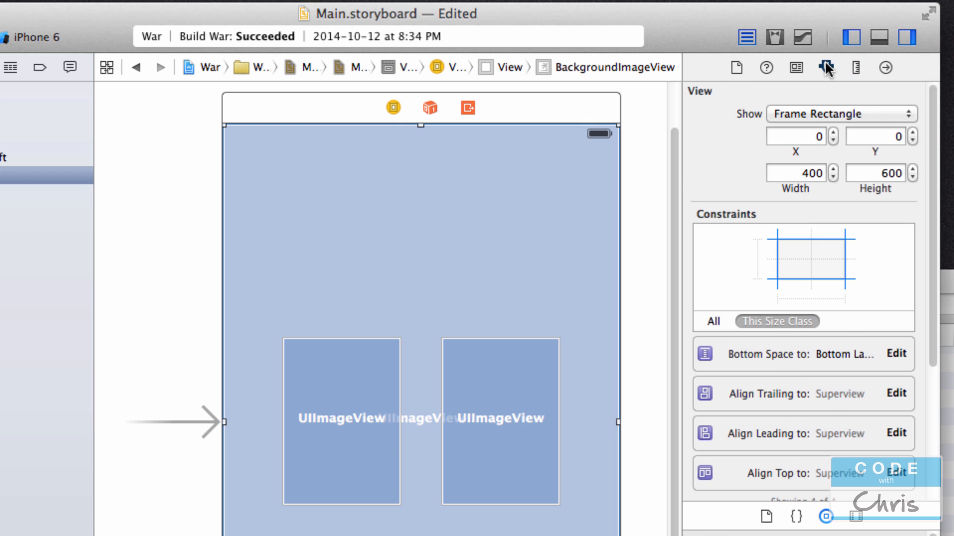
Set the background image view's Image to 'background' in the Attributes inspector
click(824, 68)
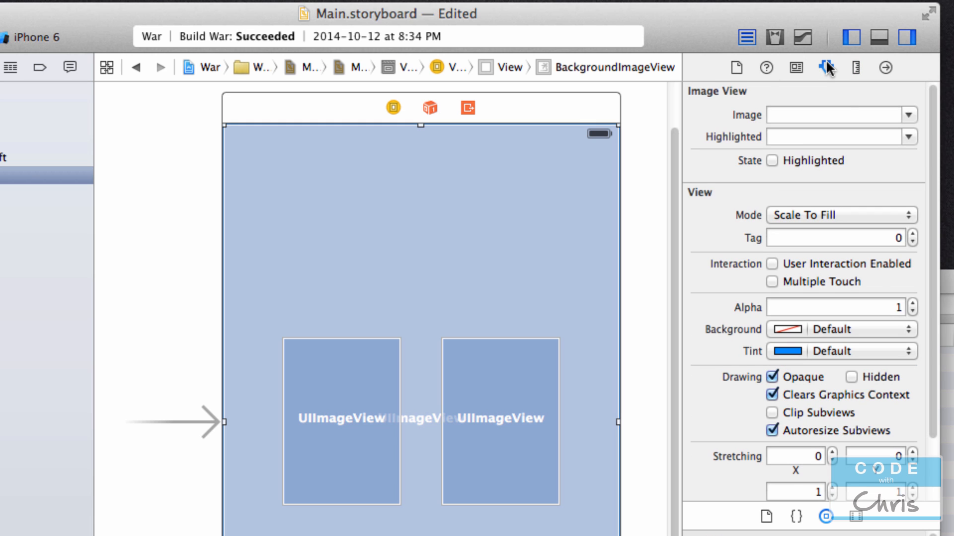
mouse_move(694, 102)
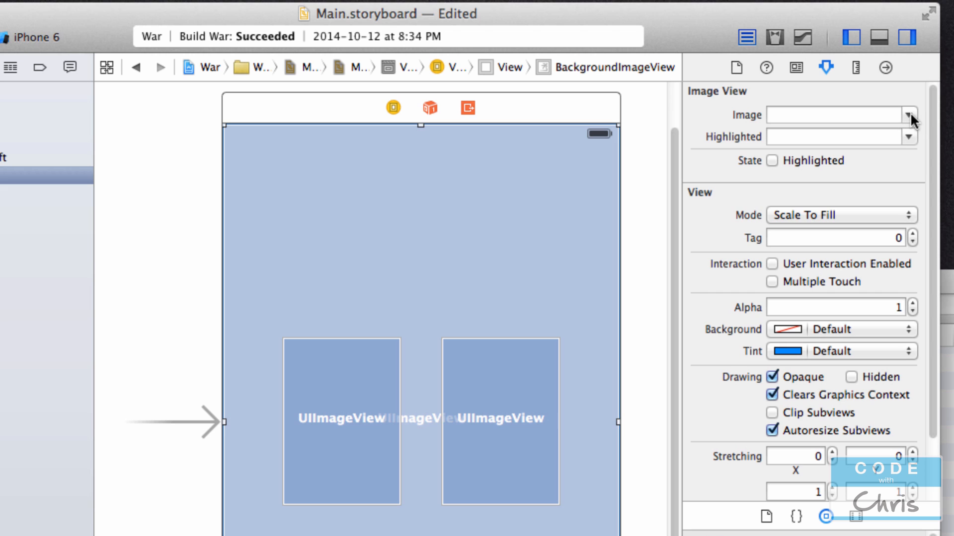
click(909, 116)
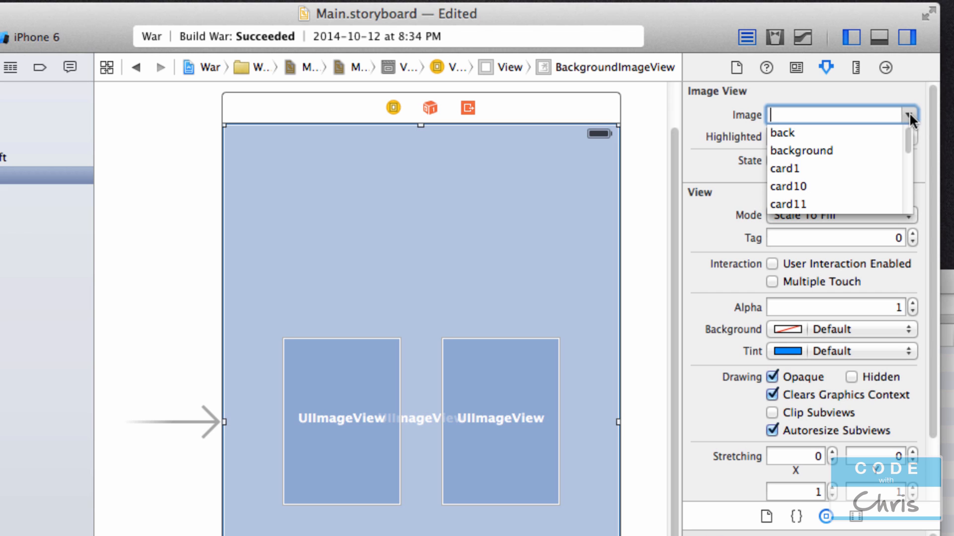
scroll(down, 3)
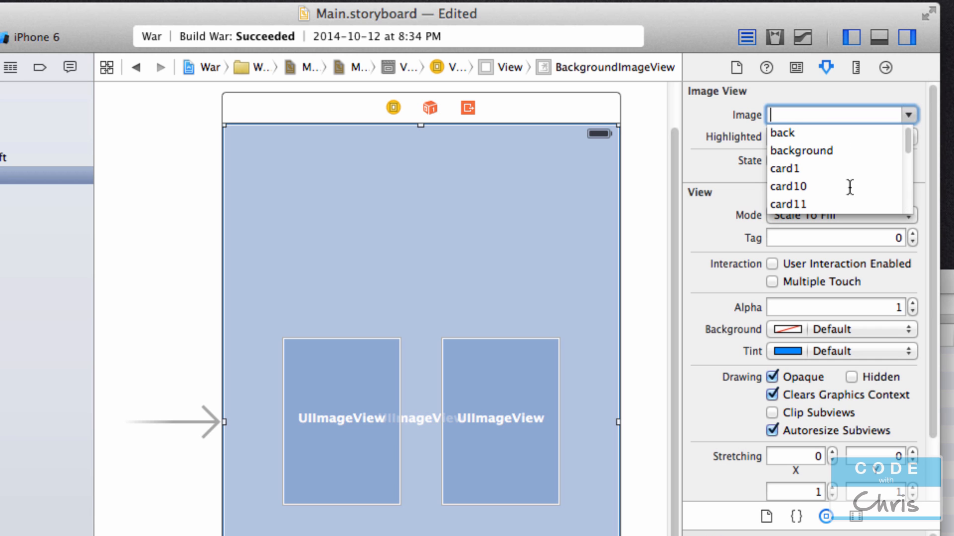
mouse_move(815, 155)
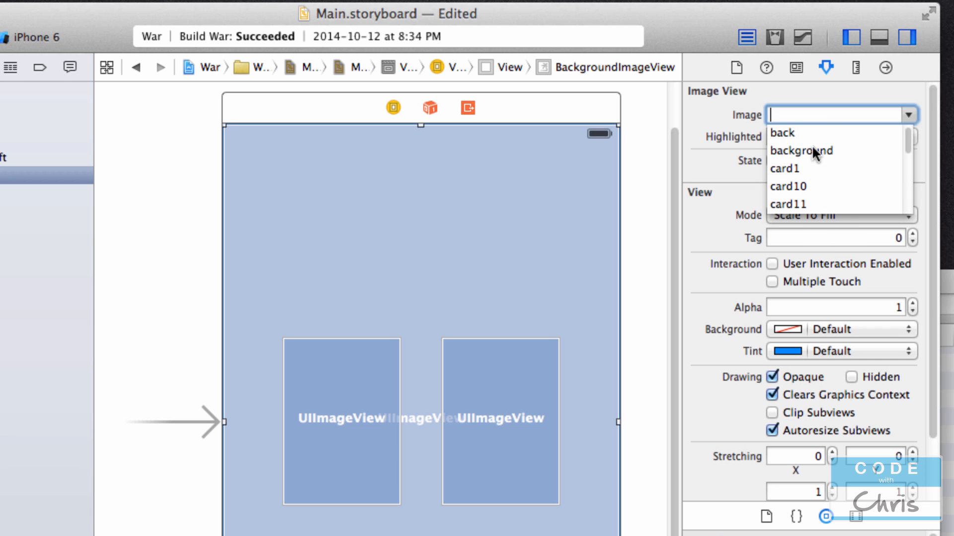
click(800, 150)
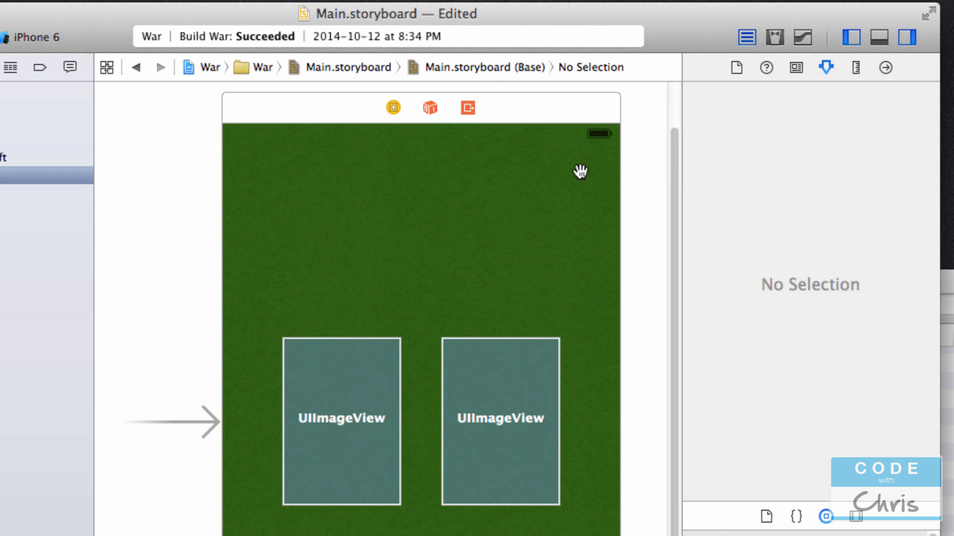
mouse_move(652, 164)
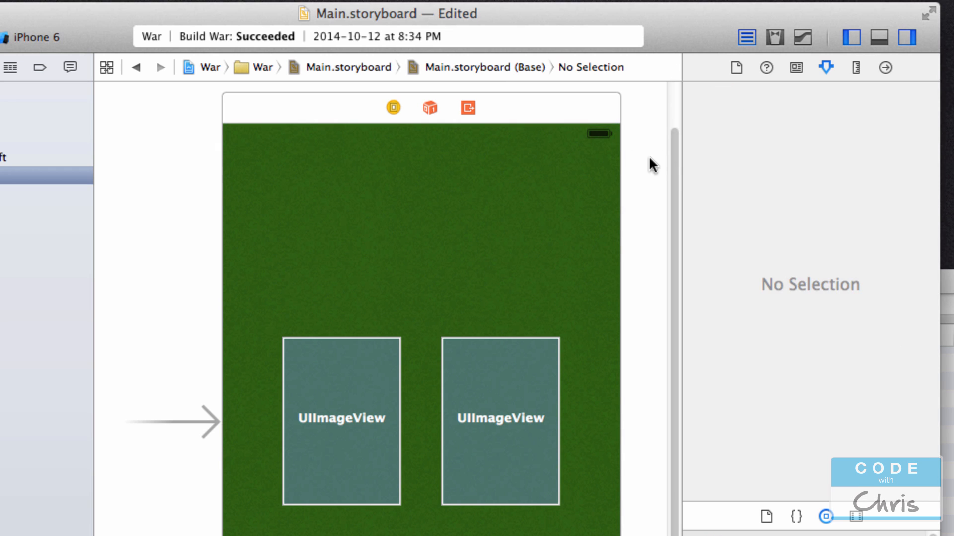
mouse_move(617, 292)
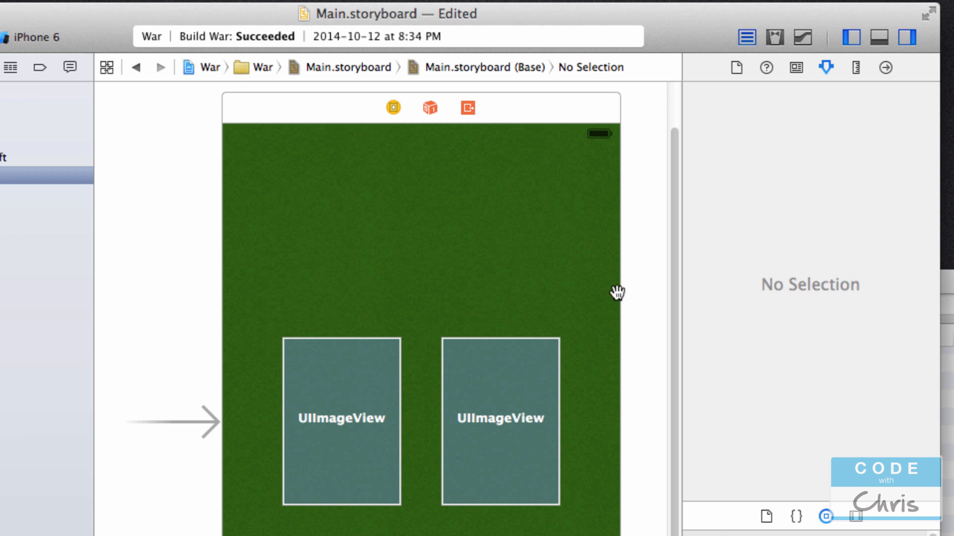
mouse_move(553, 212)
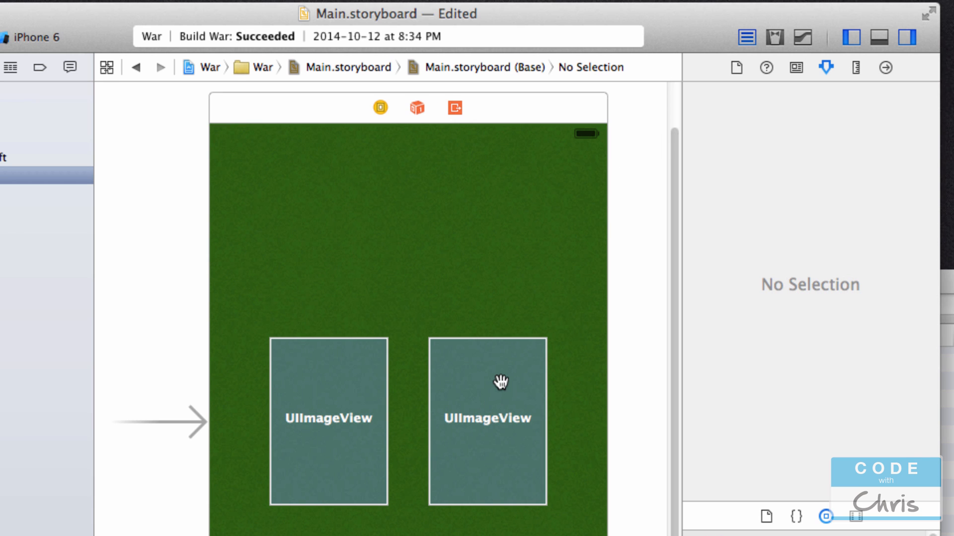
Set SecondCardImage's Image to card10, showing the ten of diamonds on the right
click(487, 419)
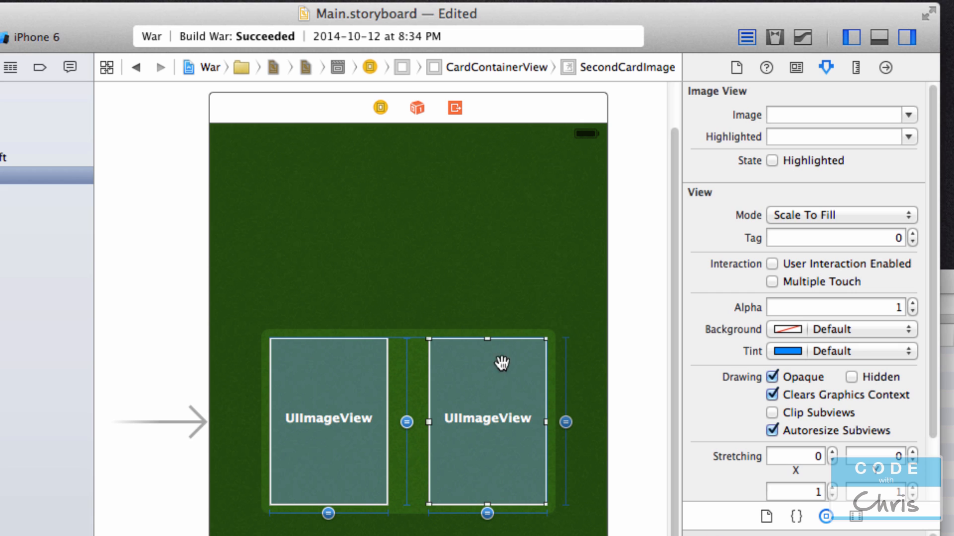
mouse_move(537, 359)
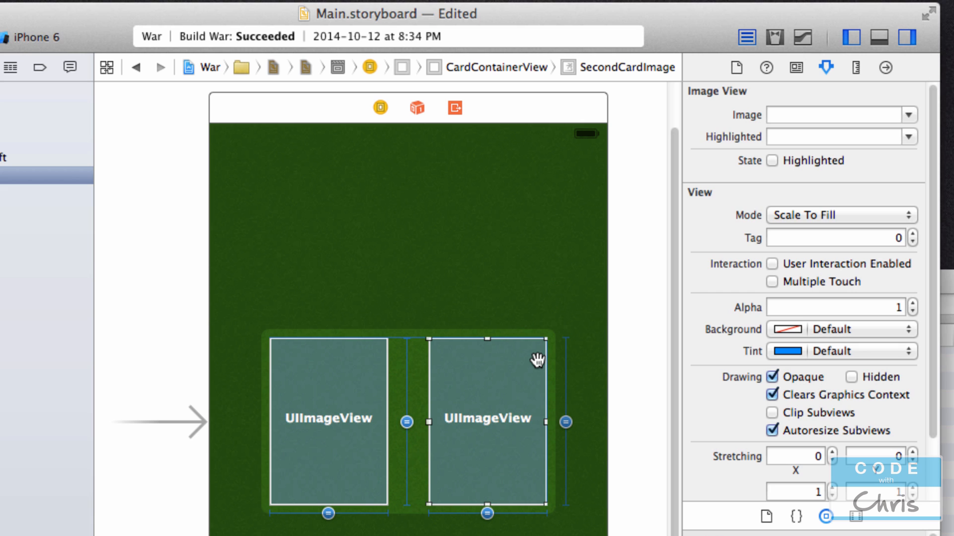
mouse_move(903, 115)
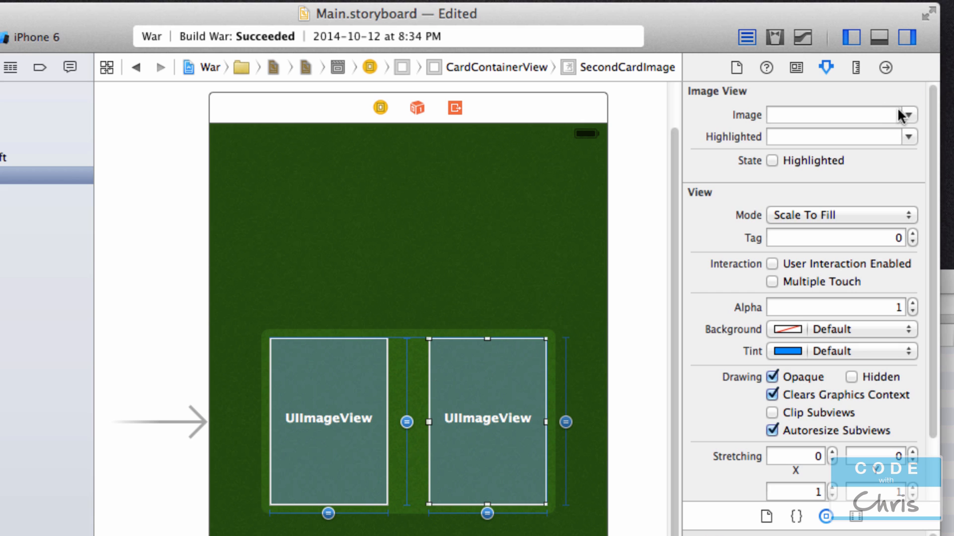
mouse_move(906, 115)
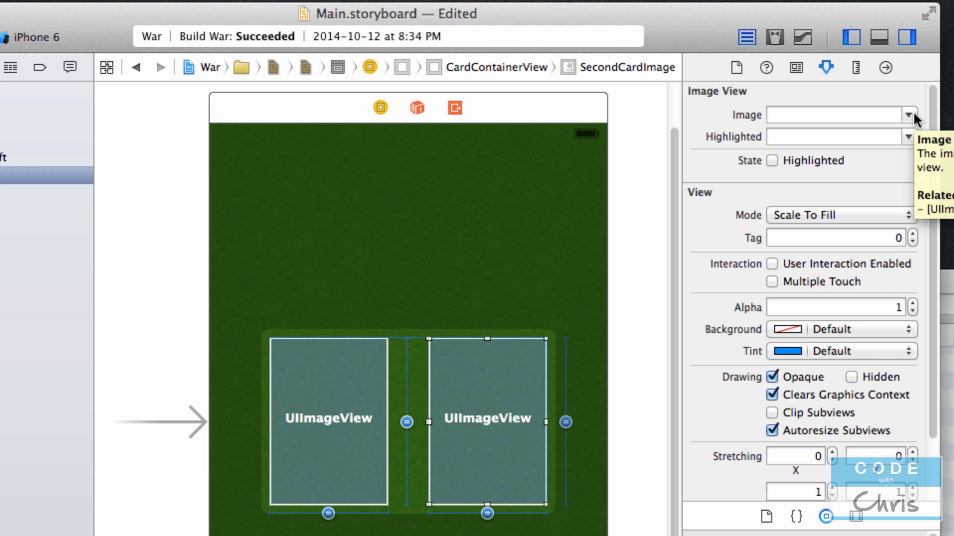
mouse_move(492, 382)
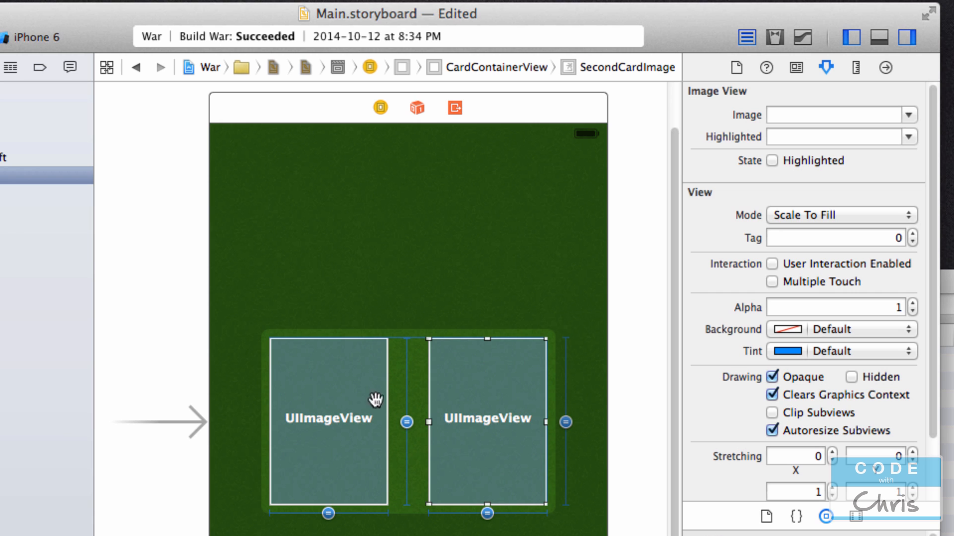
click(909, 115)
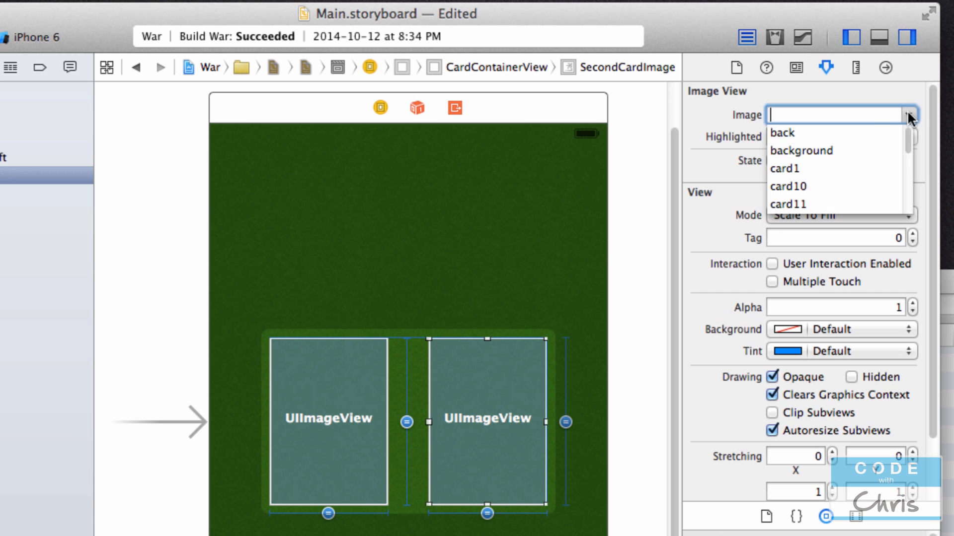
click(787, 186)
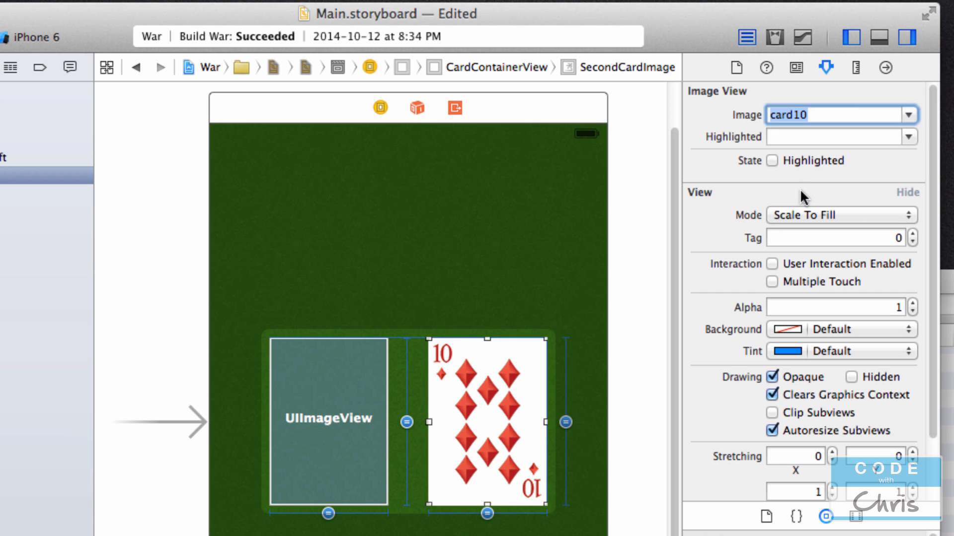
Set FirstCardImage's Image to card13, showing the queen of diamonds on the left
click(329, 418)
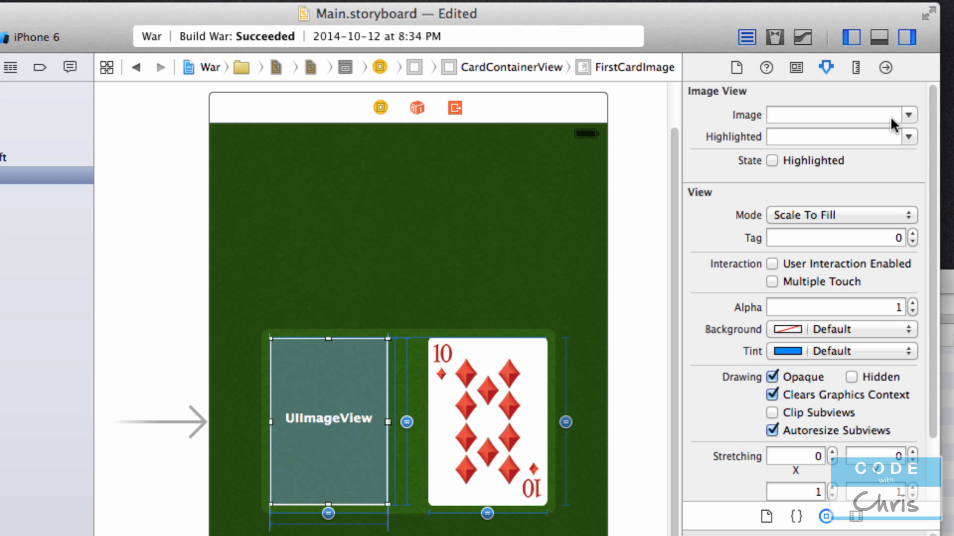
click(907, 115)
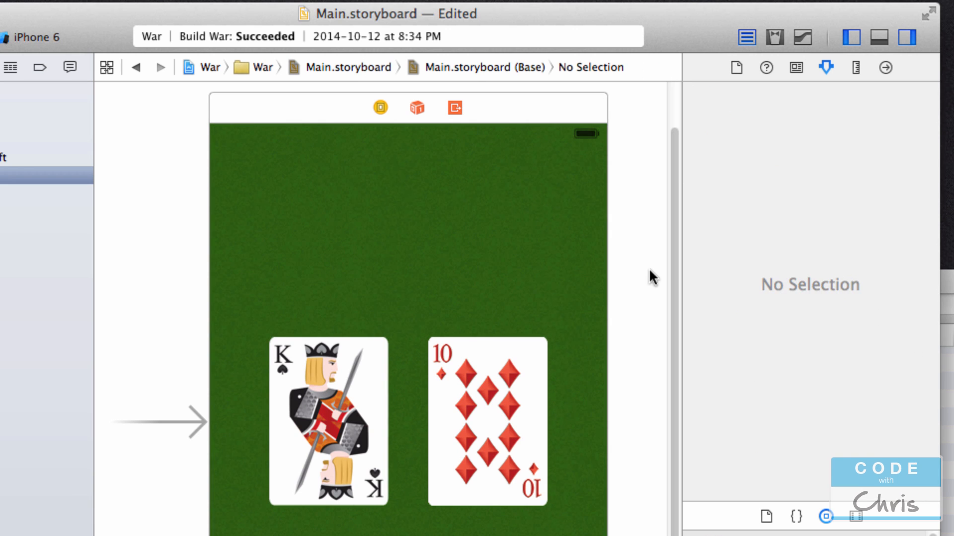
click(908, 114)
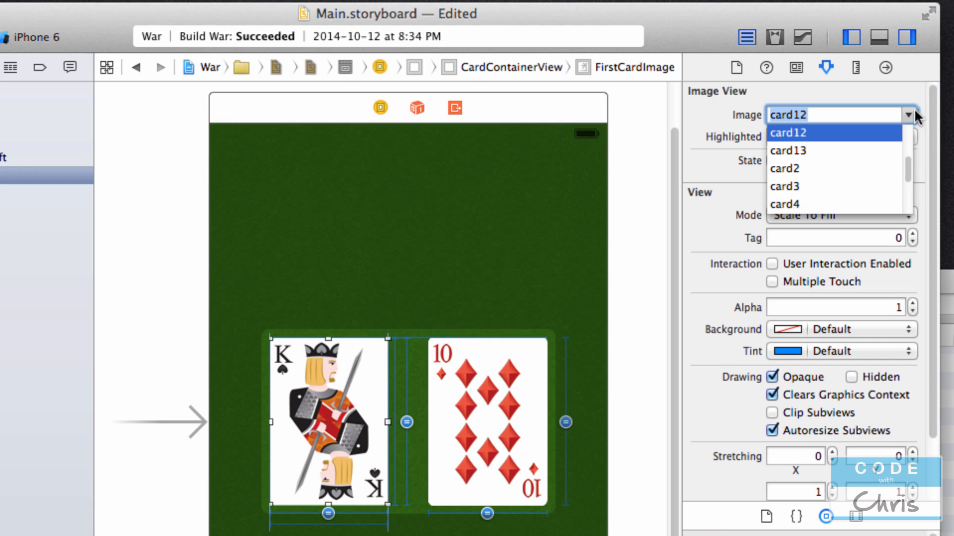
click(788, 150)
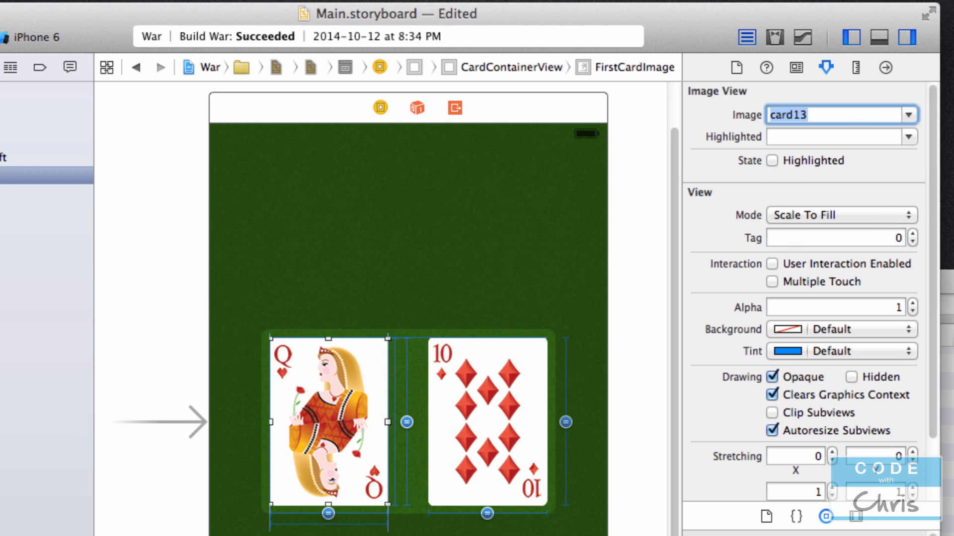
Browse the card12 and card13 entries in Images.xcassets, then return to the storyboard
click(156, 355)
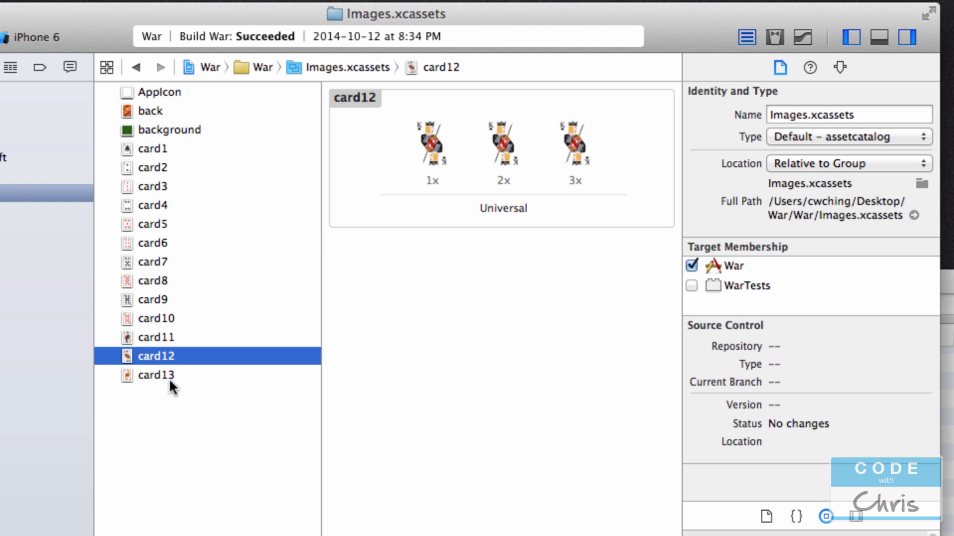
click(156, 375)
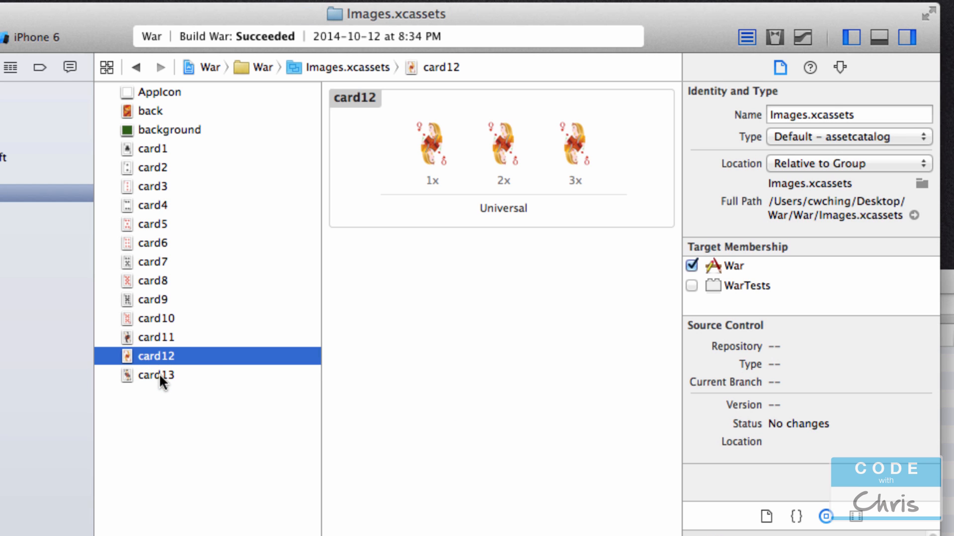
click(156, 374)
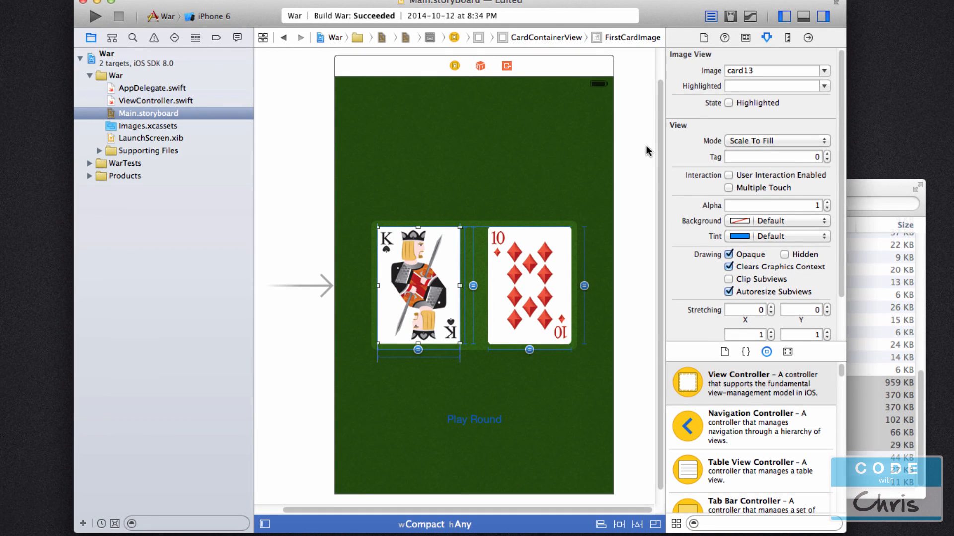
mouse_move(615, 229)
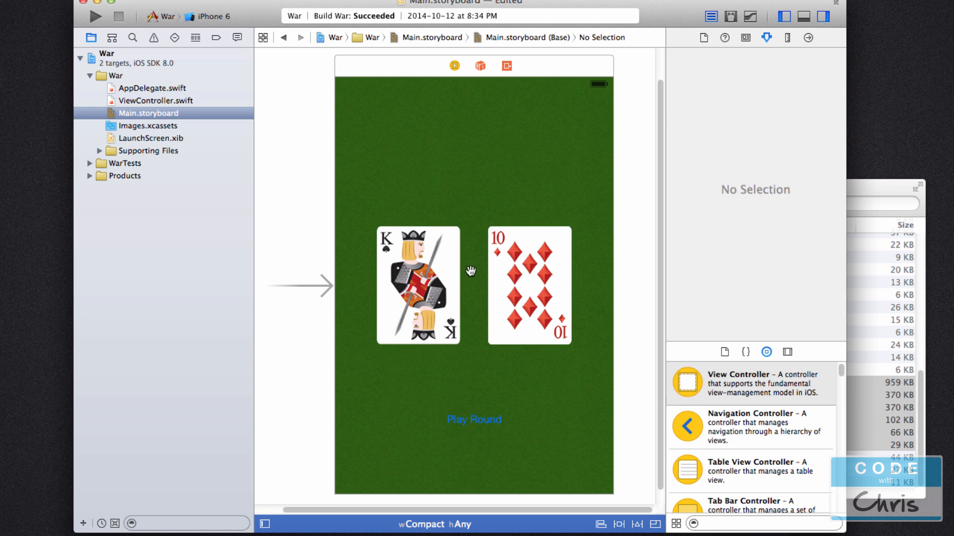
mouse_move(537, 307)
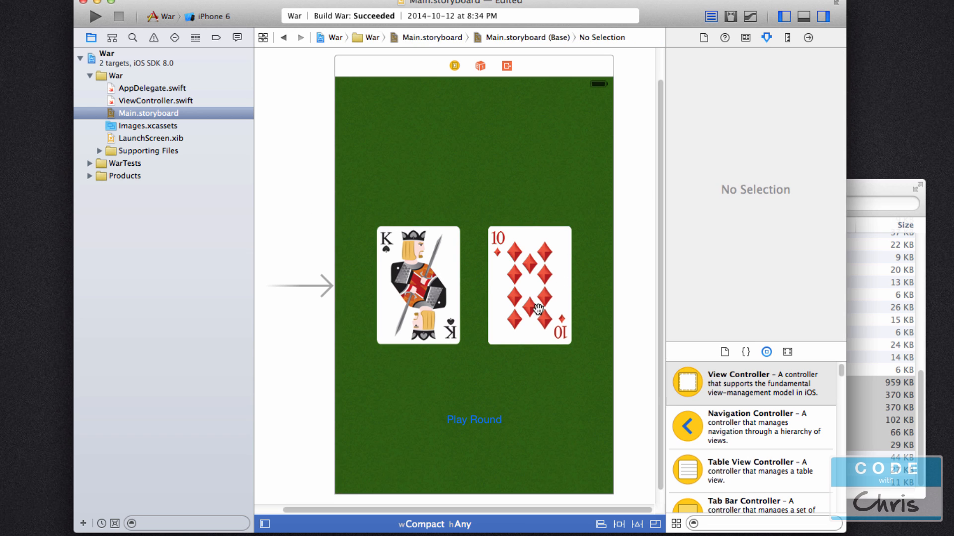
click(528, 286)
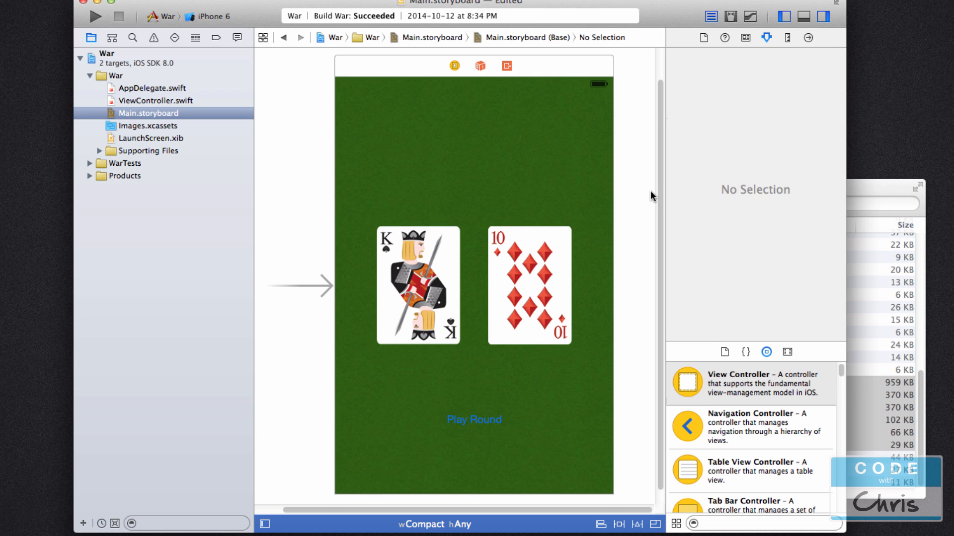
click(474, 419)
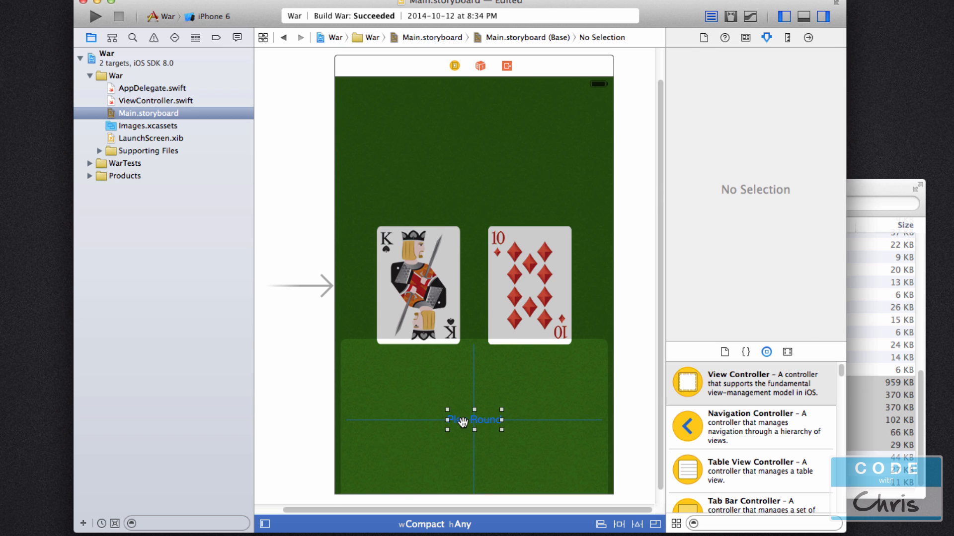
click(473, 419)
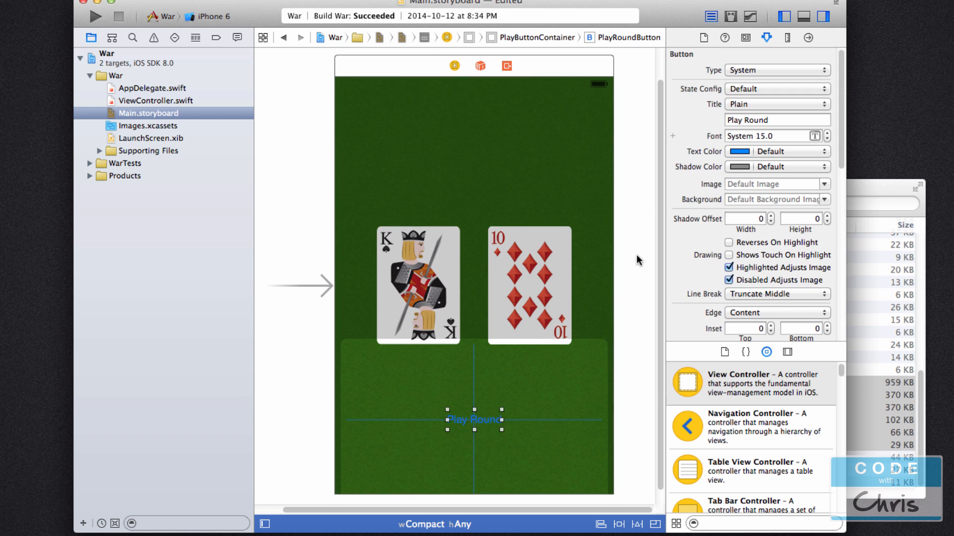
click(418, 274)
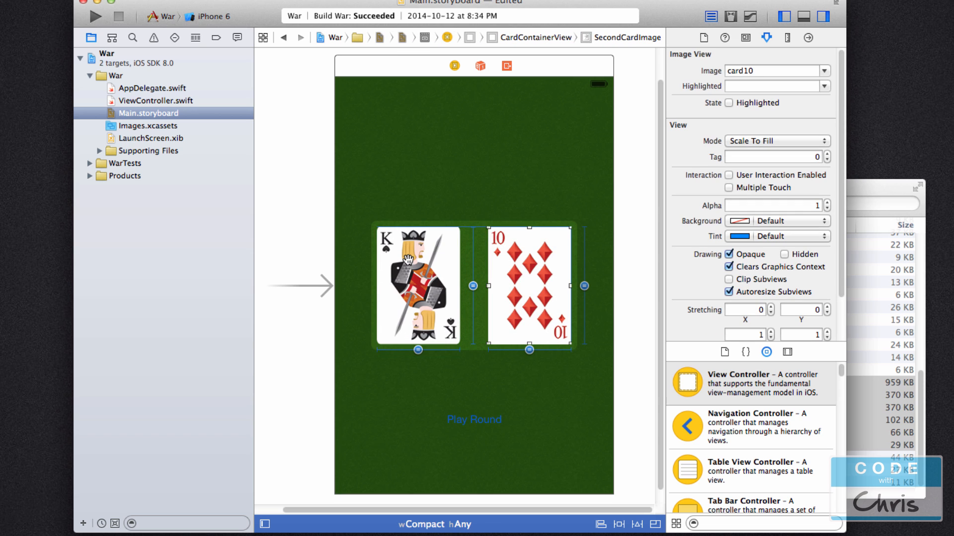
click(417, 286)
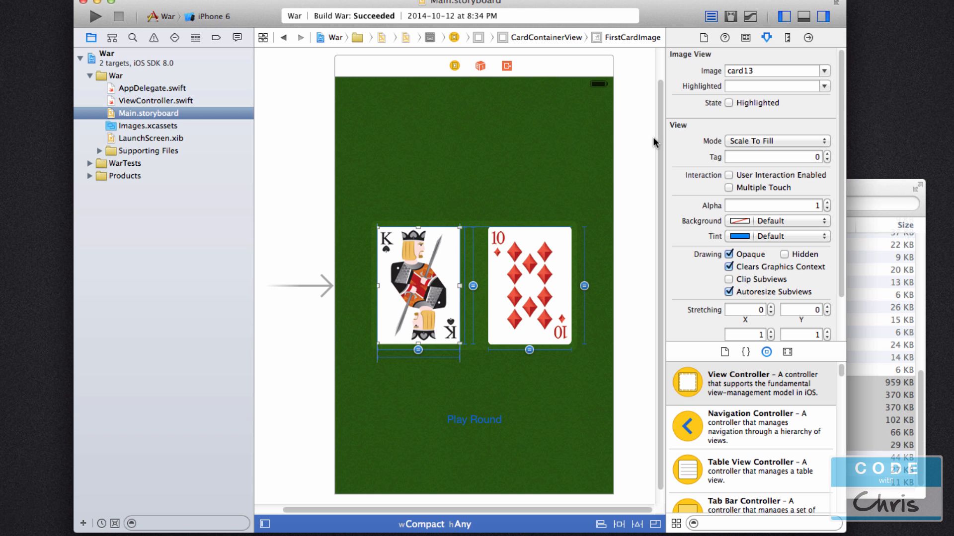
mouse_move(194, 102)
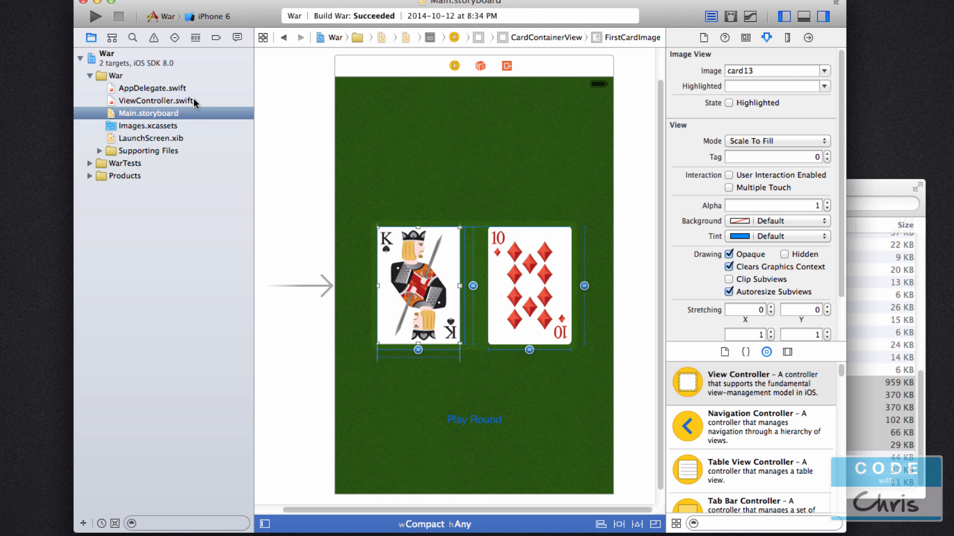
In ViewController.swift, delete the setTitle("Play Round") line from playRoundTapped
click(156, 100)
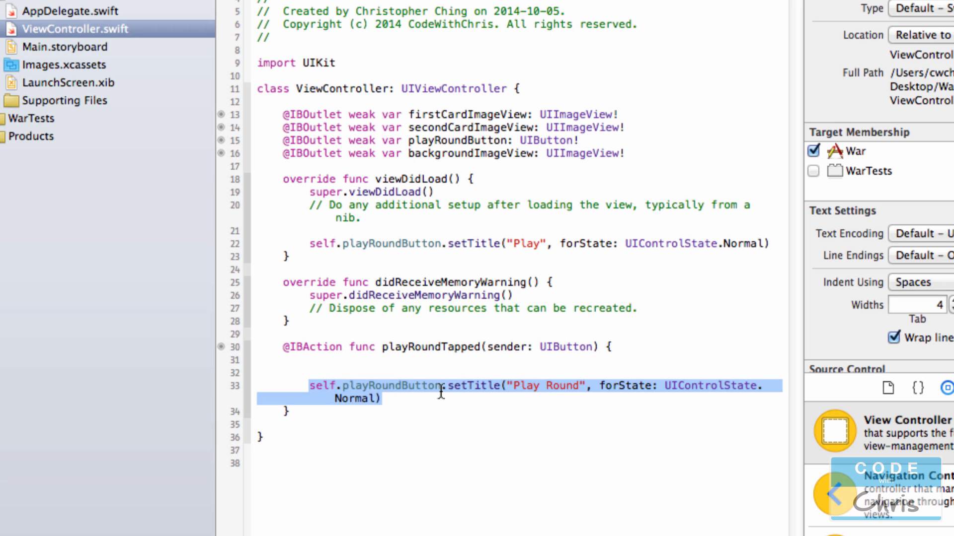
click(432, 385)
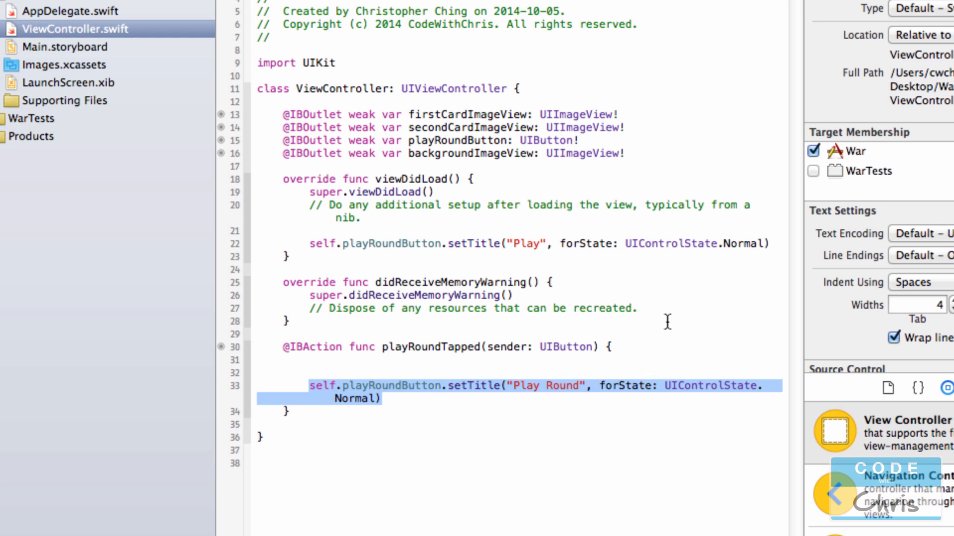
key(Delete)
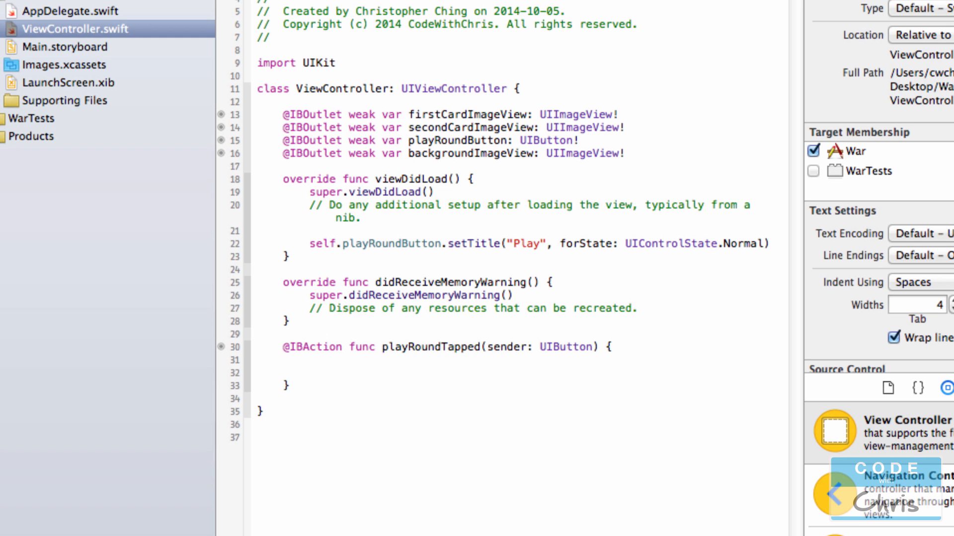
mouse_move(667, 321)
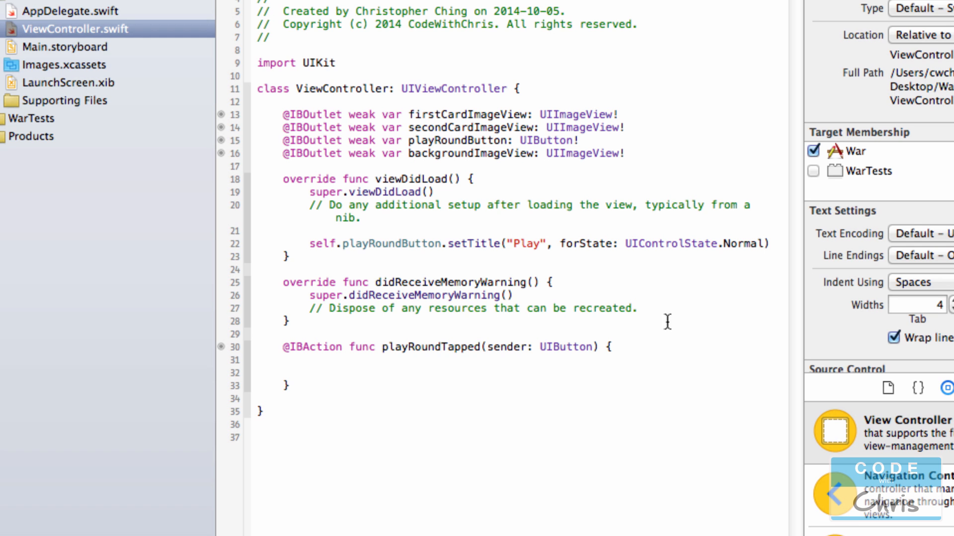
Place the cursor in the empty playRoundTapped handler and check the card image view outlet names
click(65, 46)
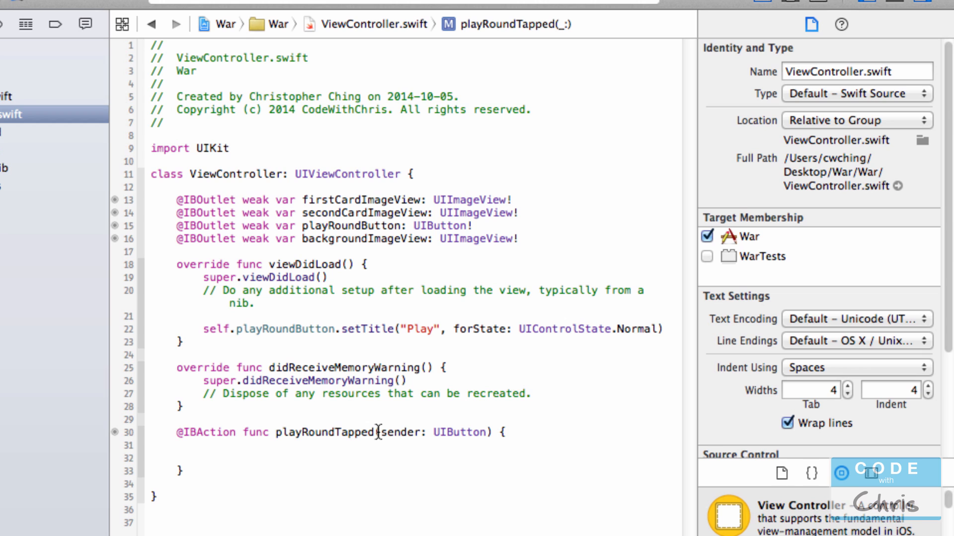
click(203, 457)
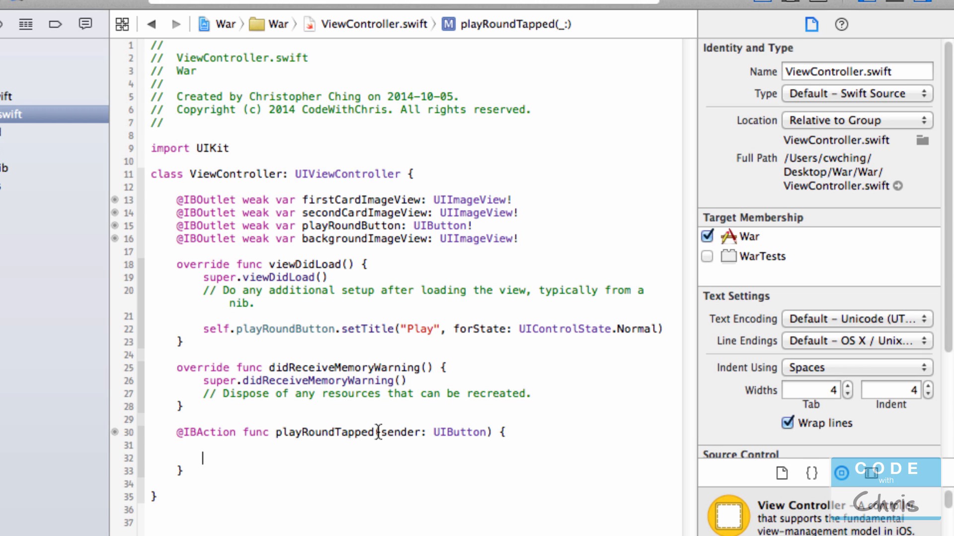
mouse_move(381, 414)
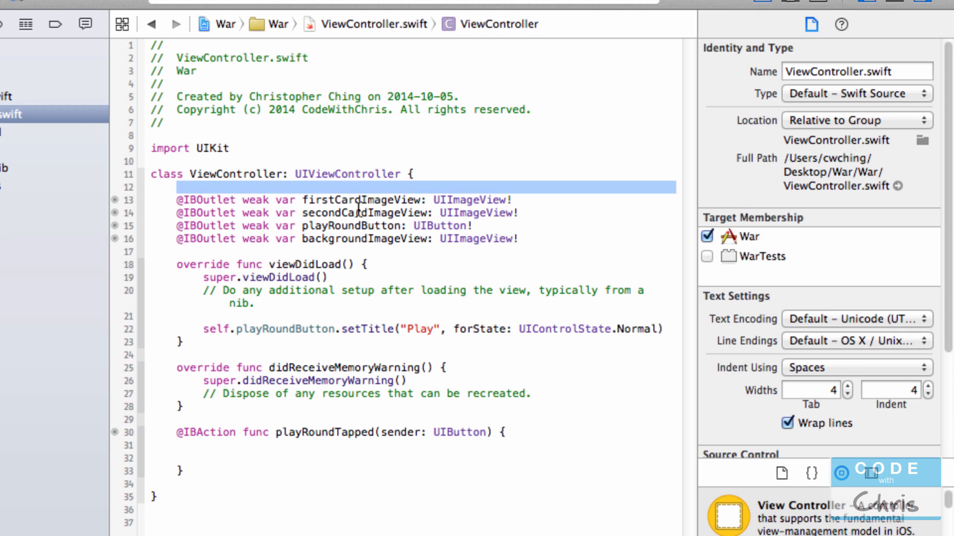
double_click(363, 212)
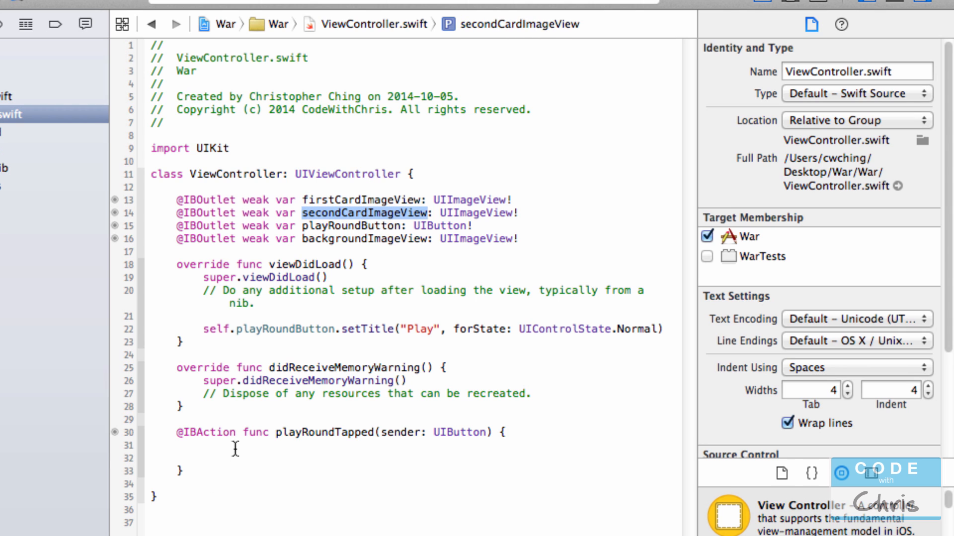
Start the statement self.firstCardImageView.i using code completion
text(self.firstCardImageView)
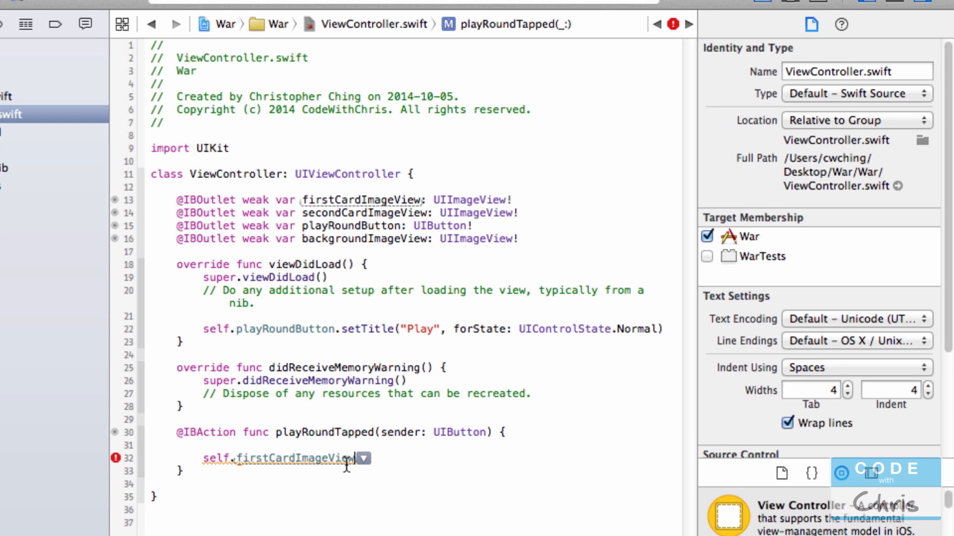
text(.)
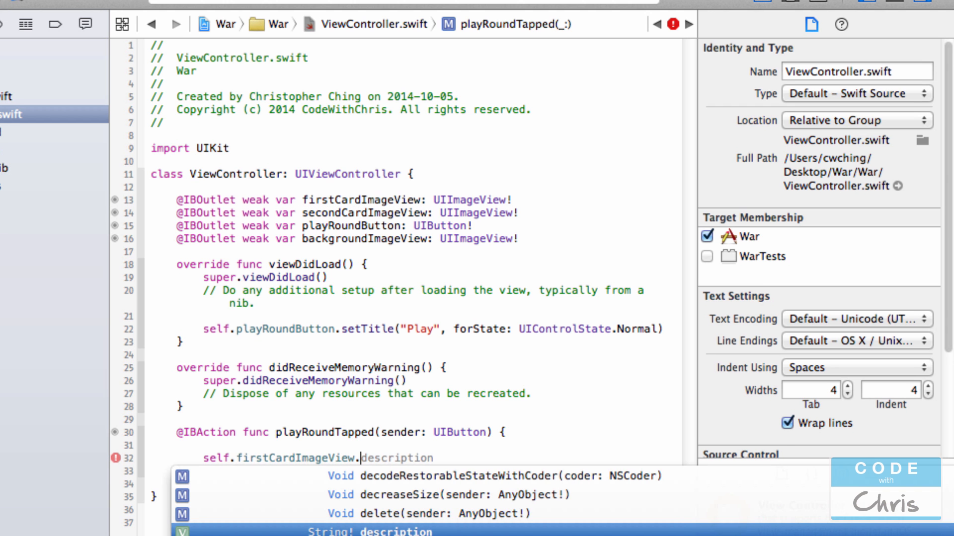
text(i)
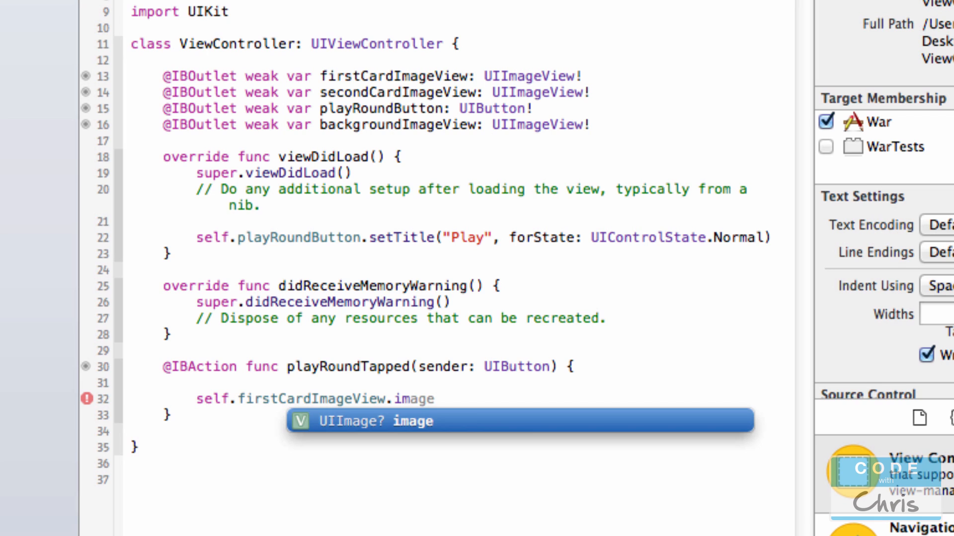
Complete the line as self.firstCardImageView.image = UIImage() and select UIImage
click(409, 399)
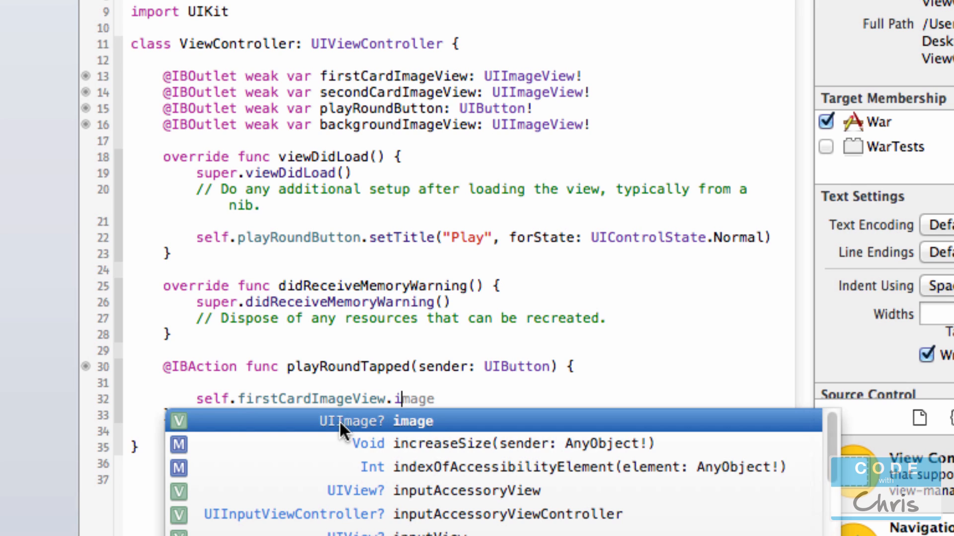
mouse_move(374, 434)
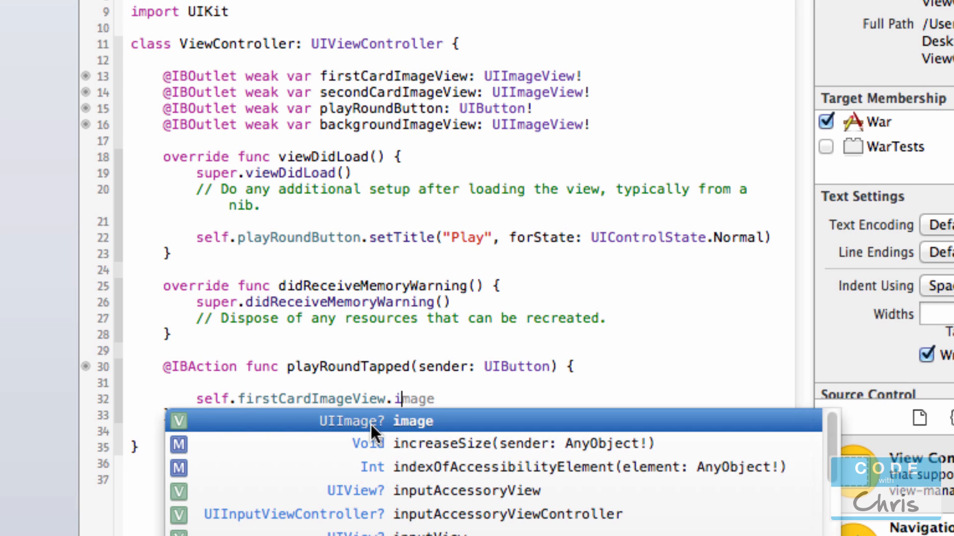
mouse_move(380, 433)
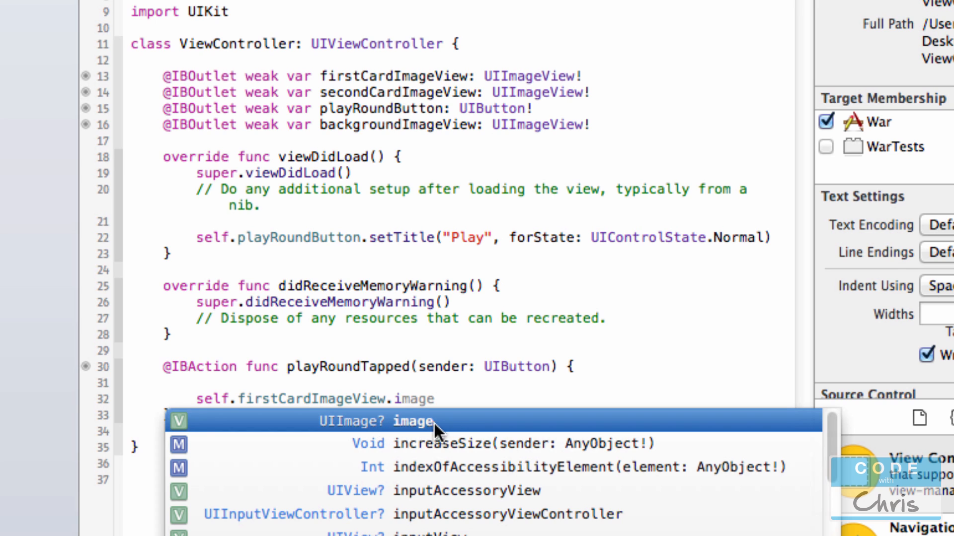
mouse_move(437, 431)
text(image =)
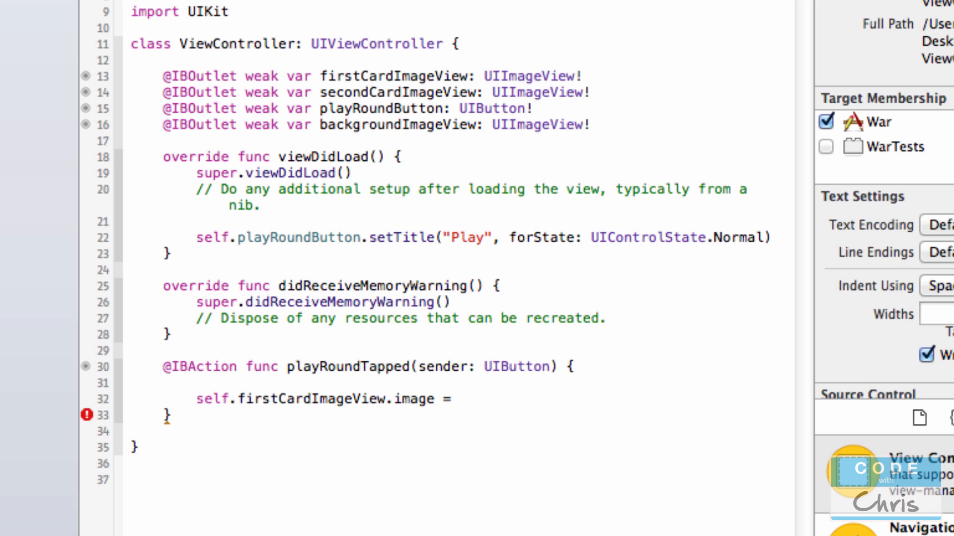
text(UIImage()
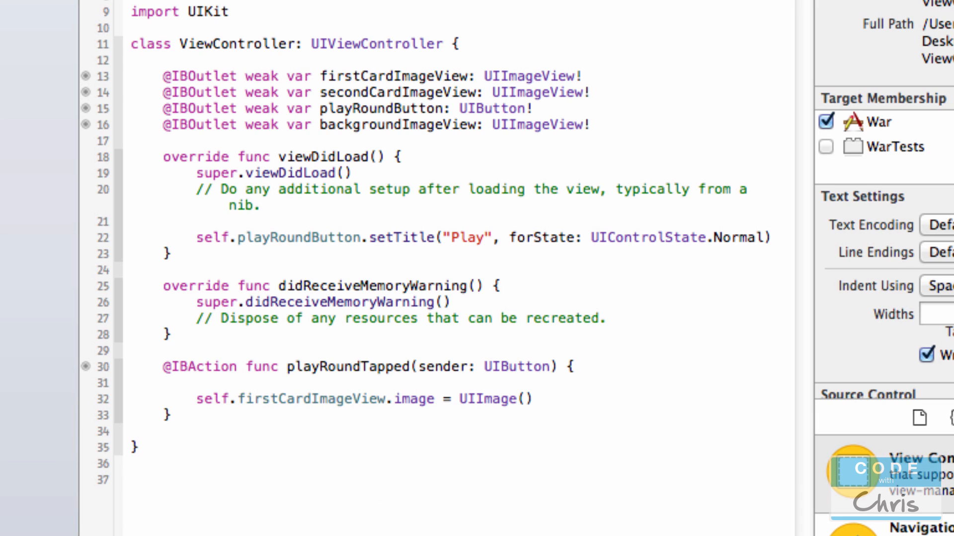
mouse_move(492, 399)
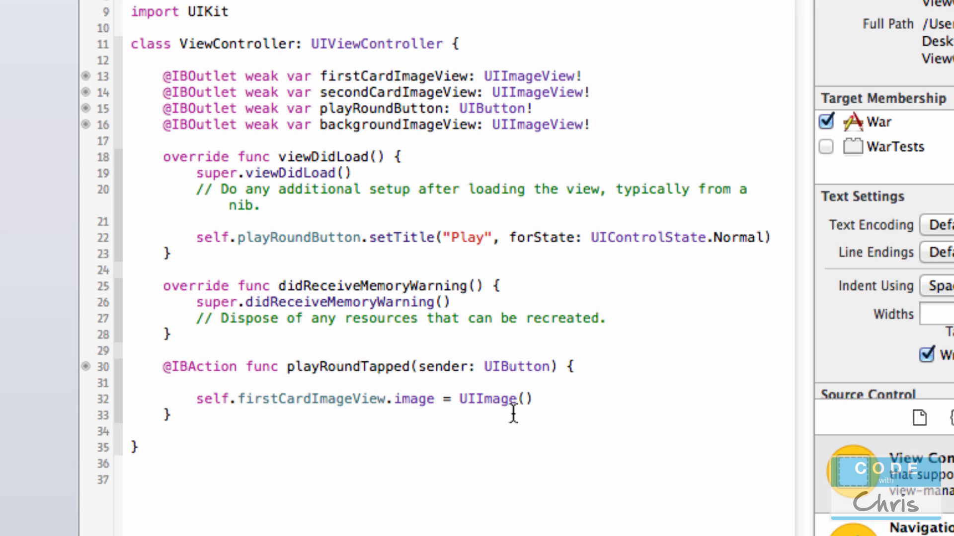
double_click(486, 399)
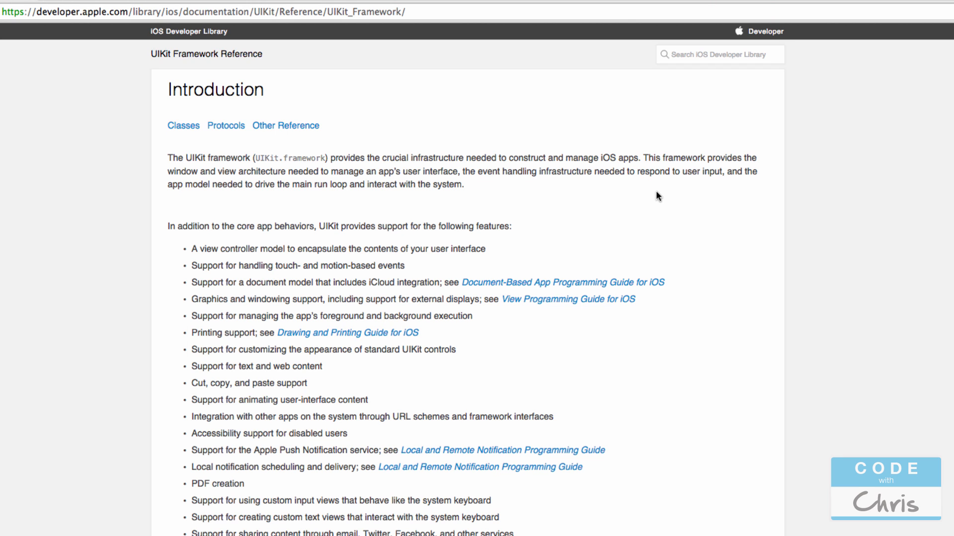
mouse_move(694, 209)
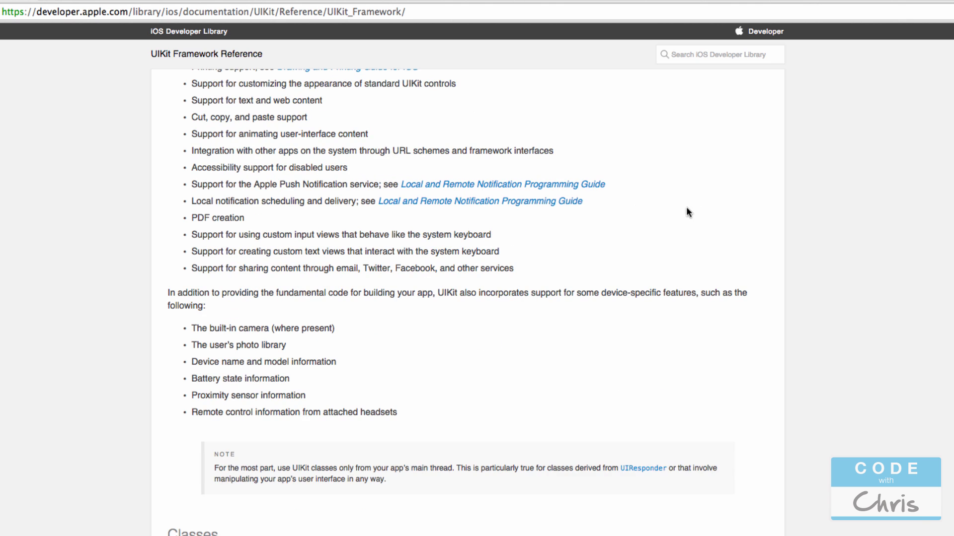
Search for uiimage, open the UIImage Class Reference and jump to init(named:)
scroll(down, 3)
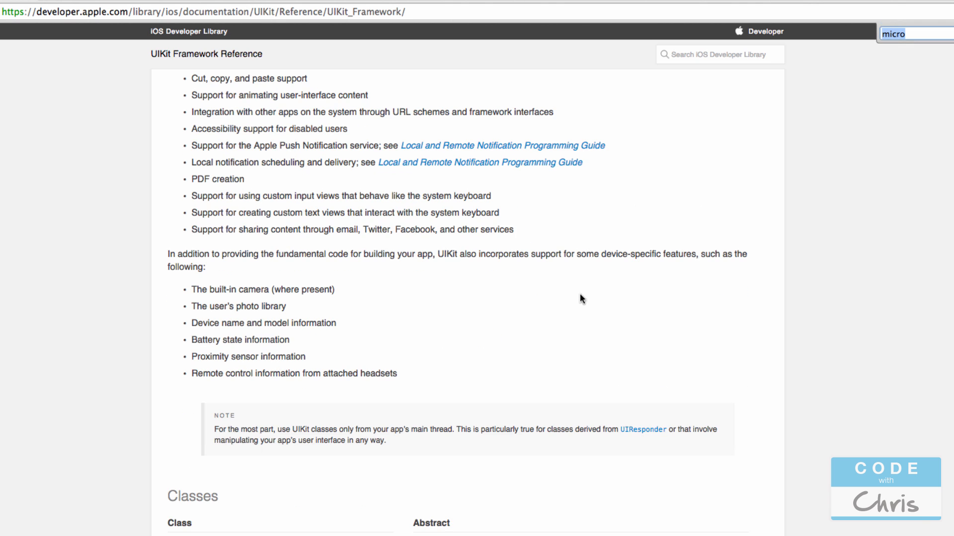
text(uiimage)
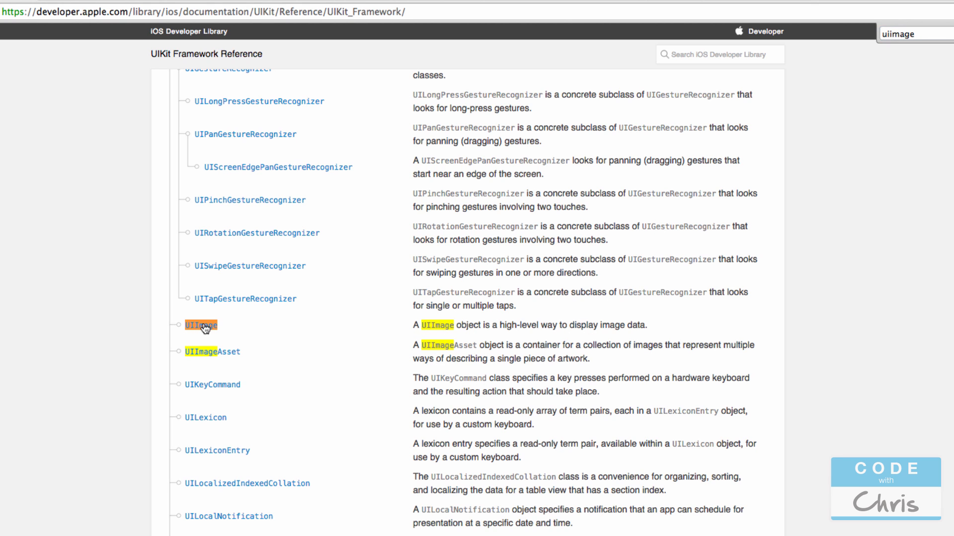
click(201, 325)
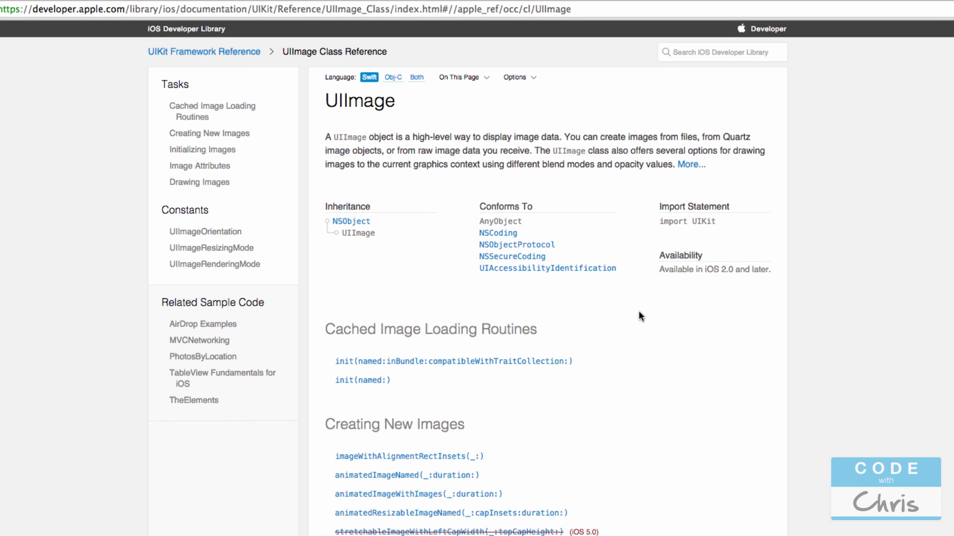
scroll(down, 3)
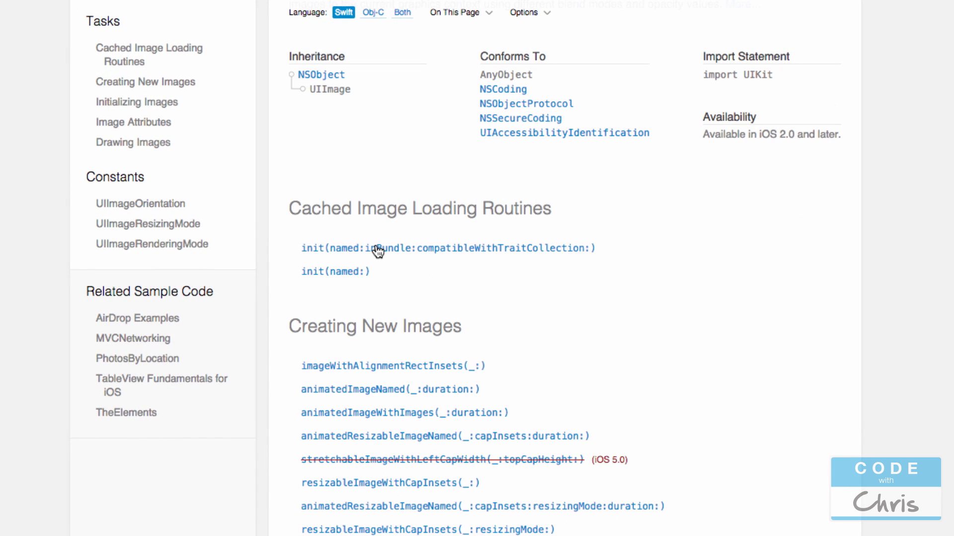
mouse_move(321, 280)
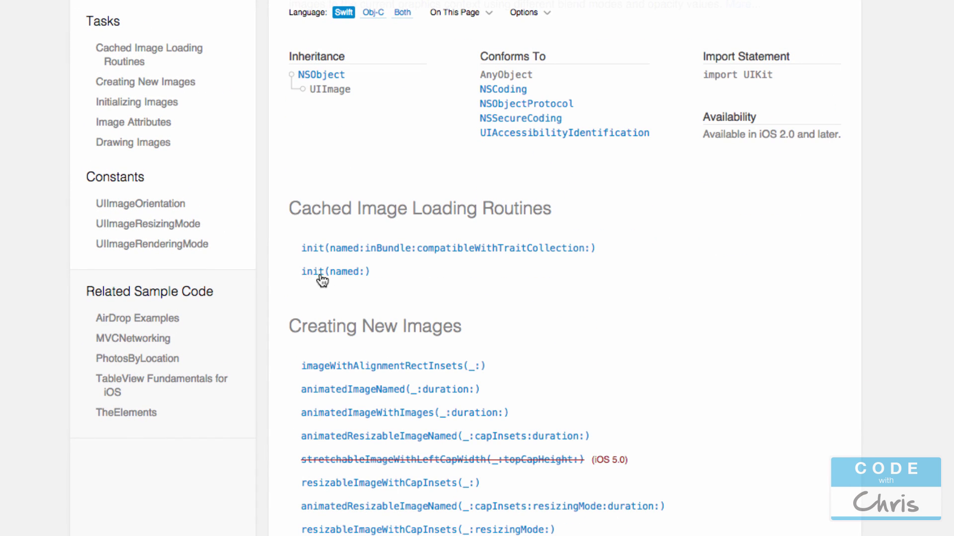
mouse_move(321, 272)
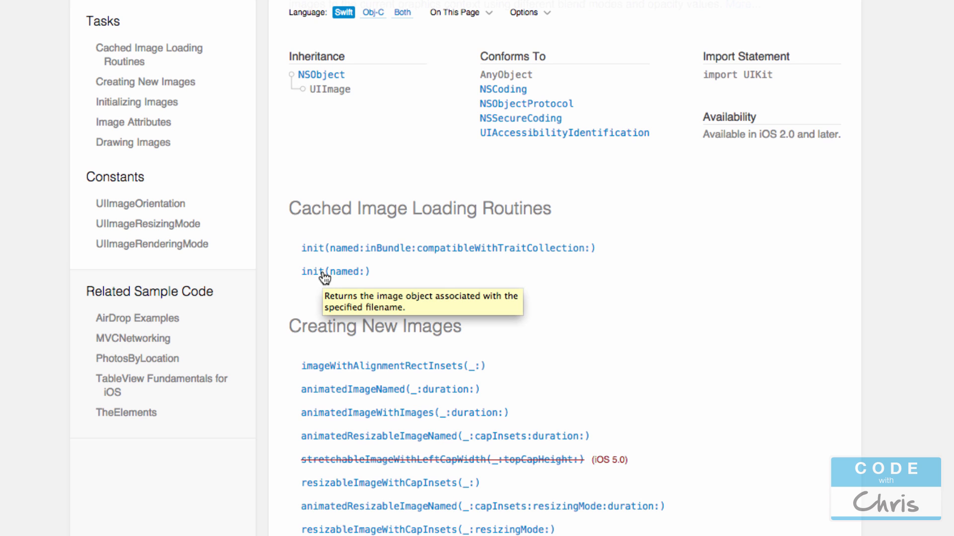
click(335, 271)
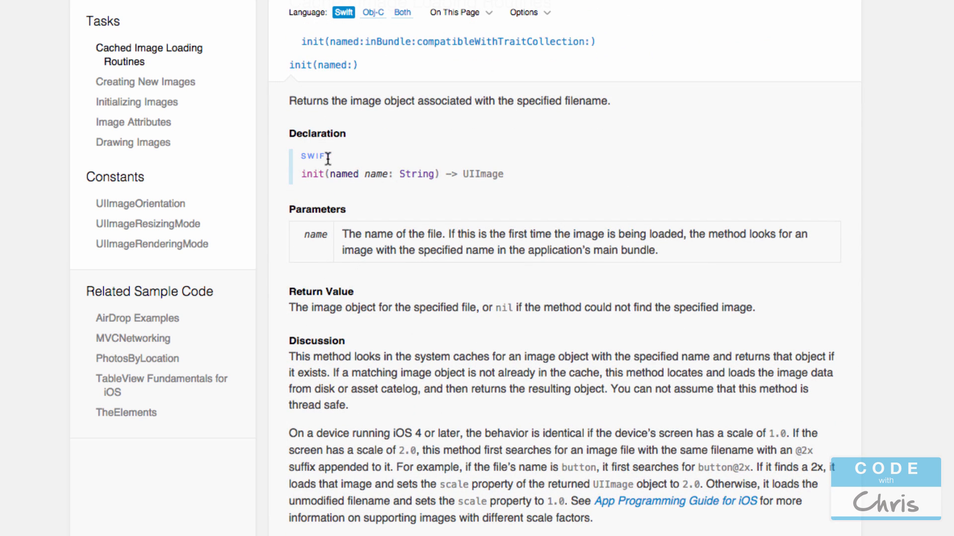
Read init(named:)'s declaration, UIImage return type and the name parameter's description
scroll(down, 3)
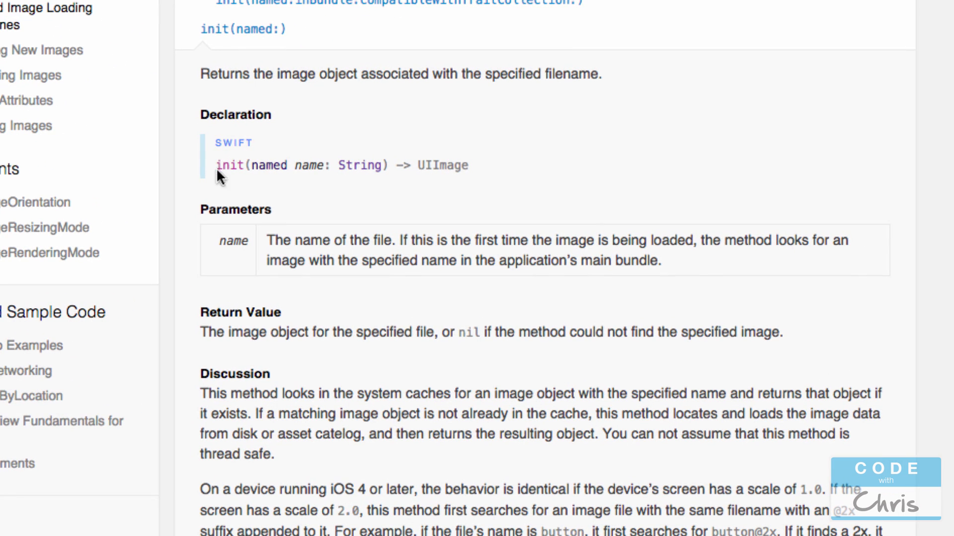
double_click(229, 165)
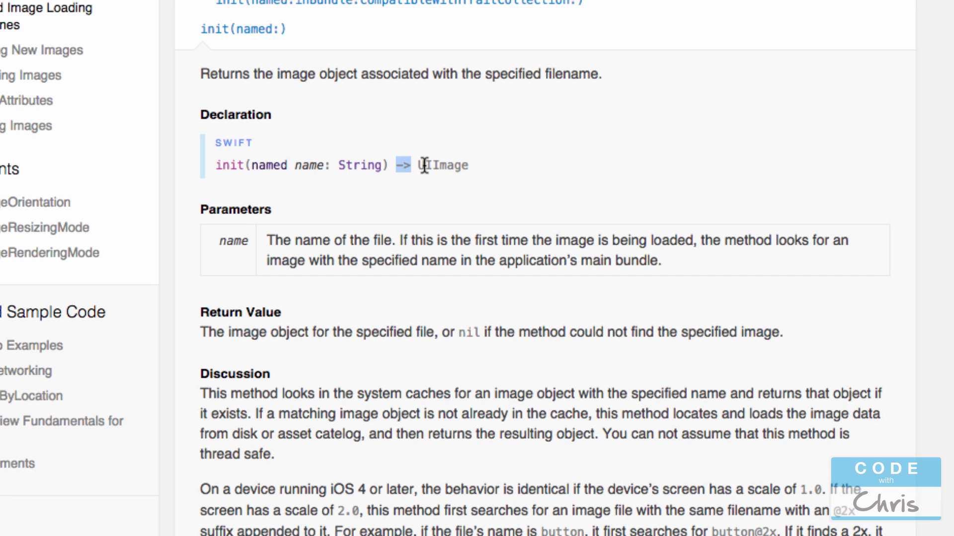
double_click(441, 166)
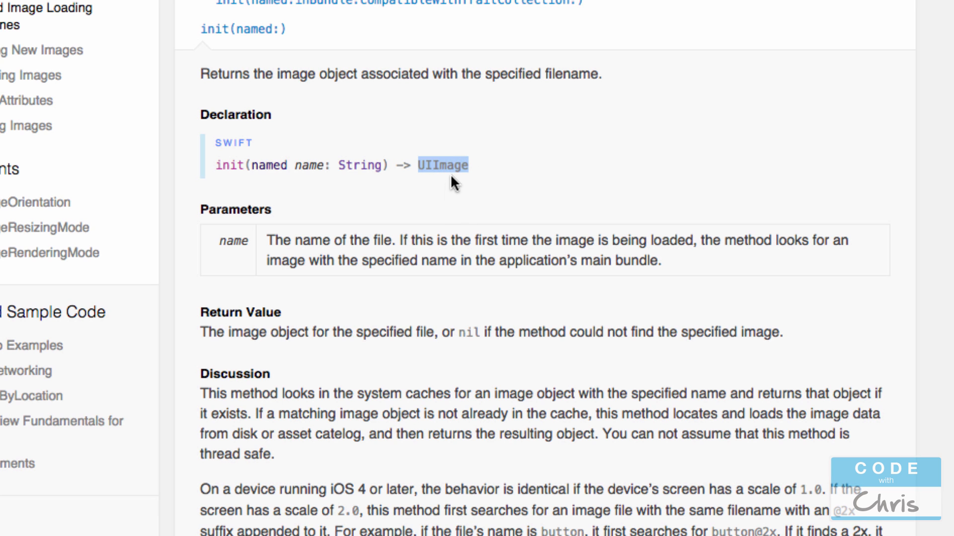
scroll(down, 3)
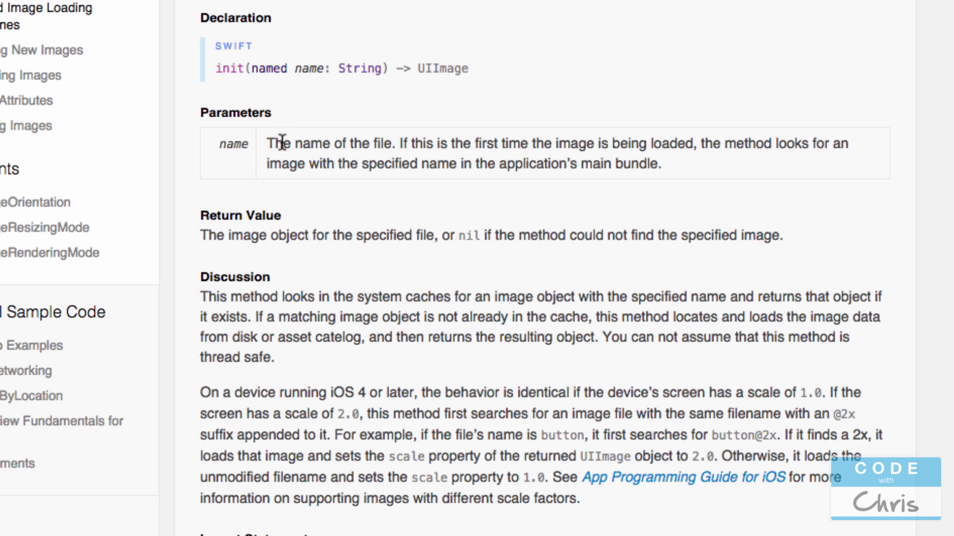
mouse_move(712, 143)
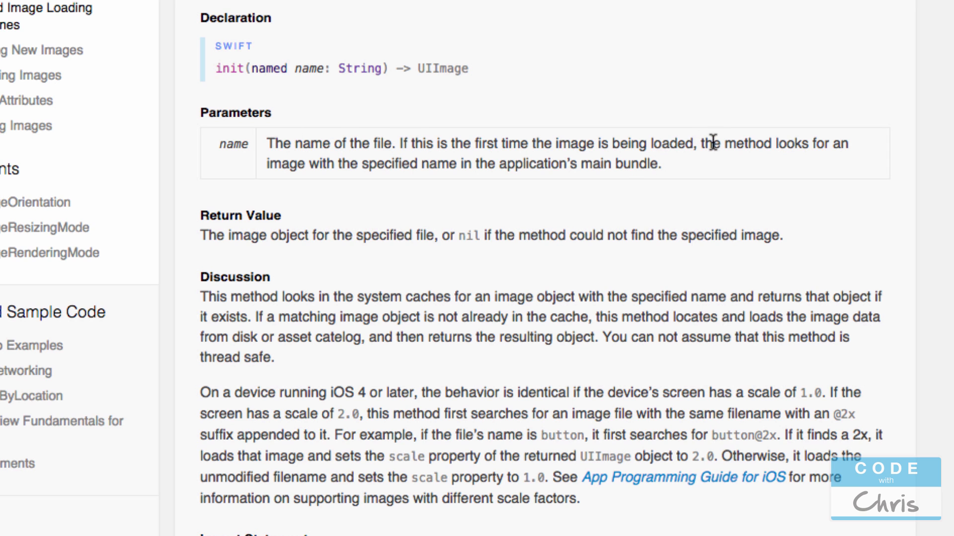
drag(711, 143, 450, 163)
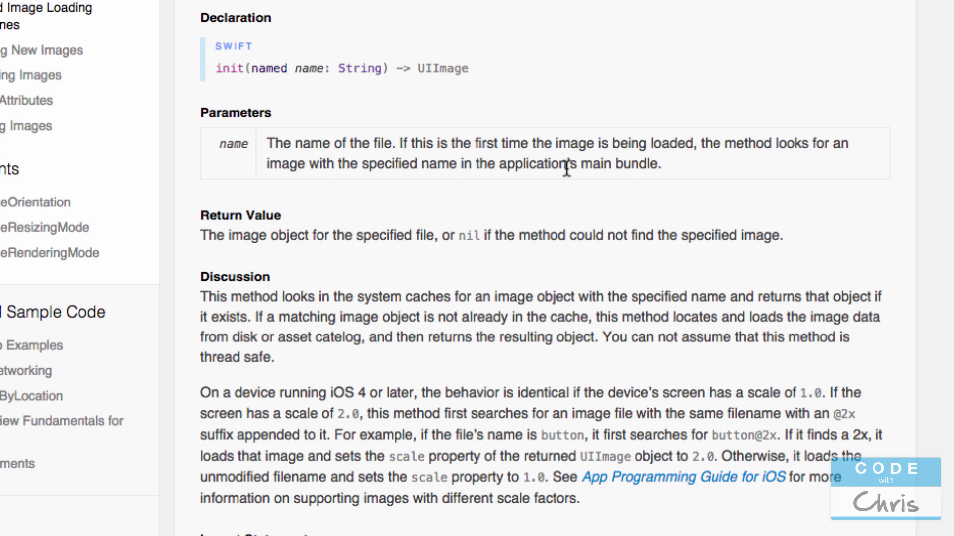
mouse_move(554, 233)
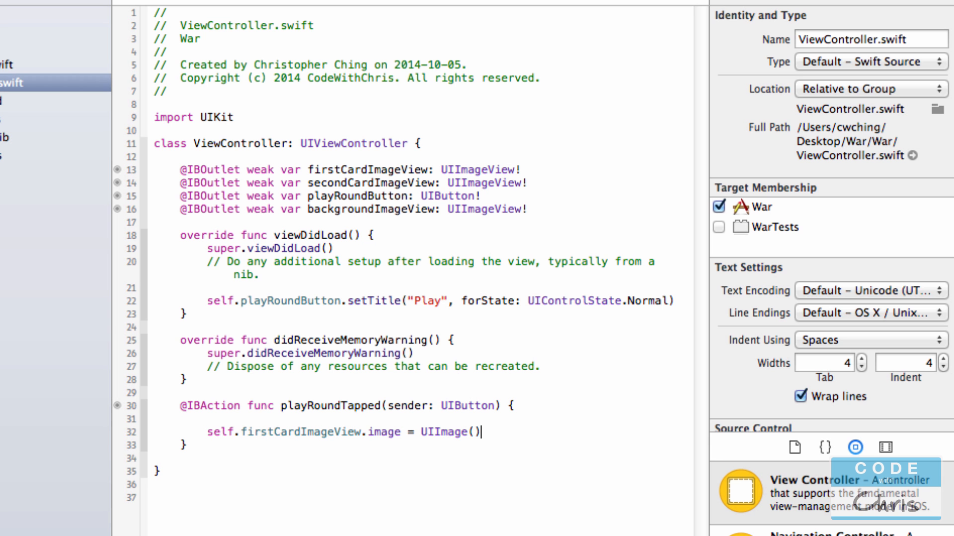
mouse_move(565, 350)
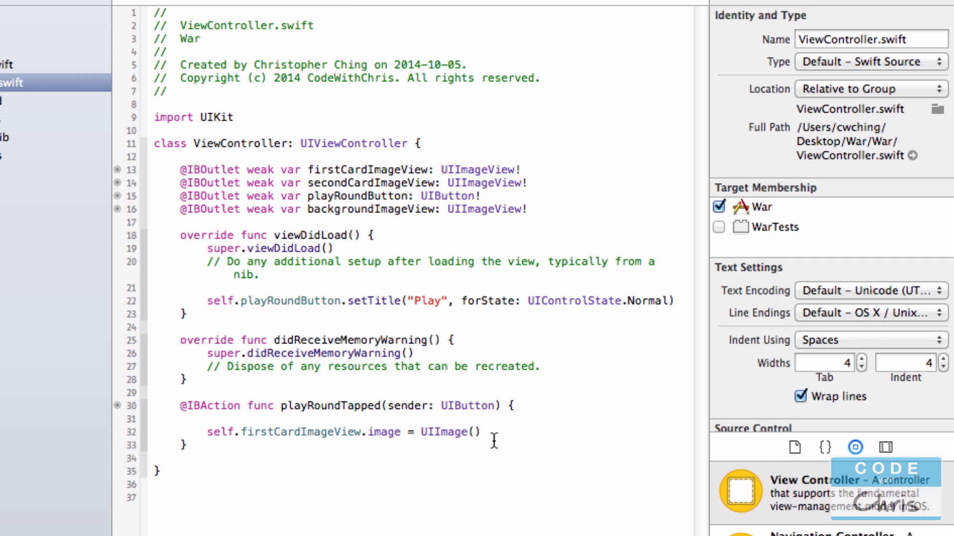
In playRoundTapped, assign UIImage(named: "card1") to firstCardImageView.image
text(()
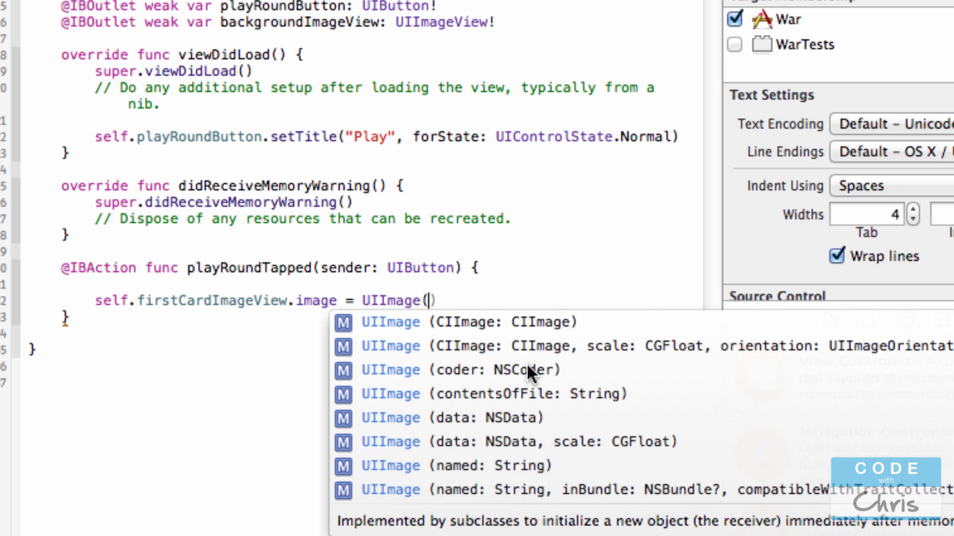
mouse_move(434, 478)
text(named: ")
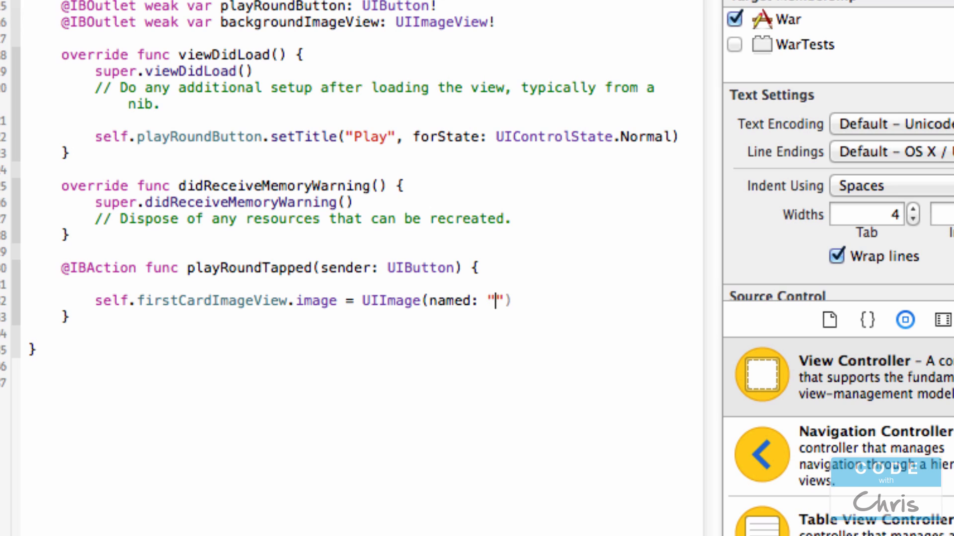
text(card1)
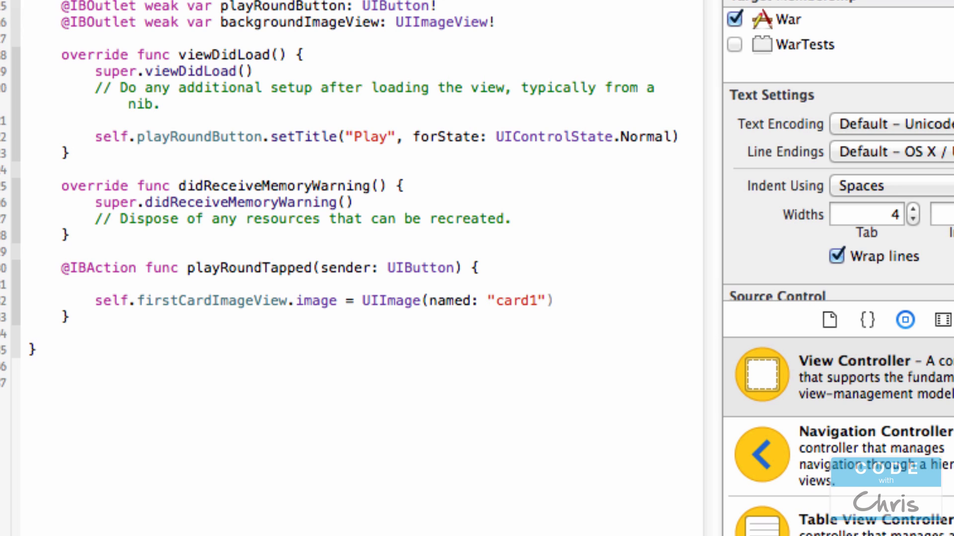
mouse_move(424, 282)
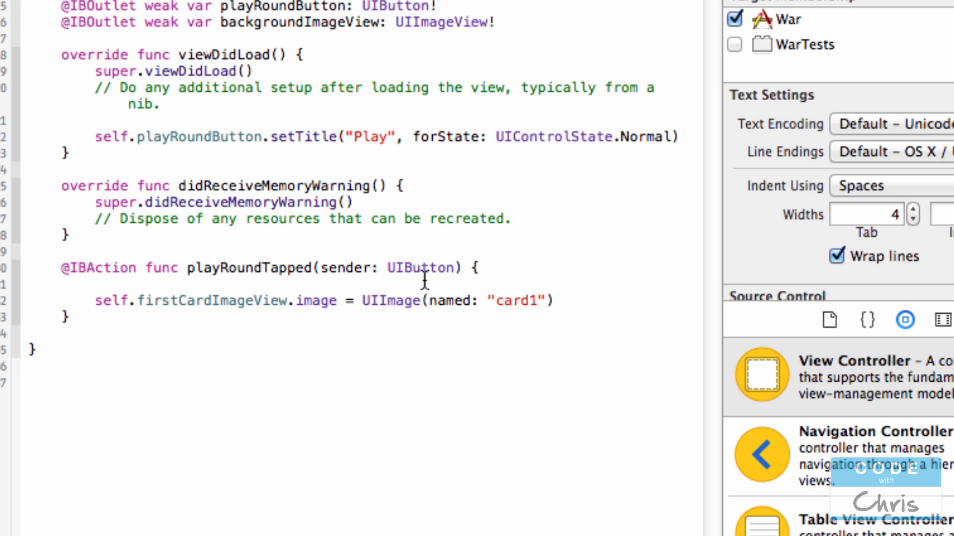
double_click(376, 300)
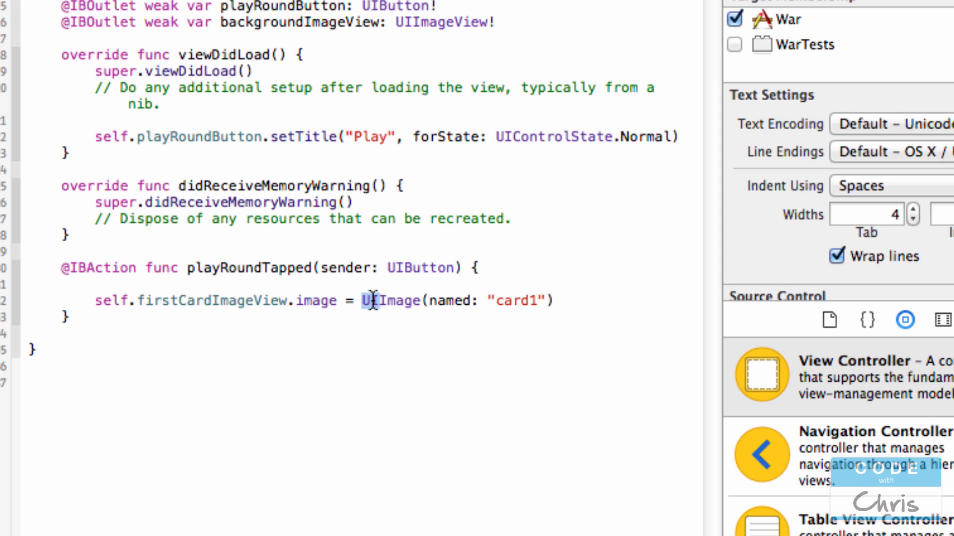
double_click(389, 300)
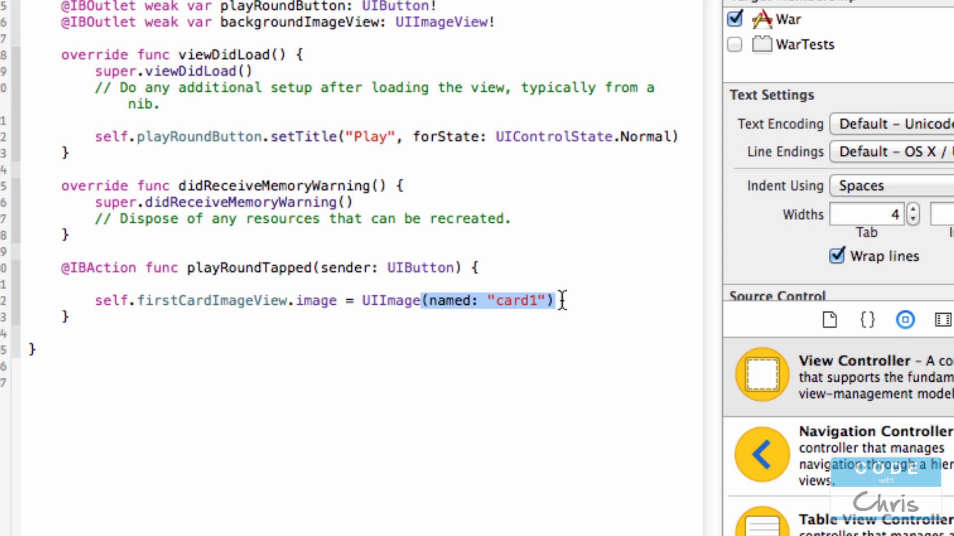
click(442, 300)
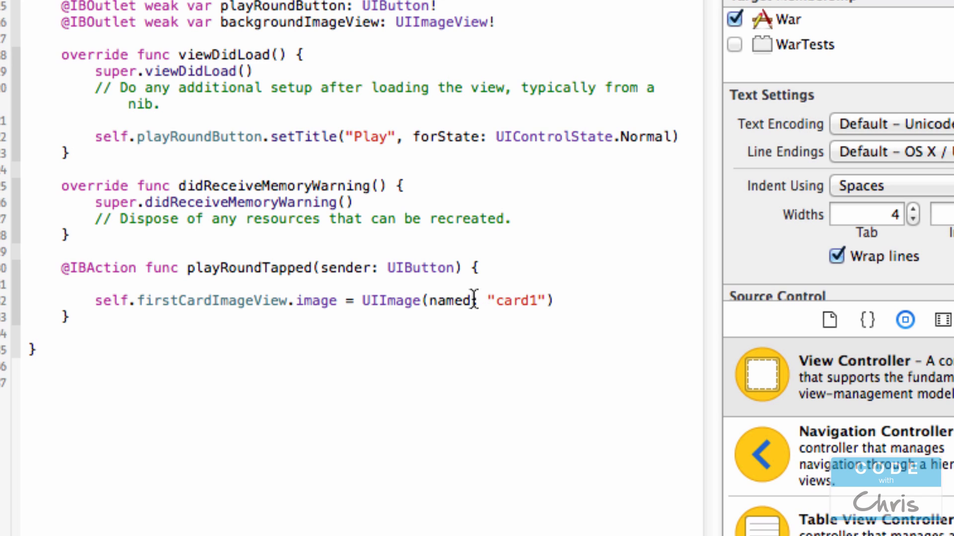
Review the card1 image name and UIImage call, then run the War app
double_click(516, 300)
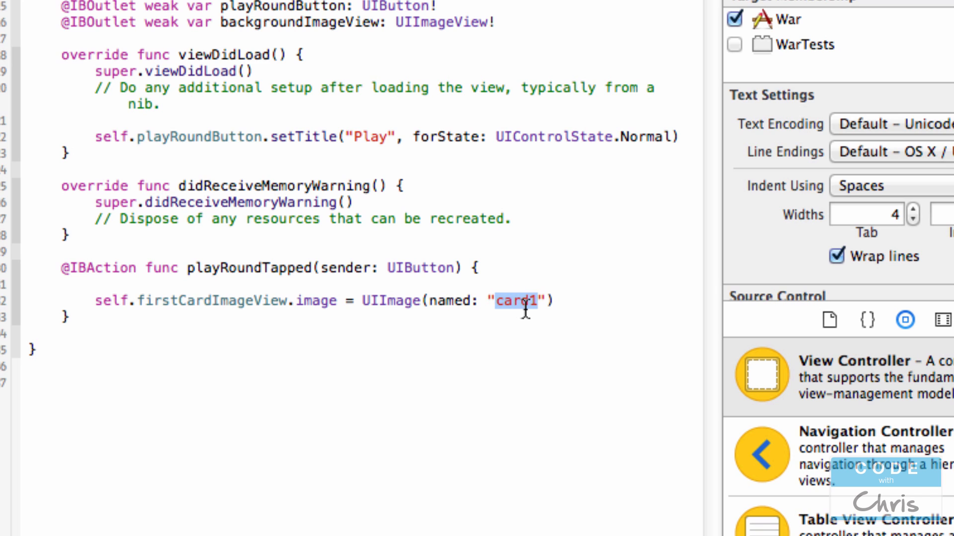
mouse_move(426, 313)
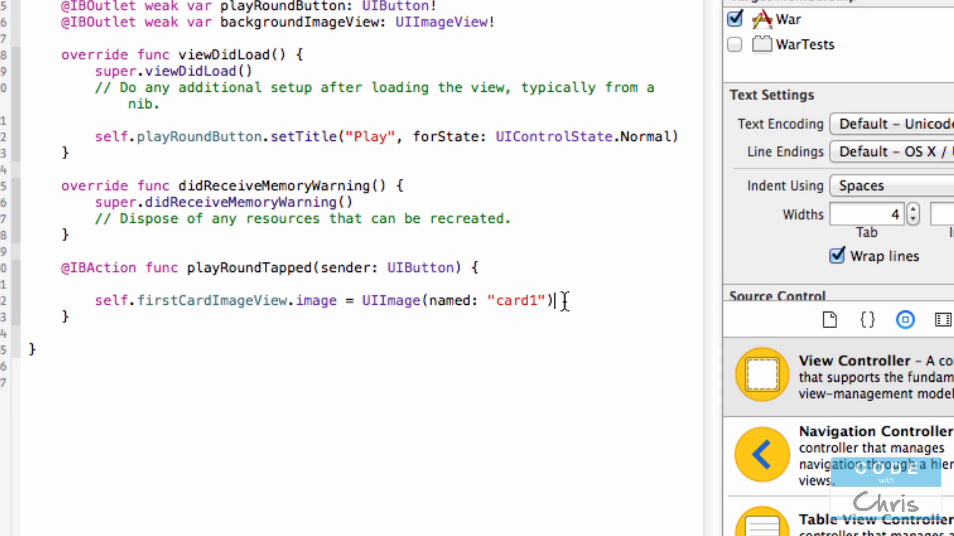
double_click(516, 300)
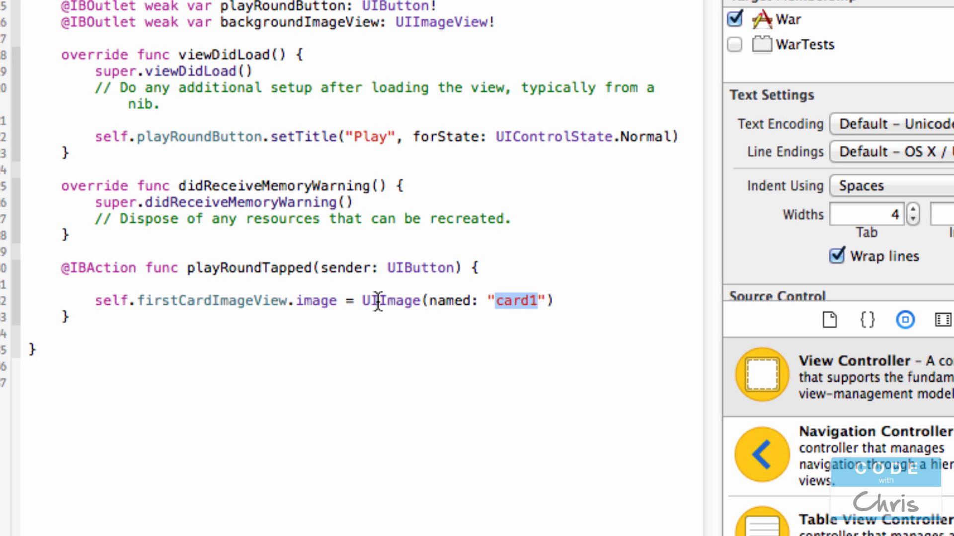
double_click(316, 300)
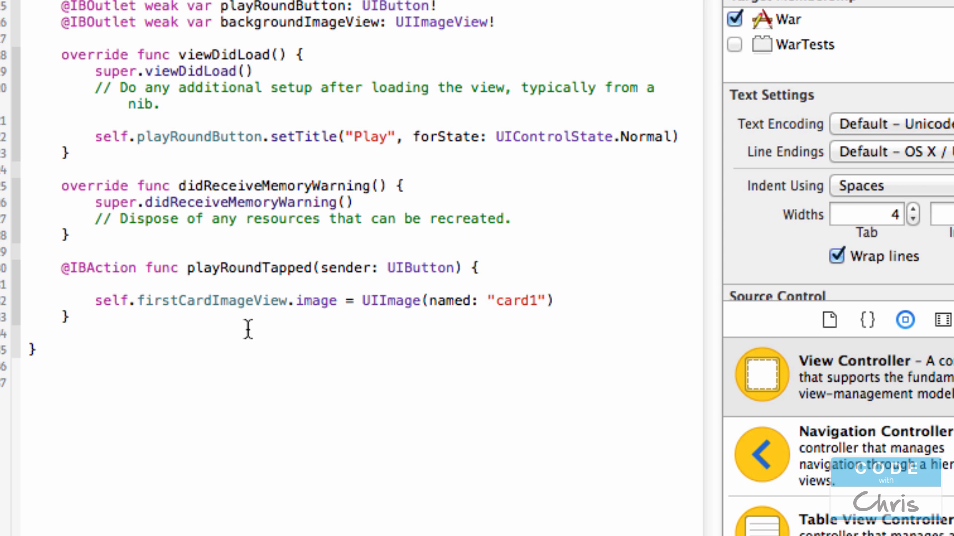
key(cmd+r)
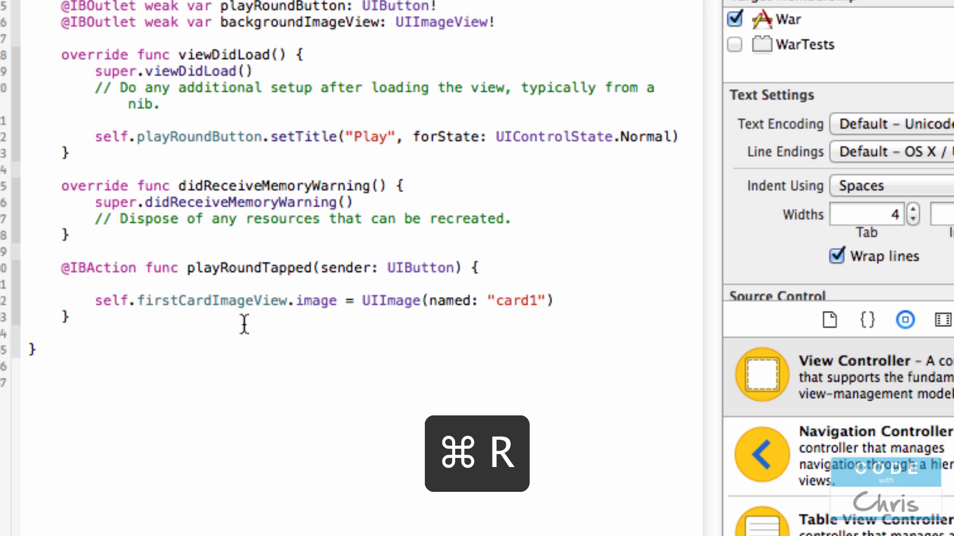
Run the app and tap Play so the first card shows the ace of clubs
key(cmd+r)
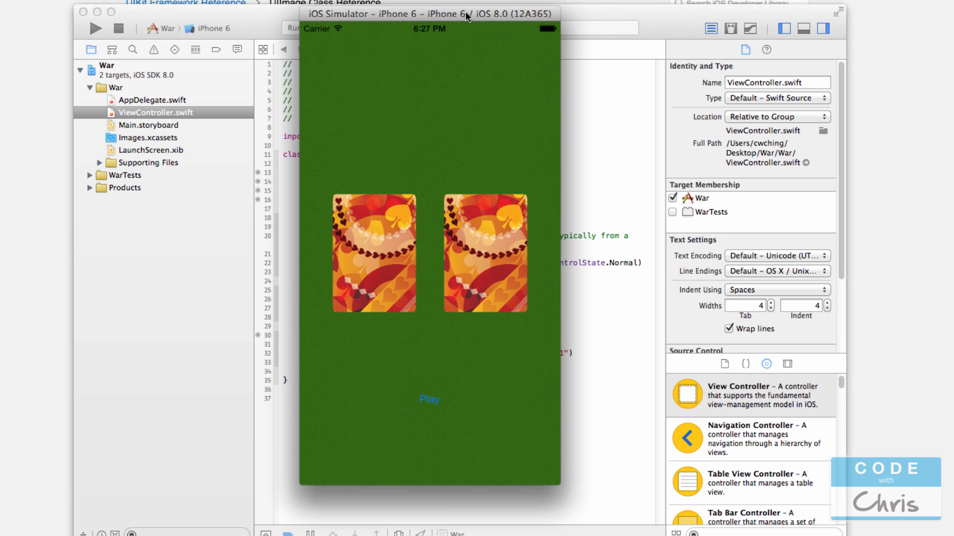
mouse_move(432, 72)
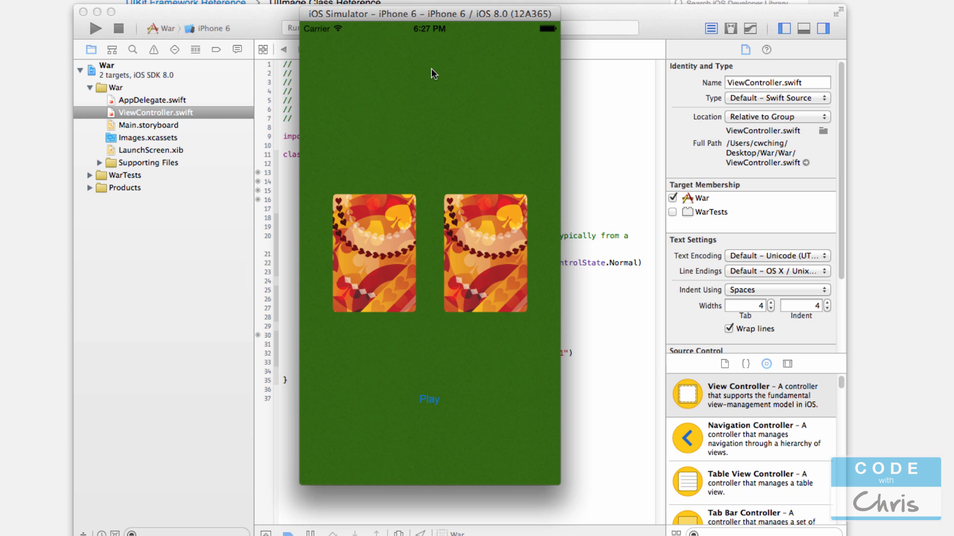
mouse_move(541, 183)
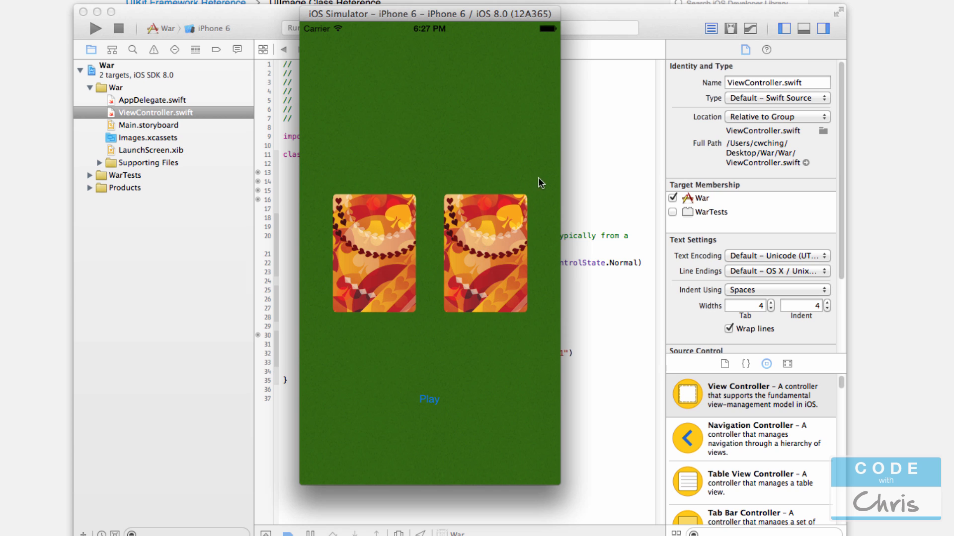
mouse_move(429, 404)
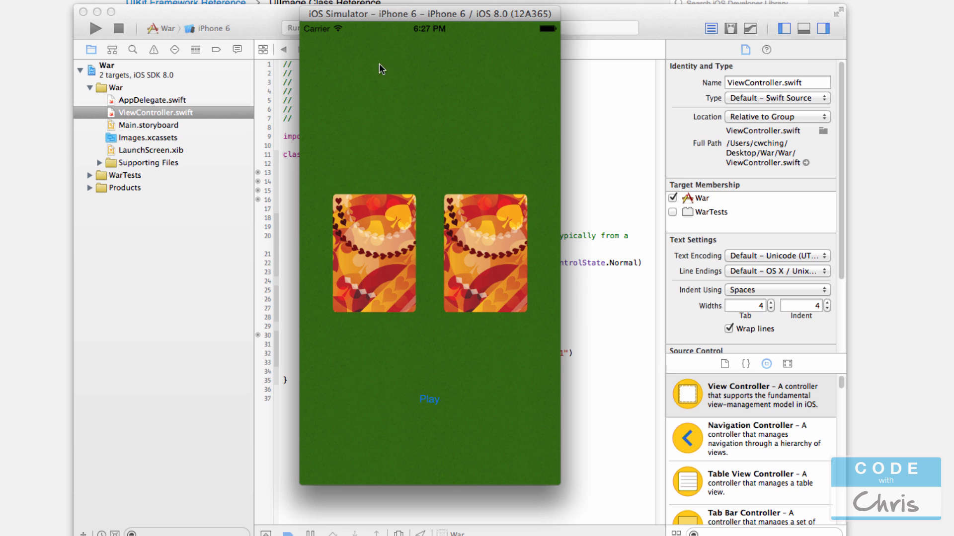
mouse_move(423, 192)
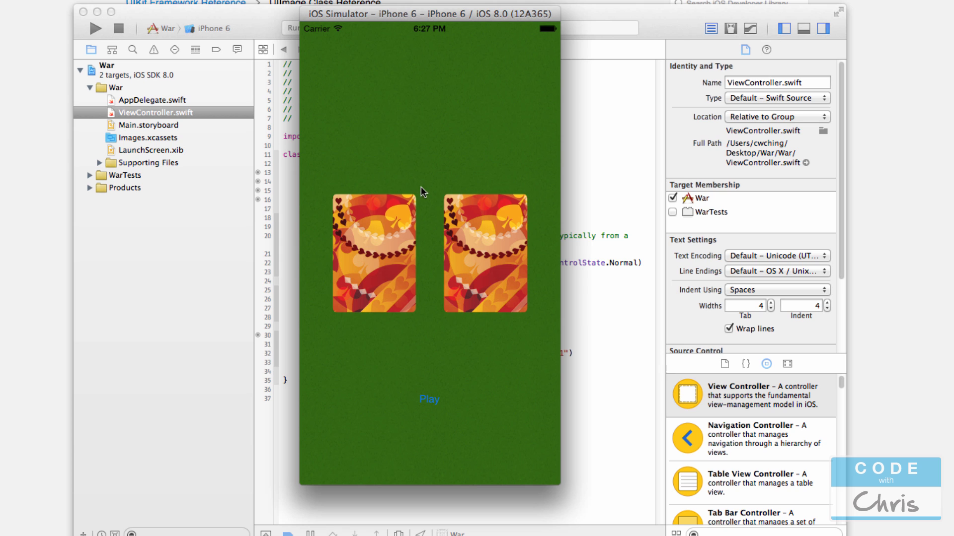
mouse_move(398, 188)
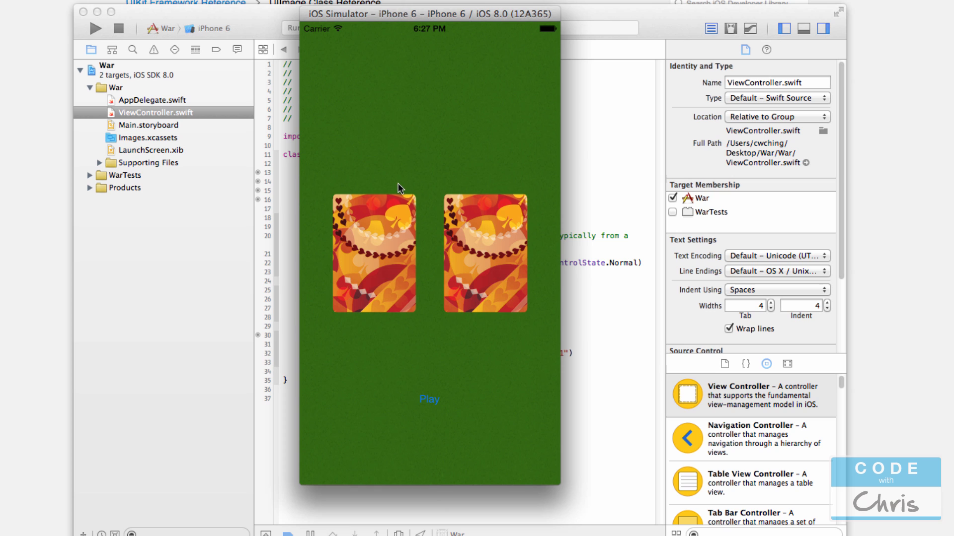
click(373, 253)
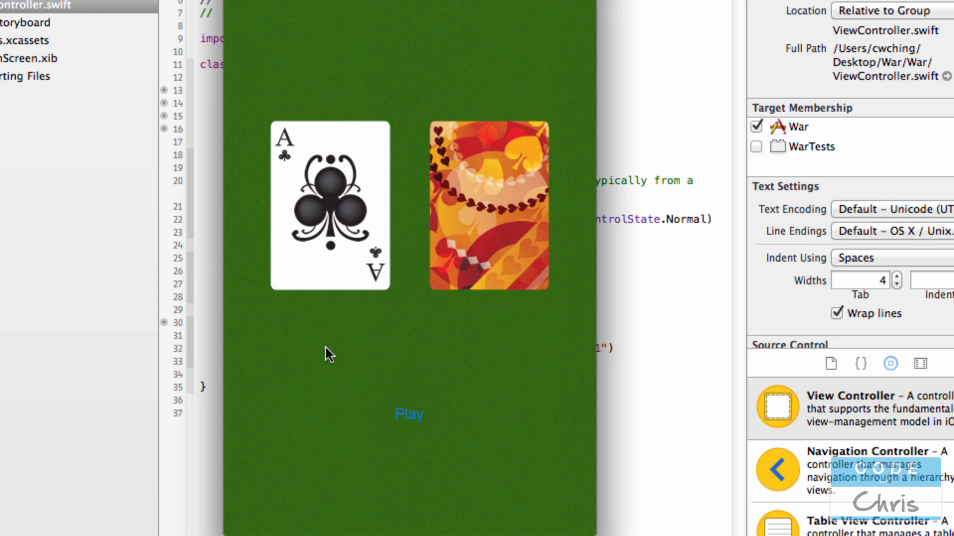
mouse_move(274, 239)
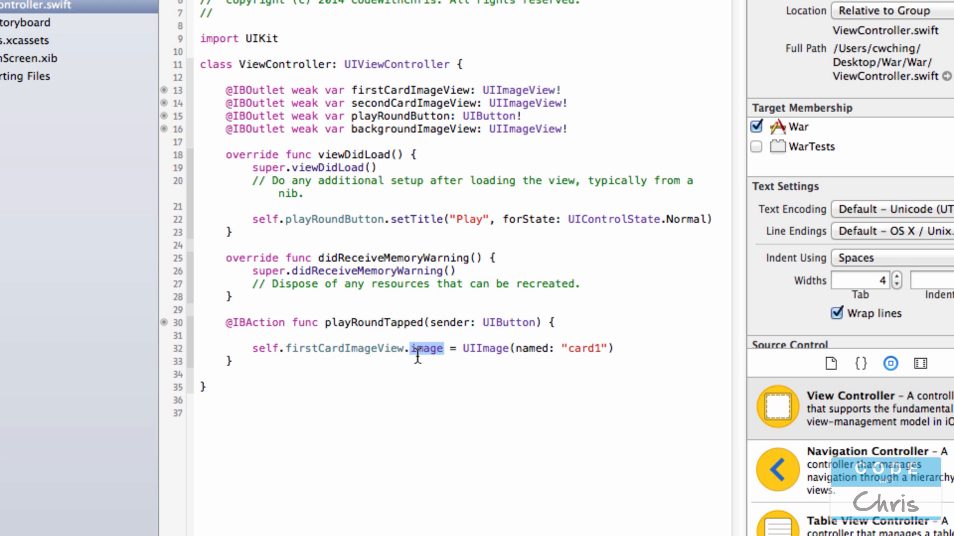
mouse_move(387, 349)
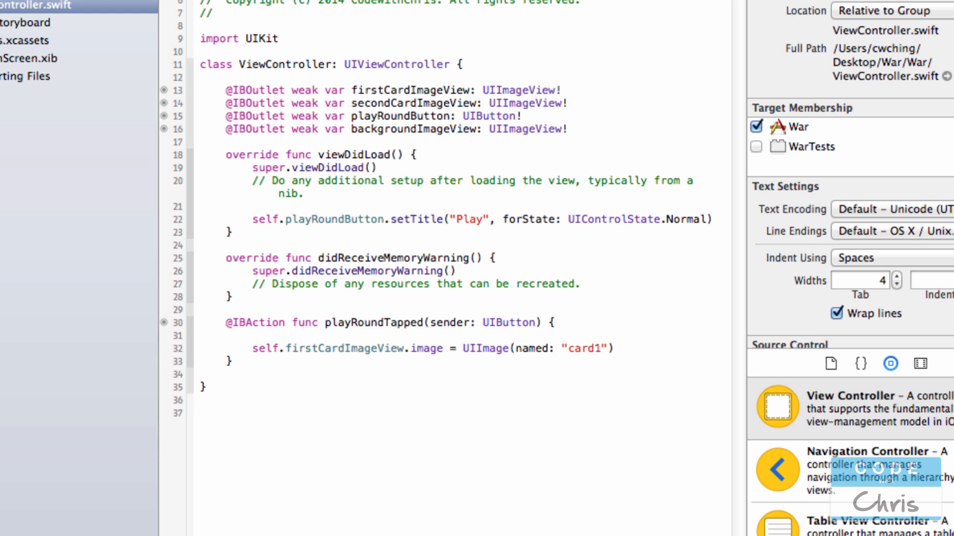
Add a second assignment setting the card image to UIImage(named: "card11") and run the app
text(self.firstCardImageView)
text(self.secondCardImageView)
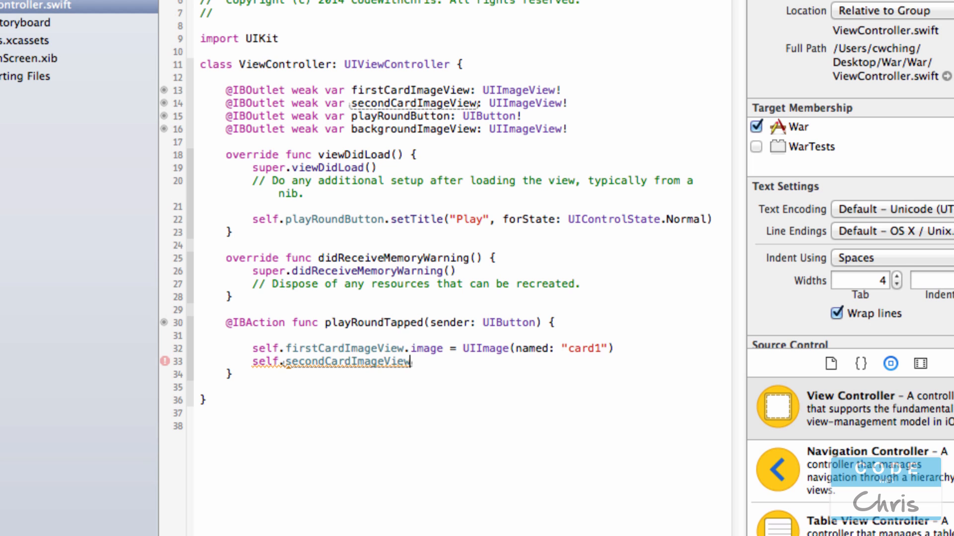
text(.image)
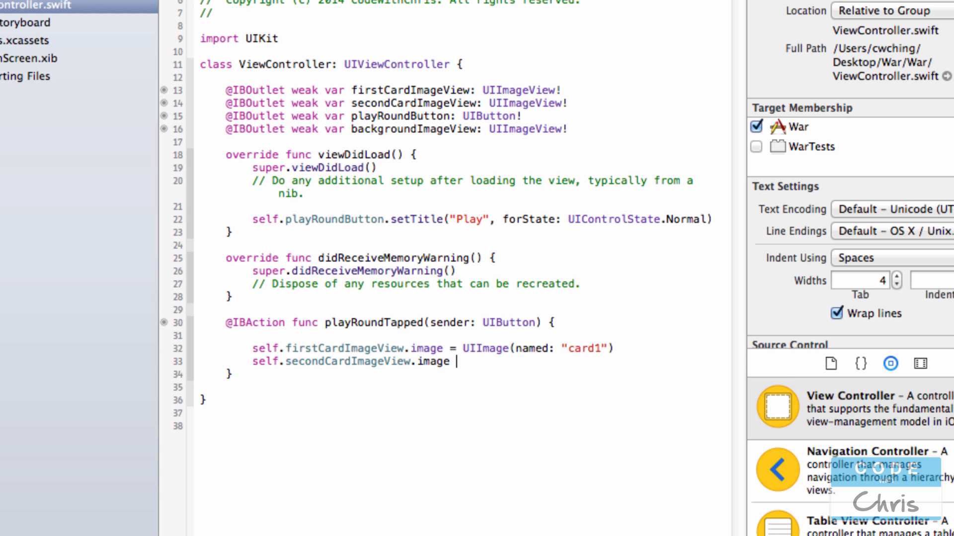
text(= UIImage(n)
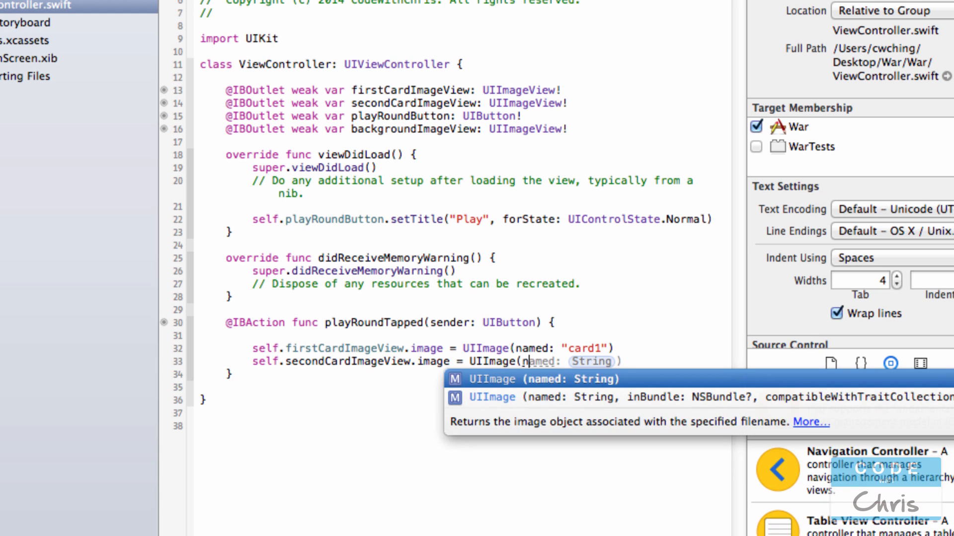
text(")
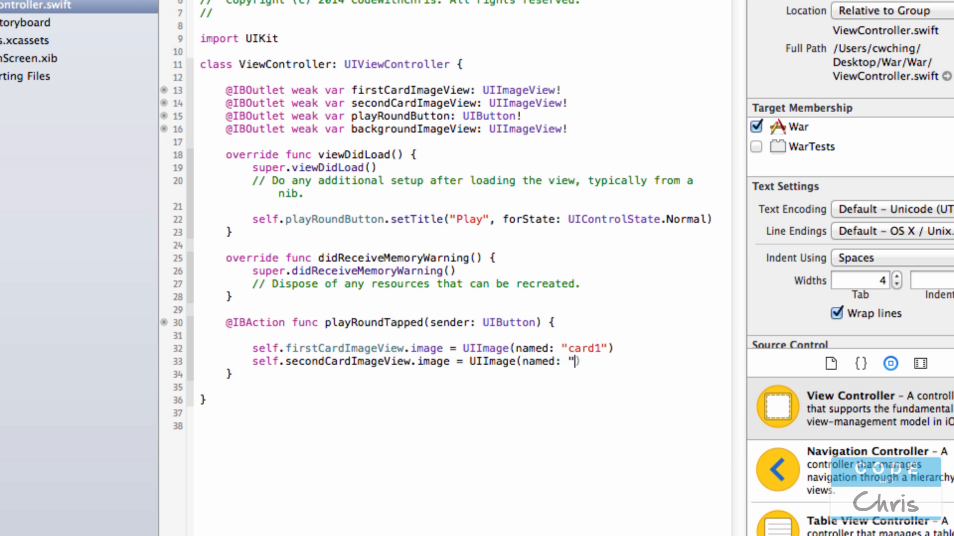
text(card)
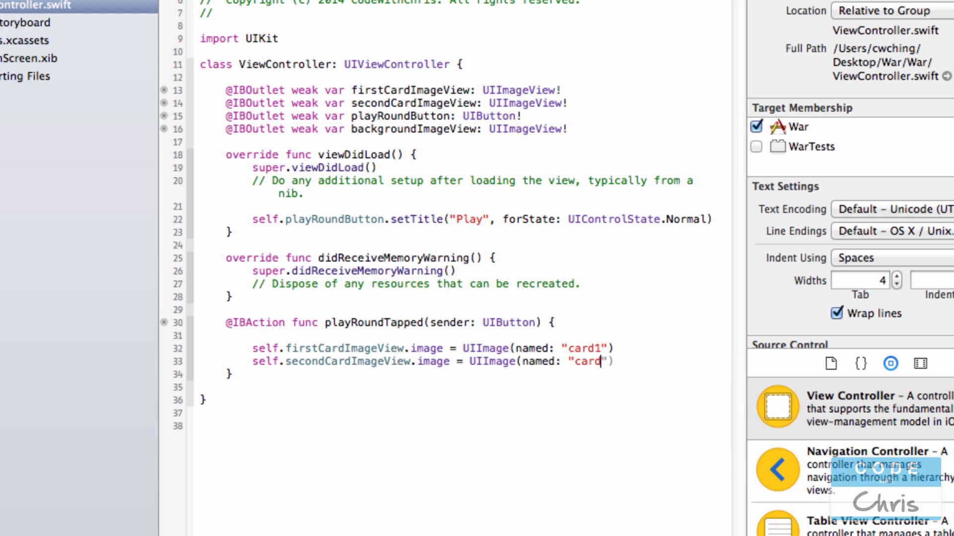
text(11"))
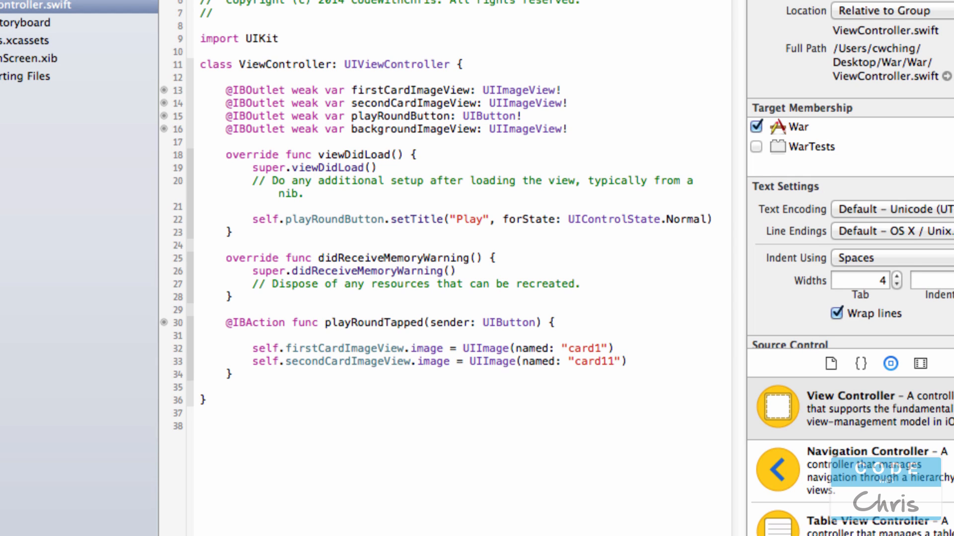
key(cmd+r)
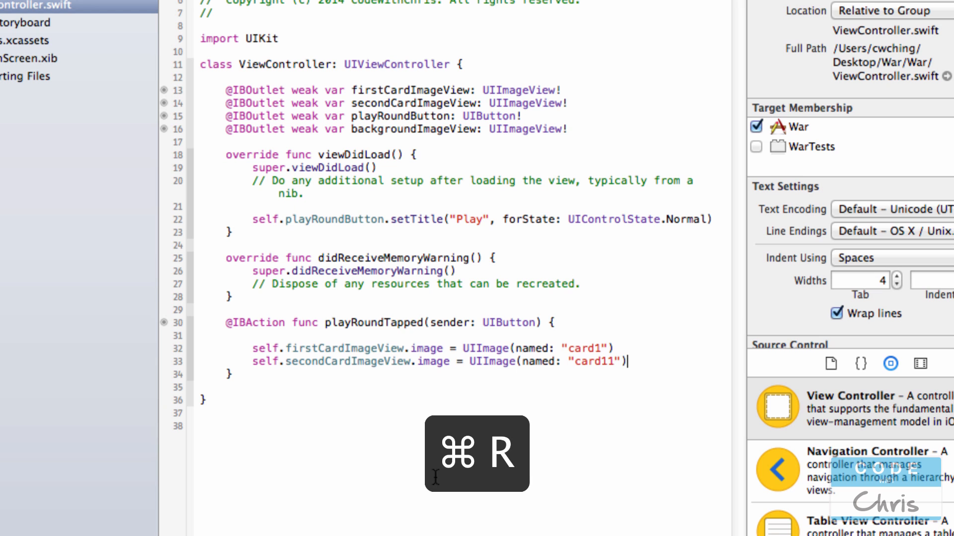
Run the app and tap Play so the cards show the ace and jack of clubs
key(cmd+r)
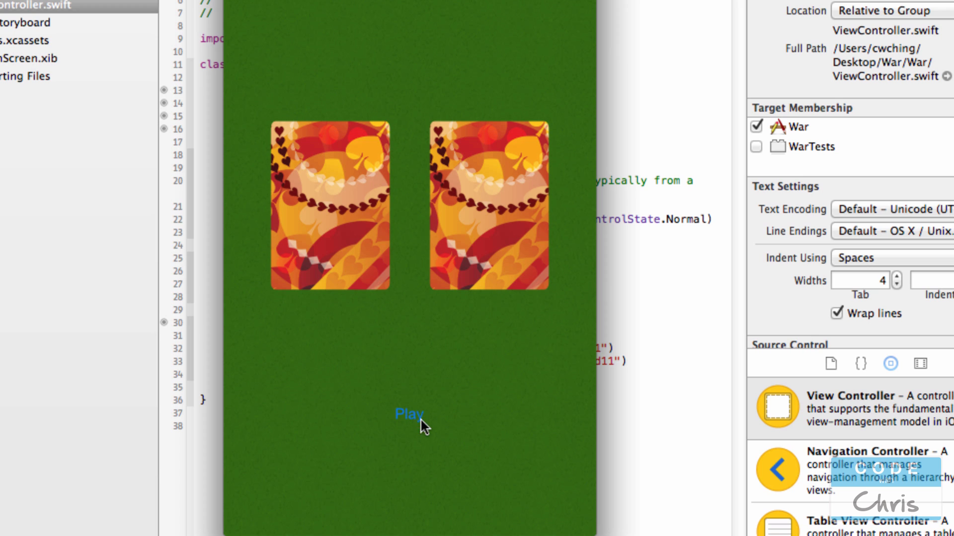
mouse_move(322, 224)
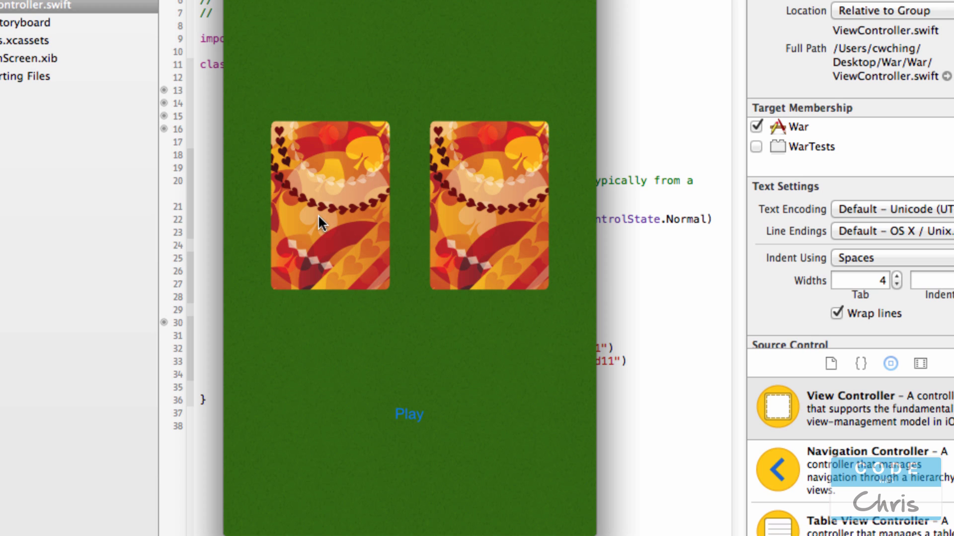
click(409, 413)
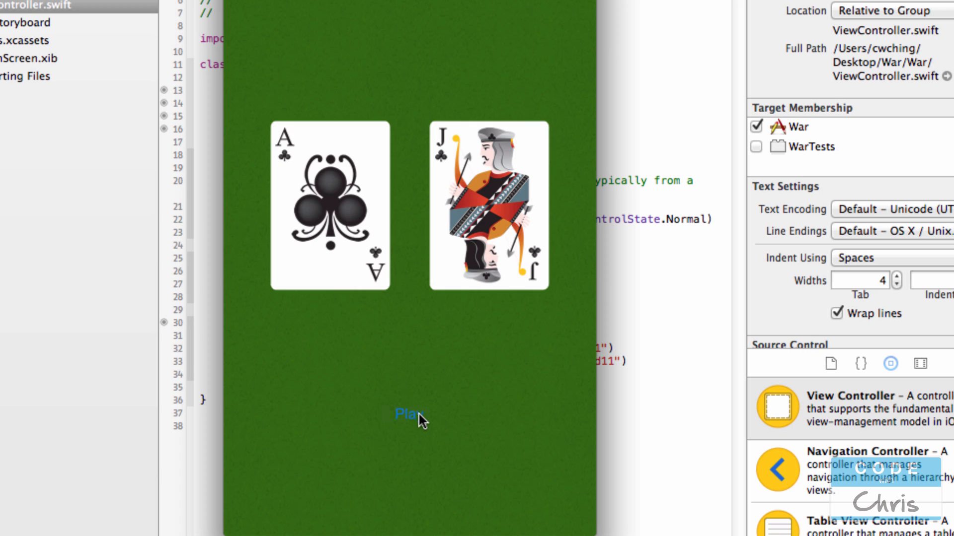
mouse_move(486, 477)
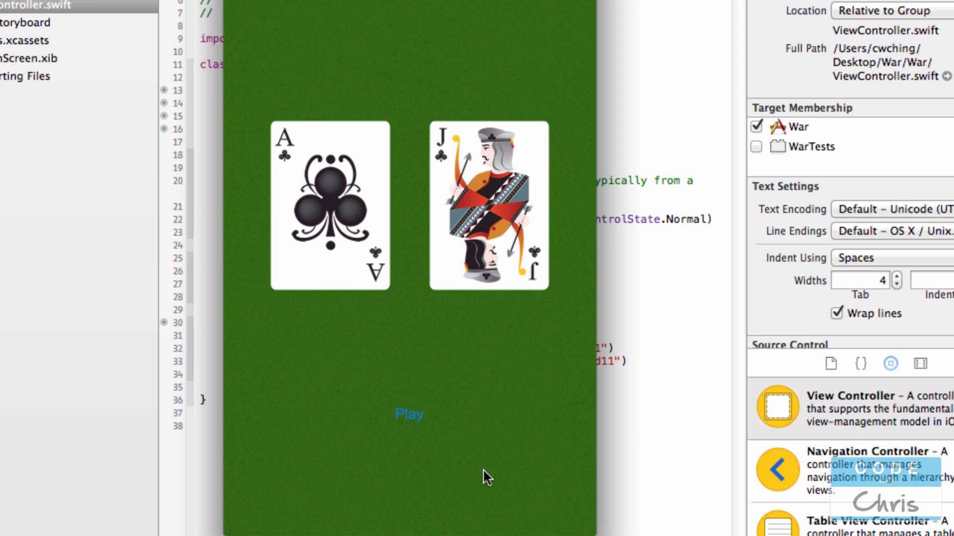
mouse_move(382, 435)
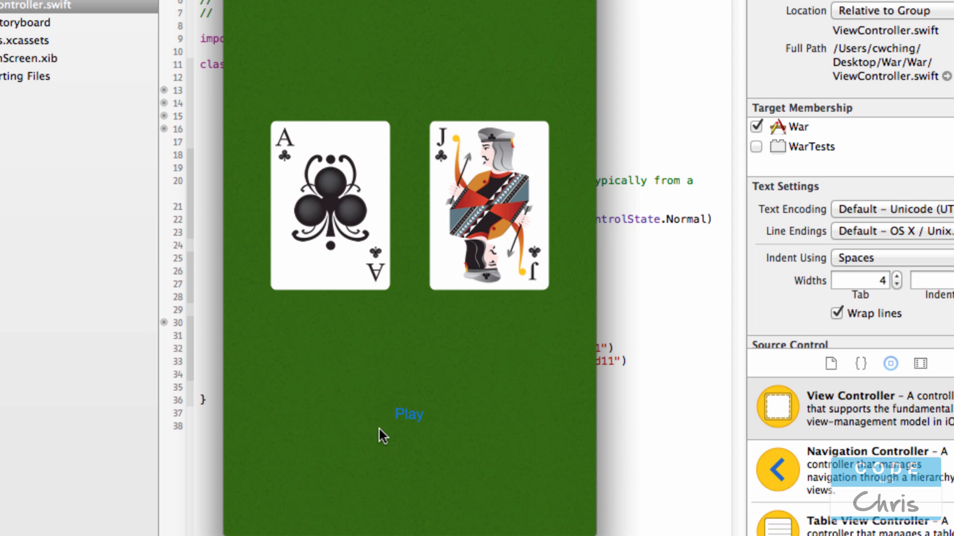
mouse_move(573, 322)
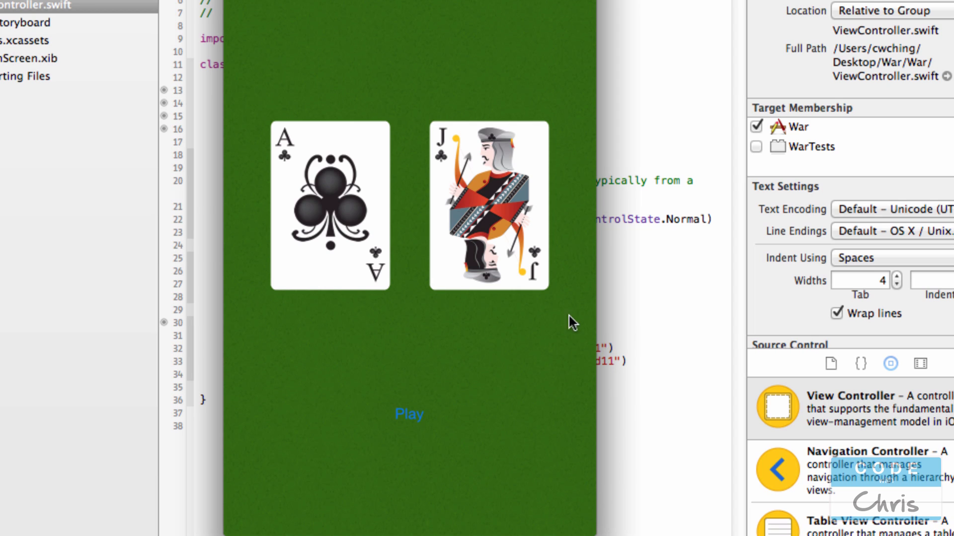
click(409, 413)
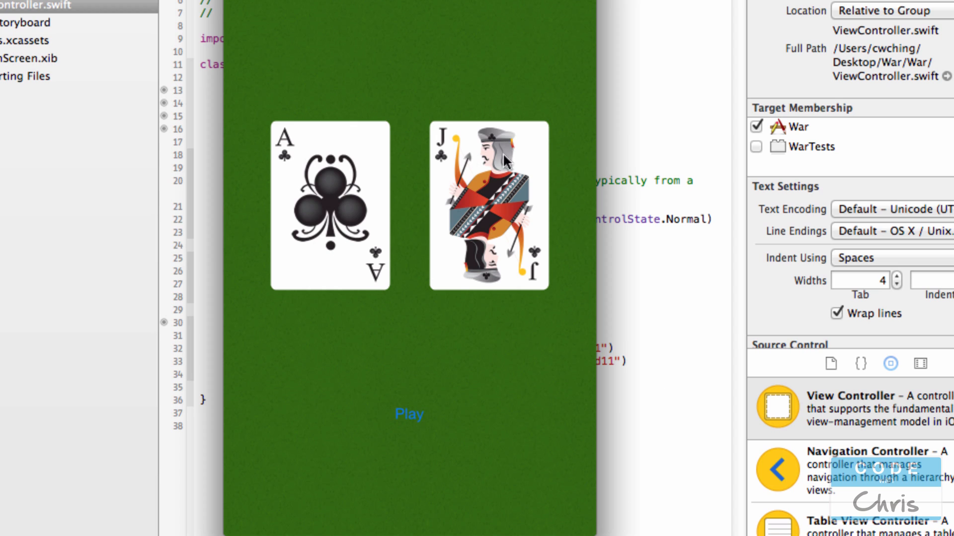
mouse_move(661, 395)
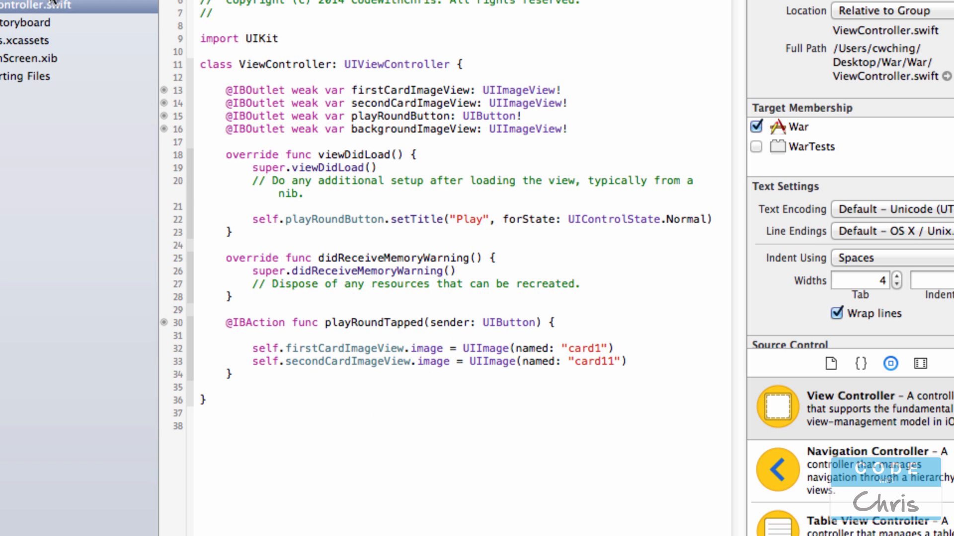
Return to Main.storyboard showing the two card backs above Play Round
click(26, 22)
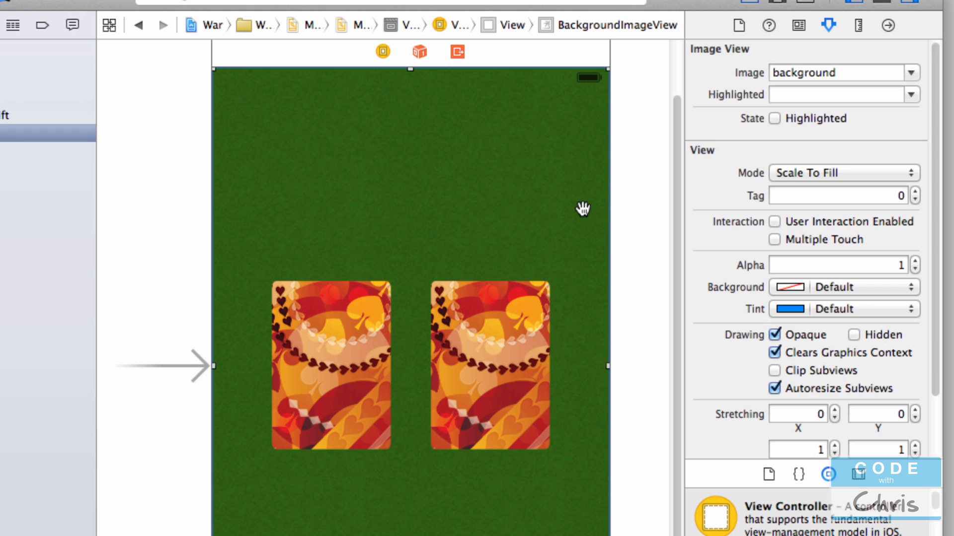
mouse_move(733, 85)
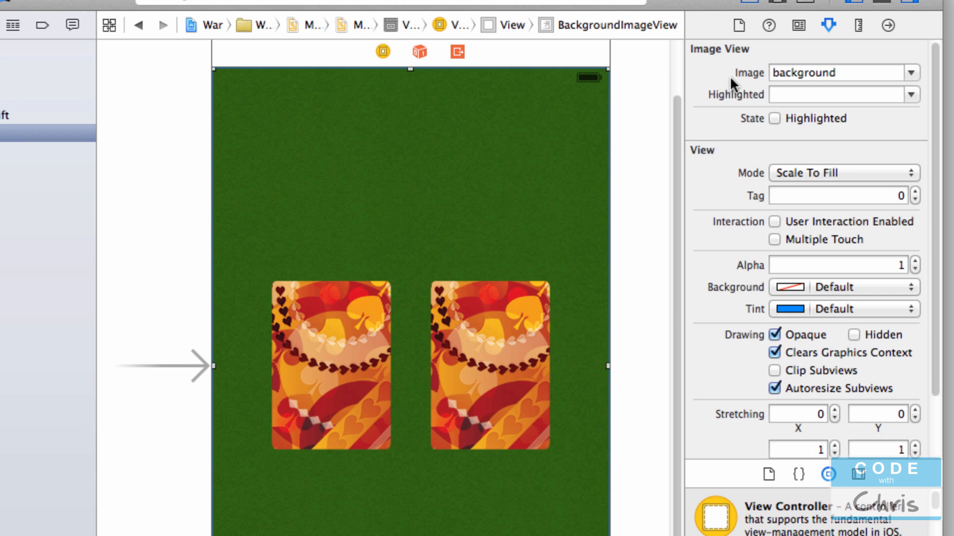
mouse_move(763, 58)
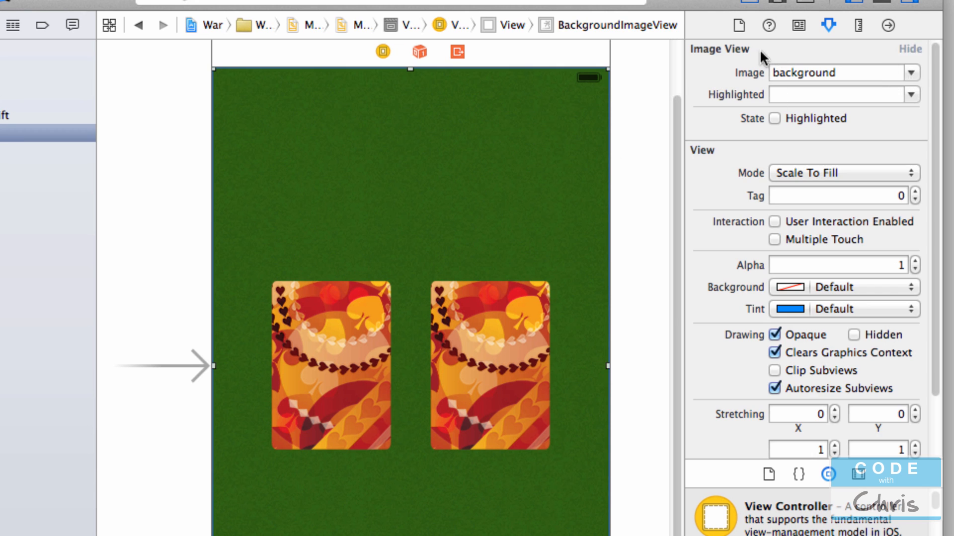
mouse_move(735, 77)
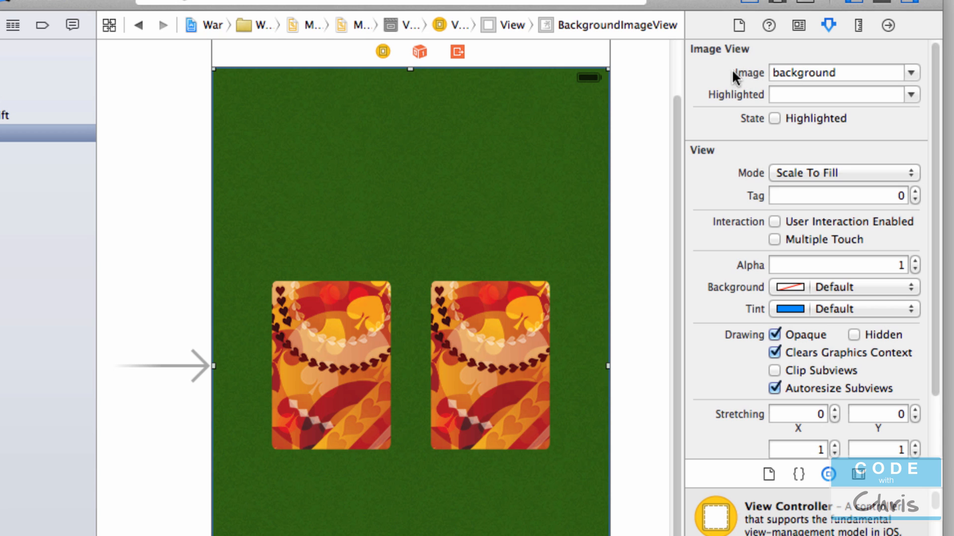
mouse_move(758, 83)
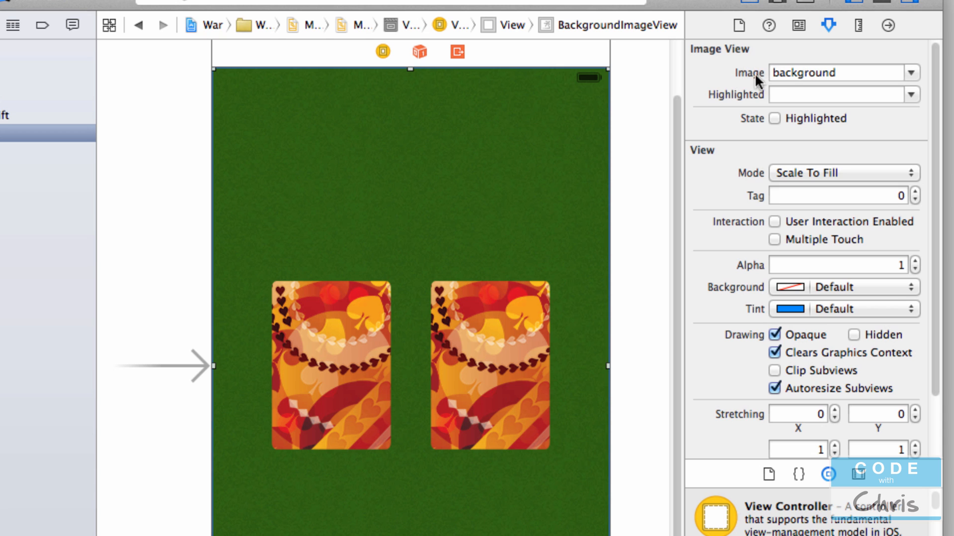
mouse_move(833, 79)
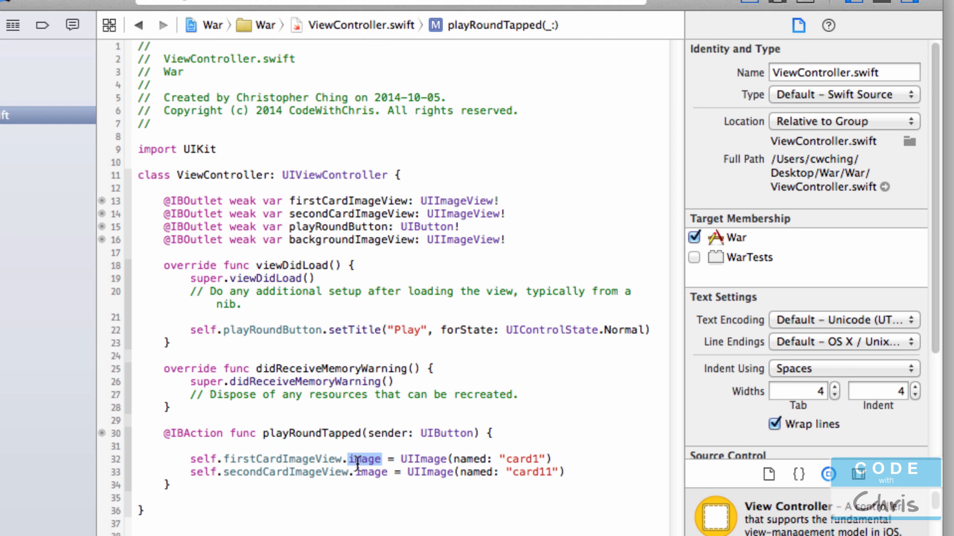
scroll(down, 3)
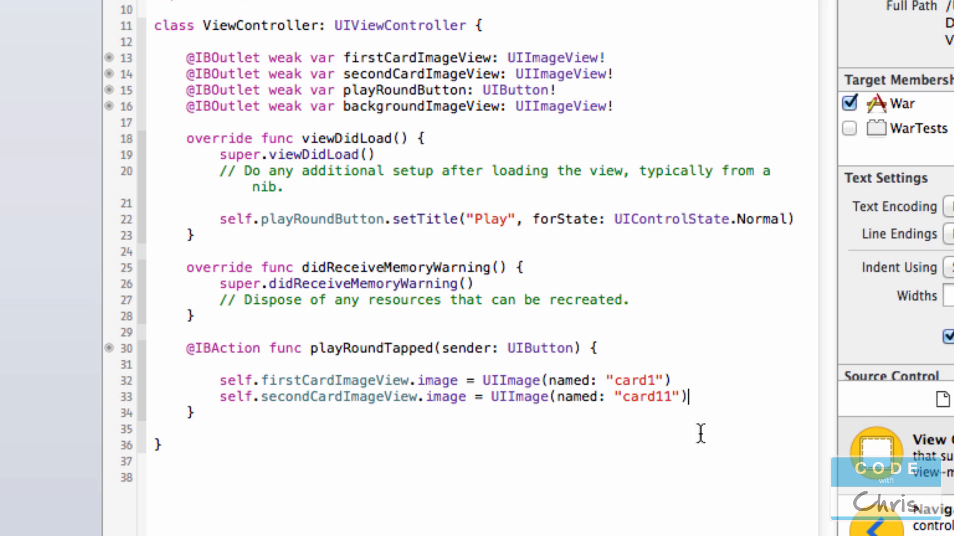
mouse_move(649, 378)
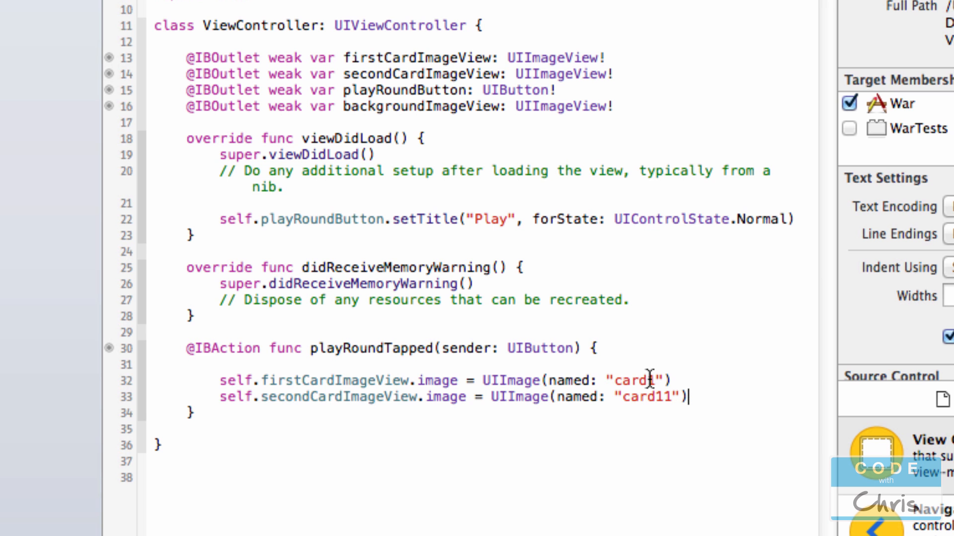
double_click(632, 380)
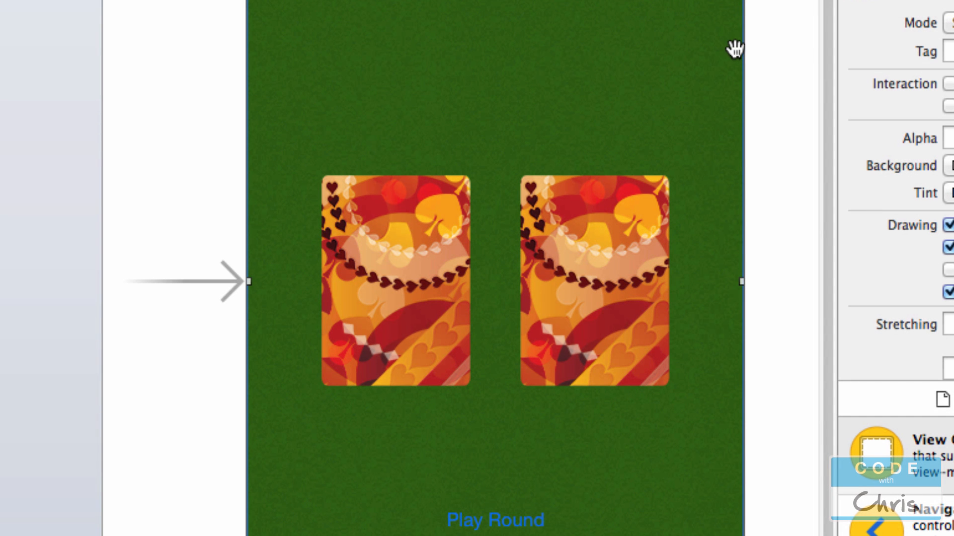
mouse_move(127, 128)
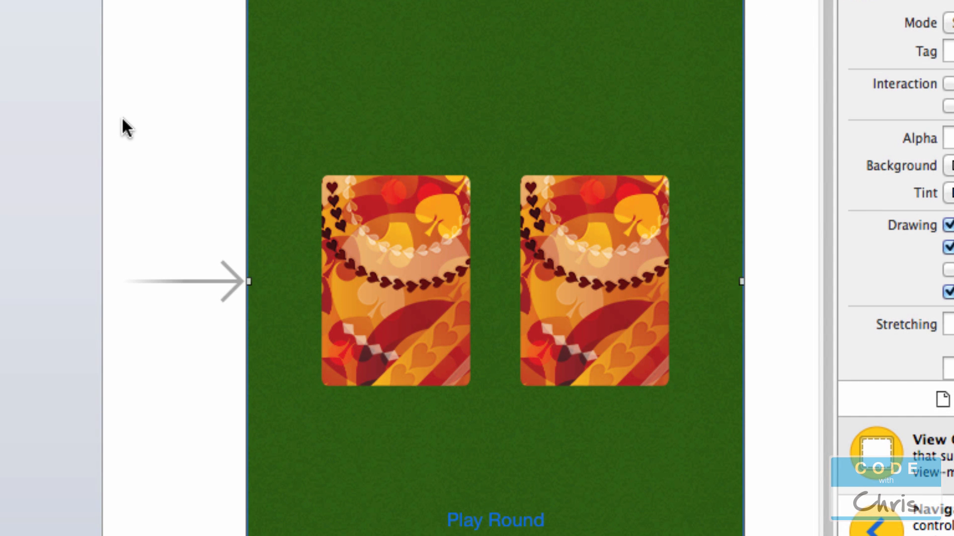